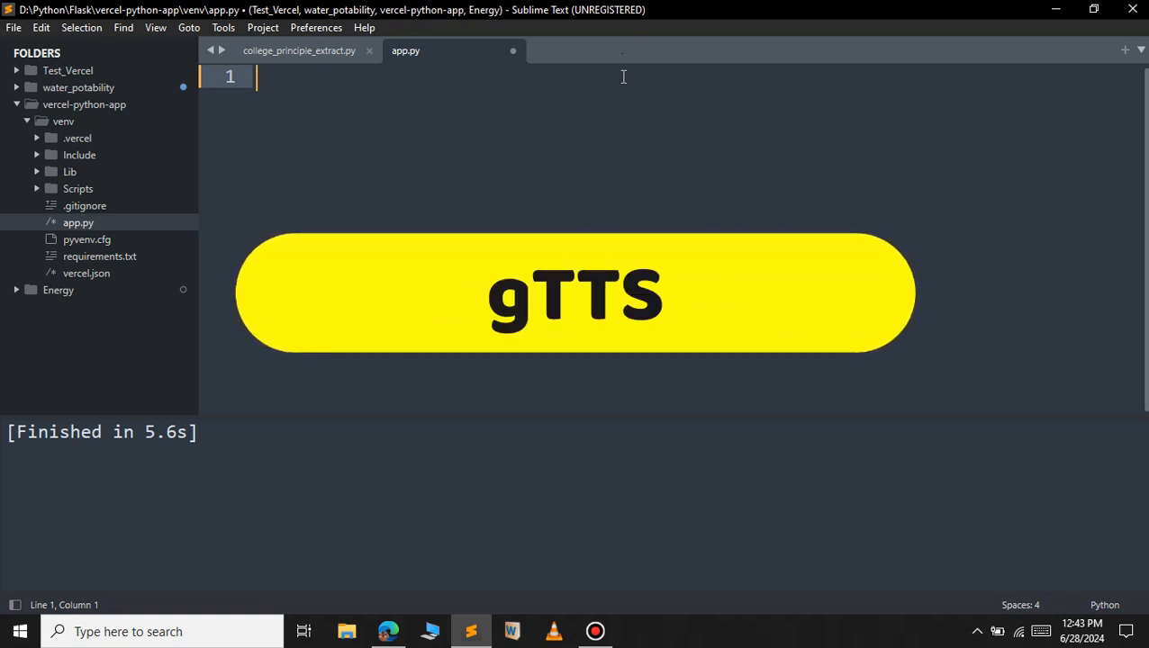
Launch Command Prompt via Win+R and run 'pip install gtts'.
key(Win+r)
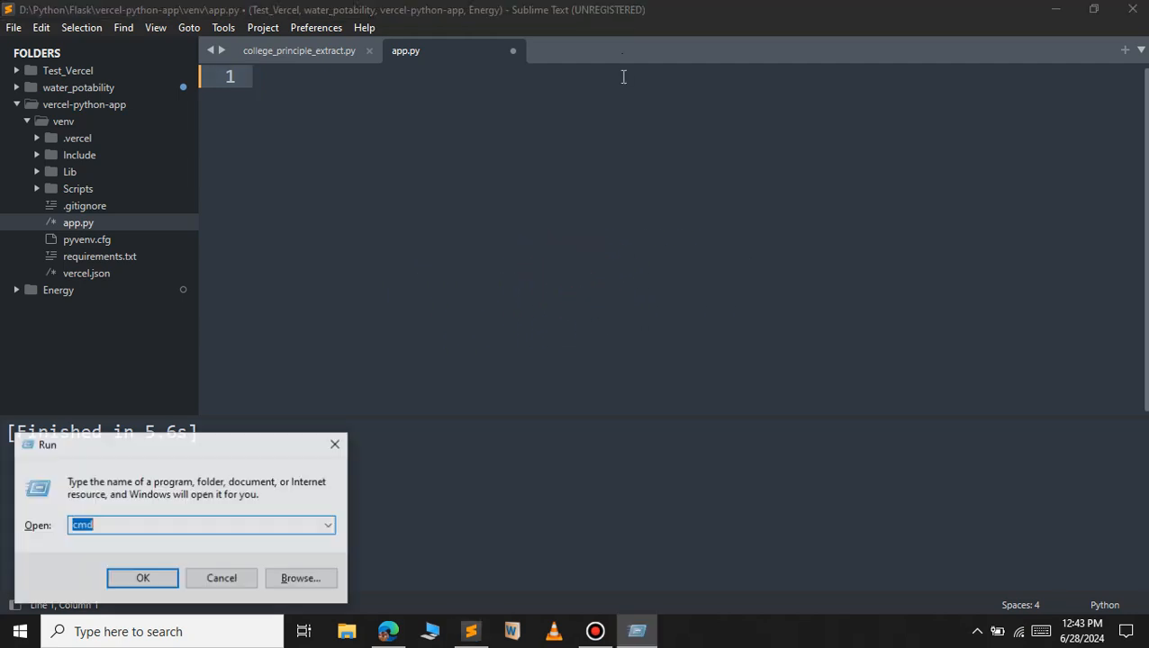
click(221, 578)
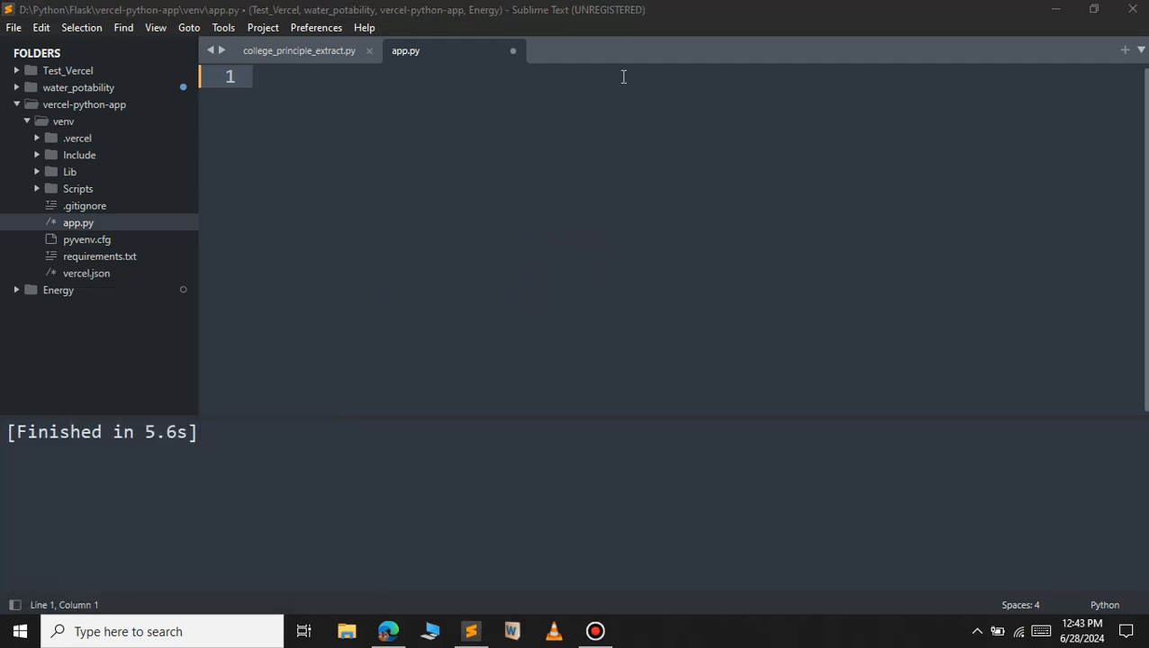
click(635, 630)
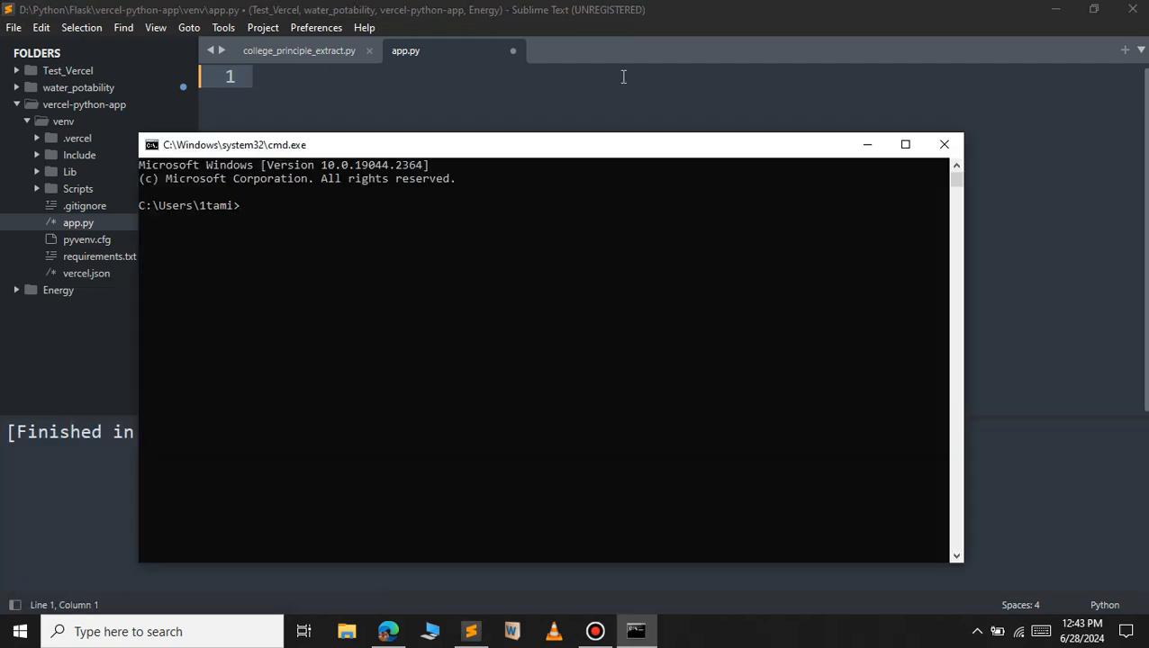
text(p)
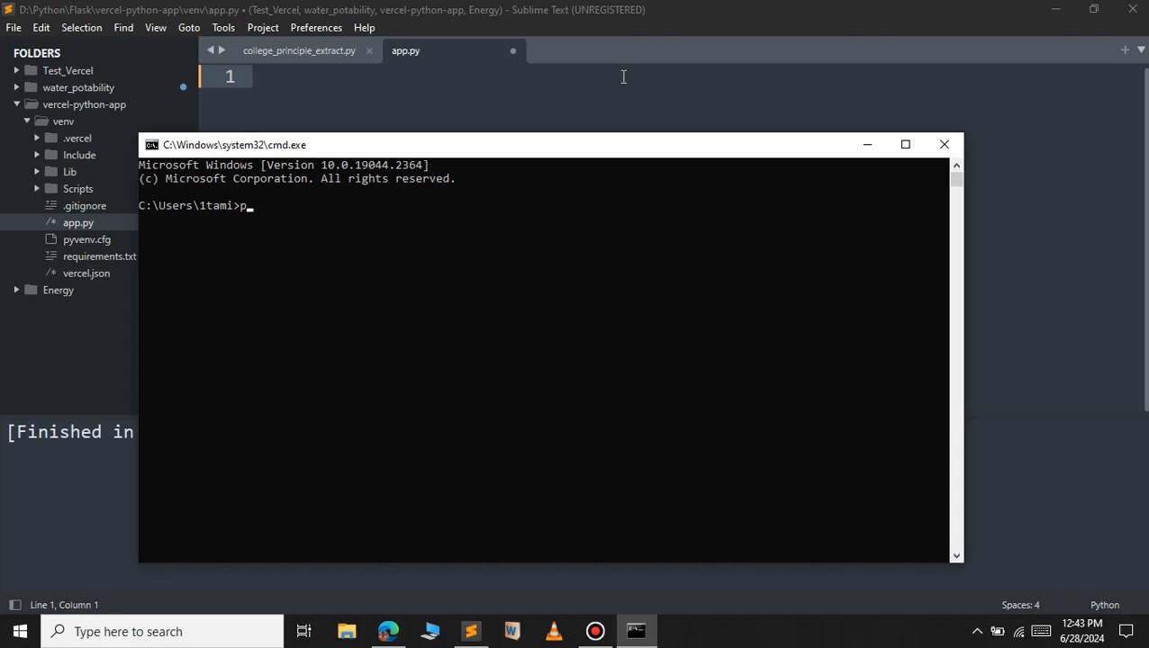
text(ip install gtt)
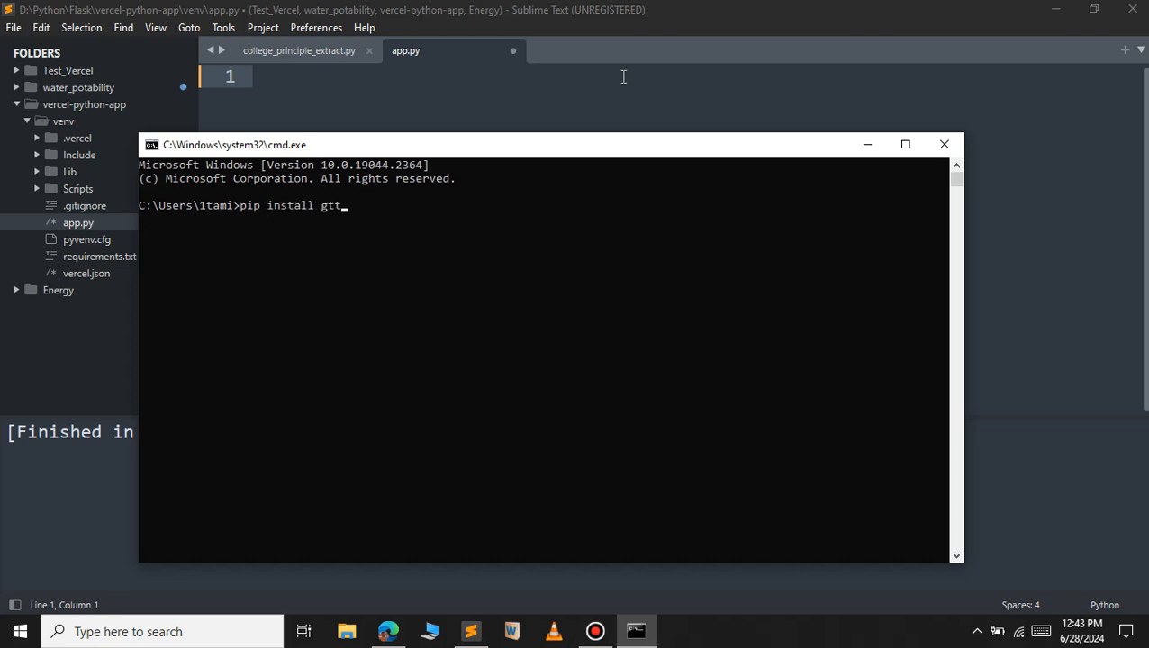
text(s)
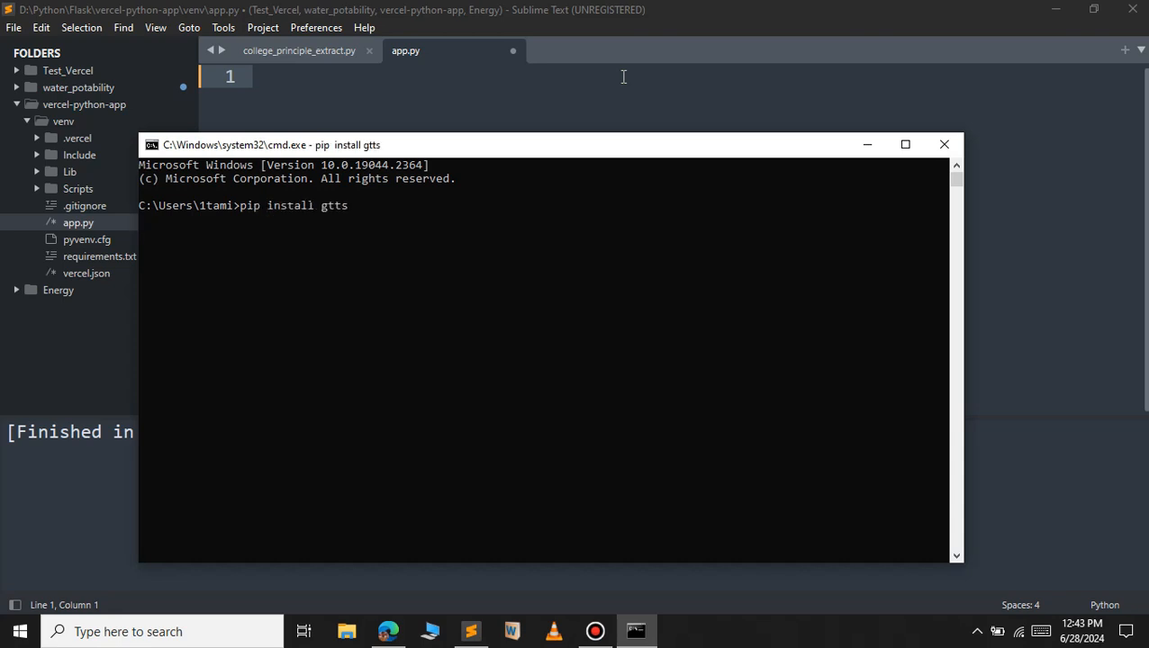
key(Return)
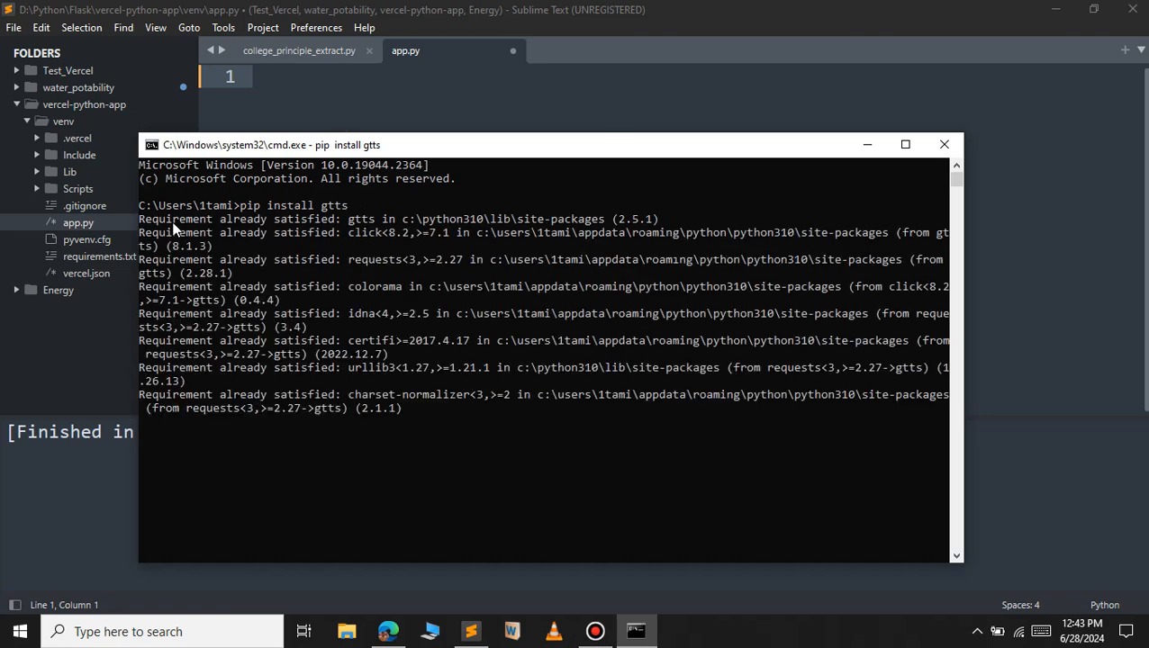
mouse_move(326, 234)
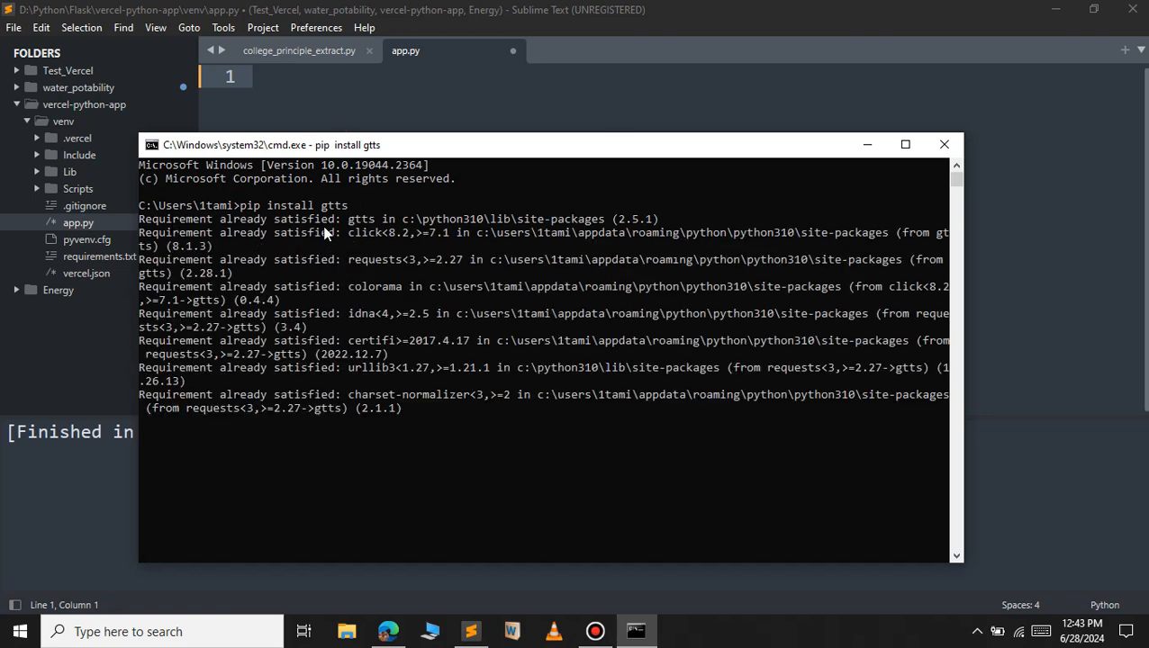
mouse_move(342, 244)
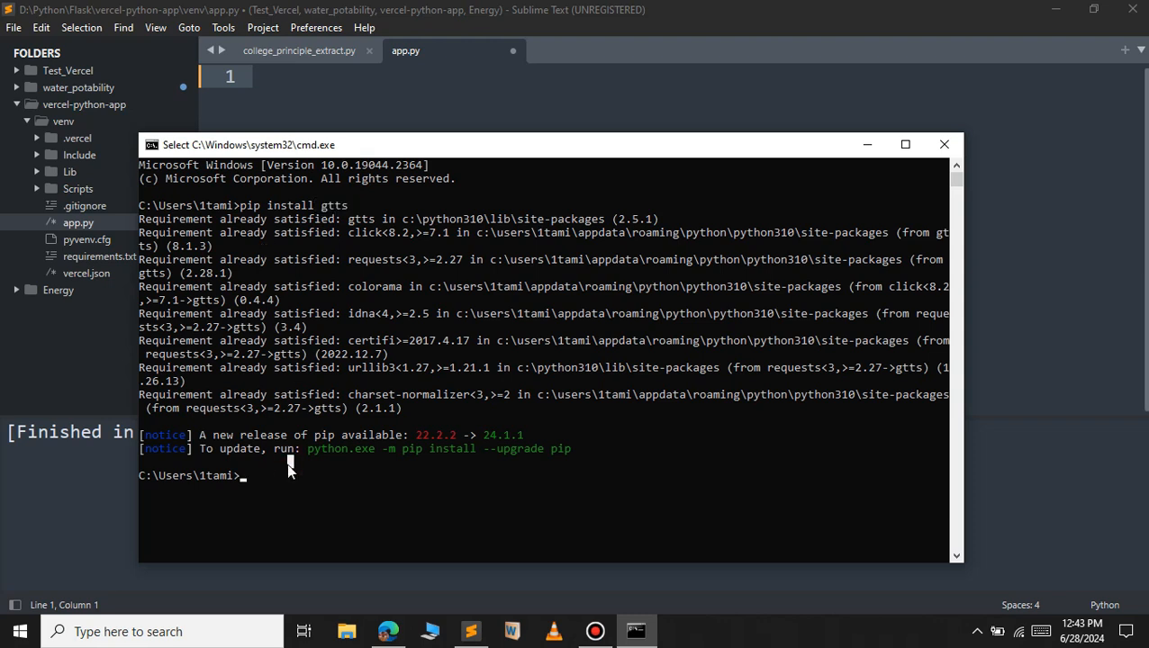
Enter the 'pip install playsound' command.
text(pip install)
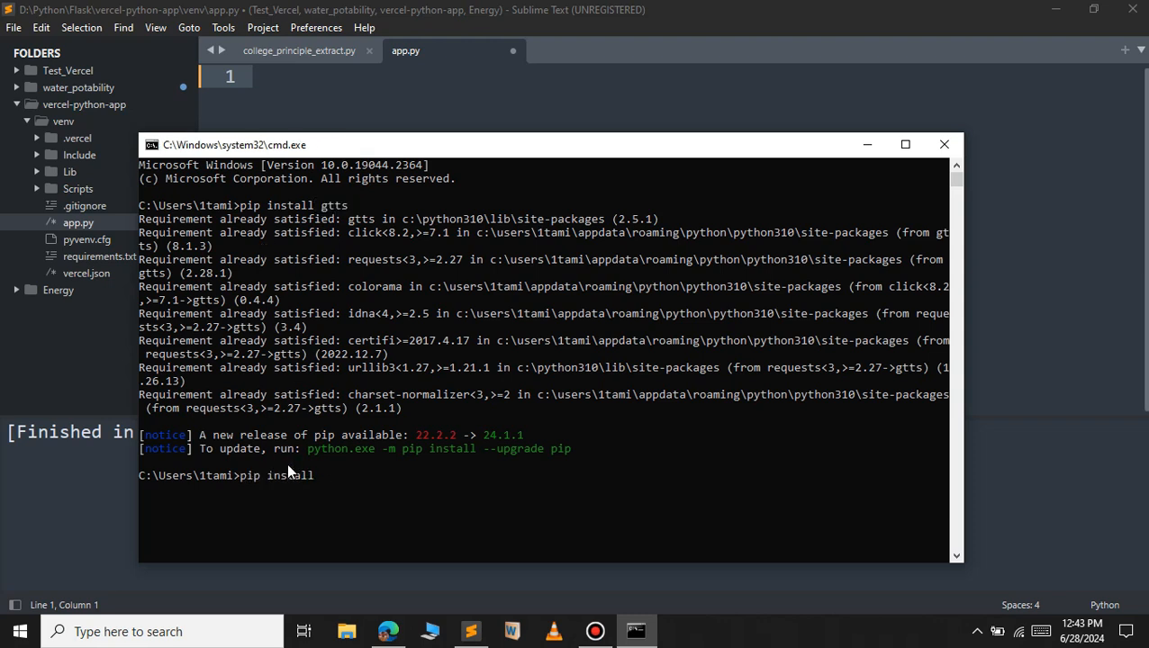
text(playsound)
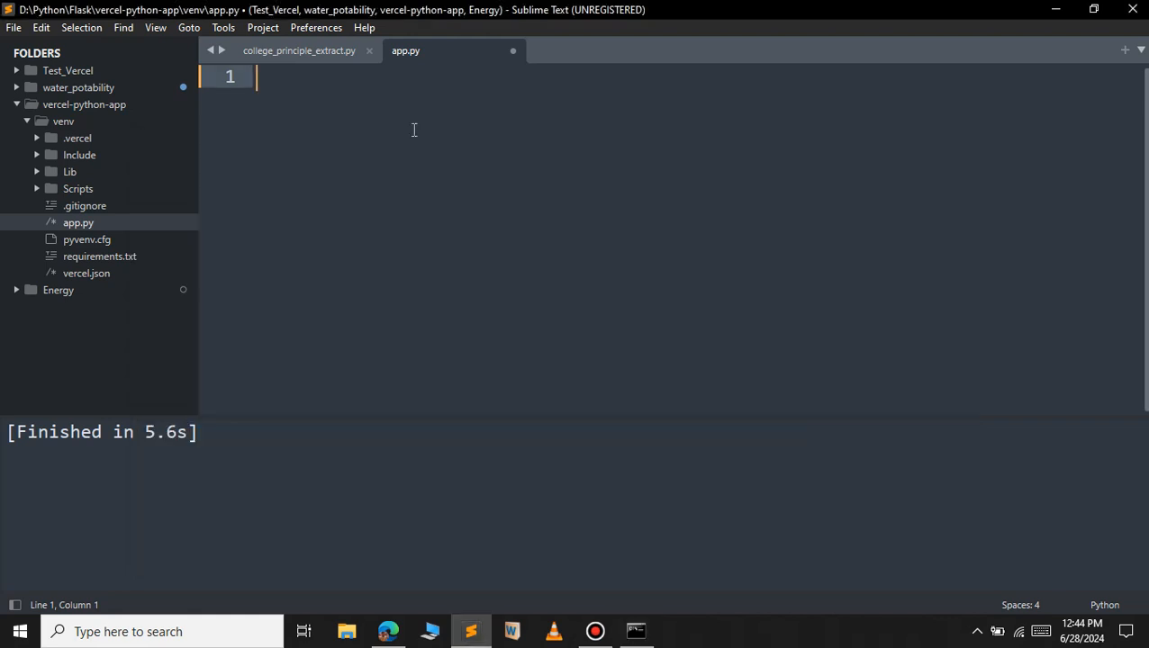
Add the import lines for gtts and playsound at the top of app.py.
text(im)
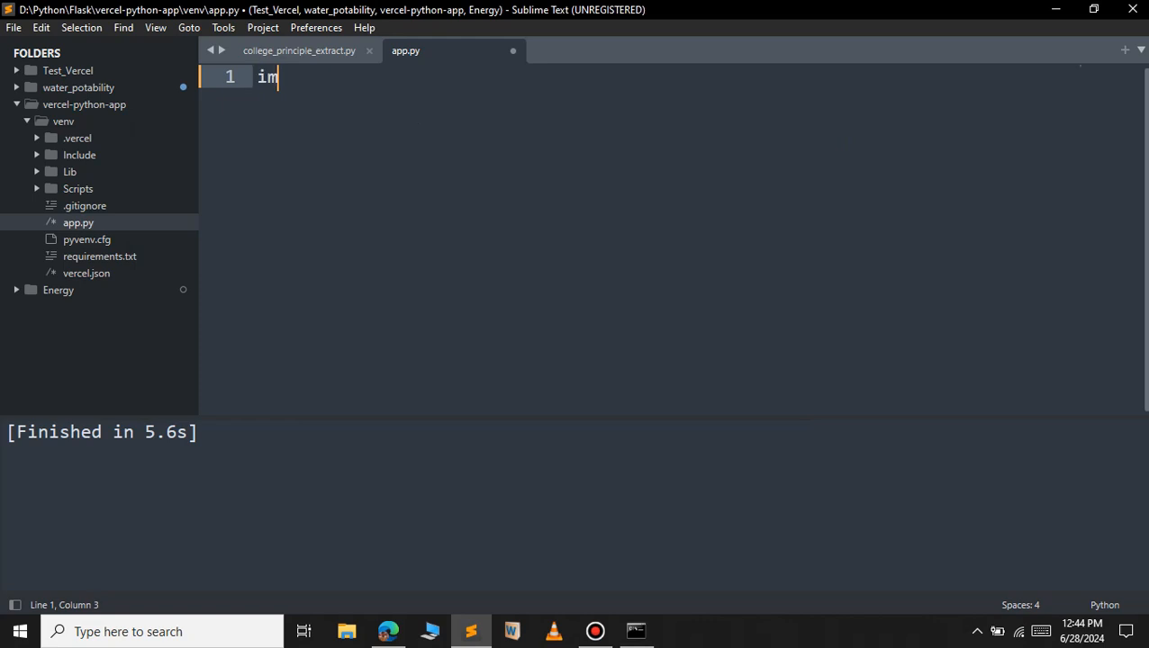
text(port gtts)
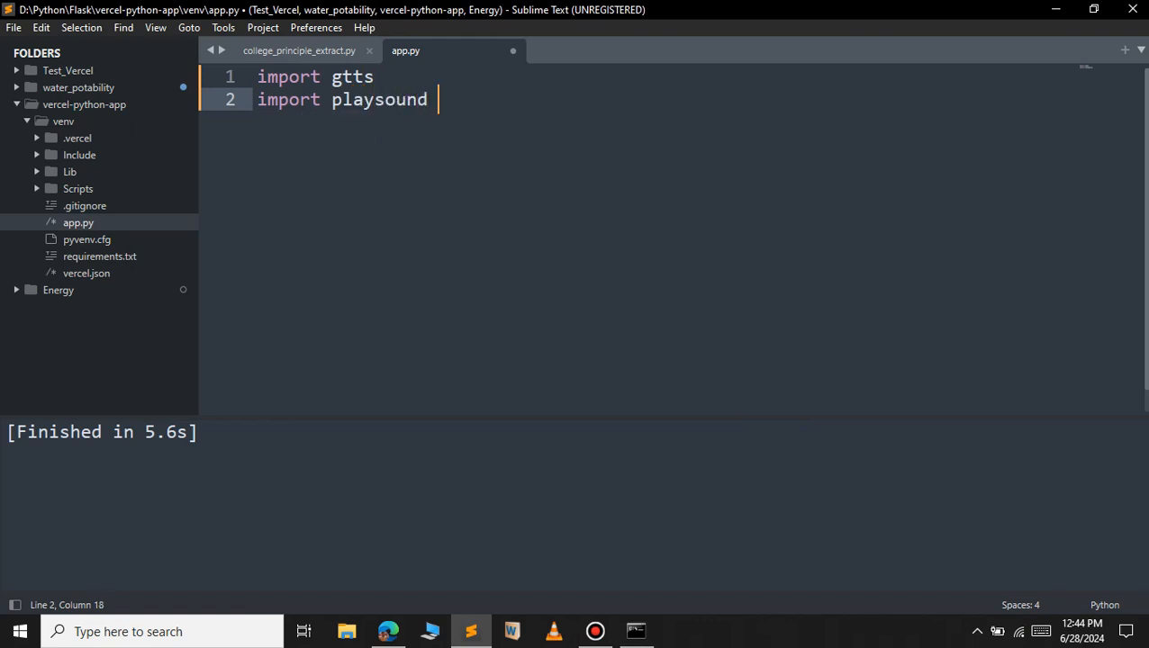
key(enter)
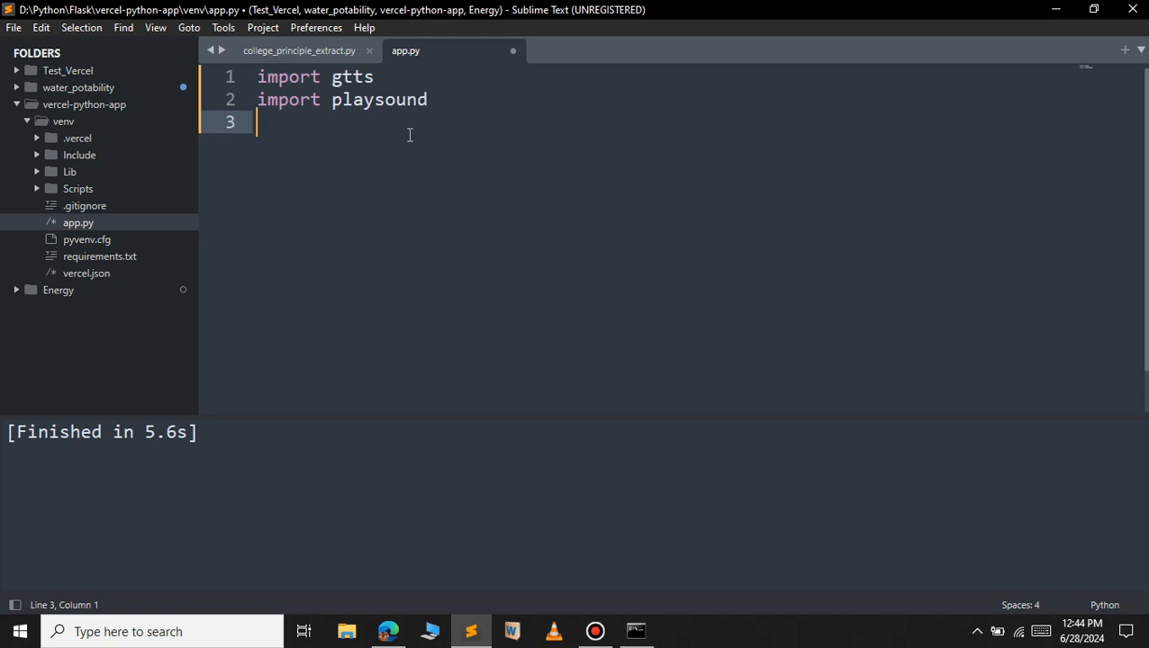
key(enter)
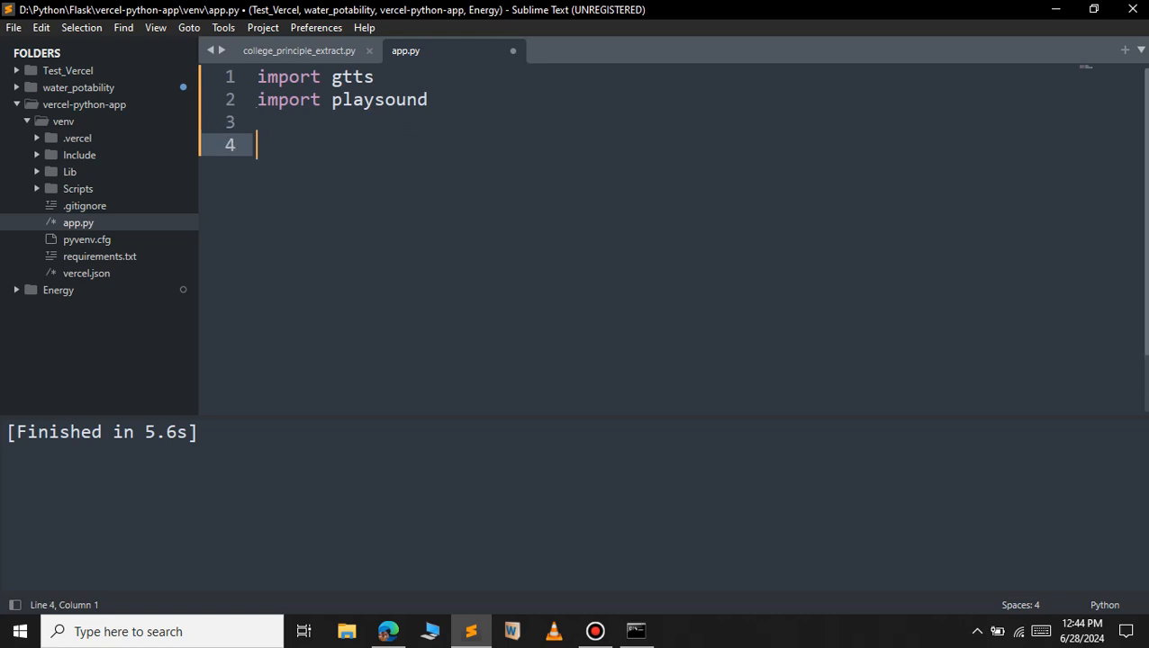
Write audio = gtts.gTTS("Welcome to Programming with kumaresan").
text(audio)
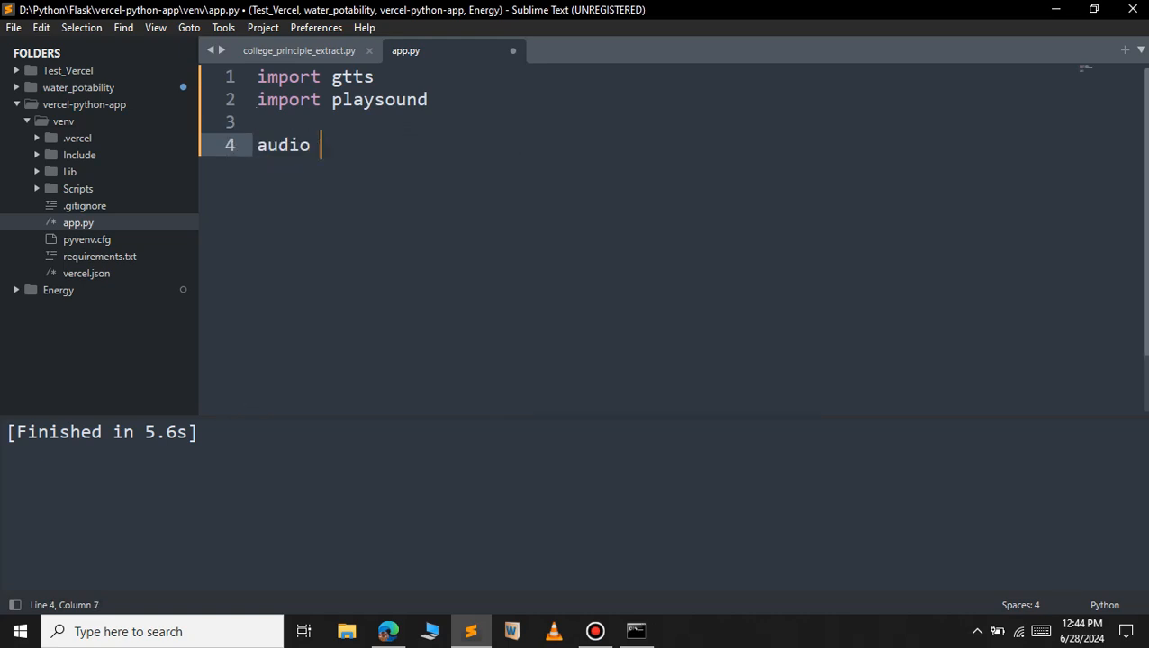
text(=)
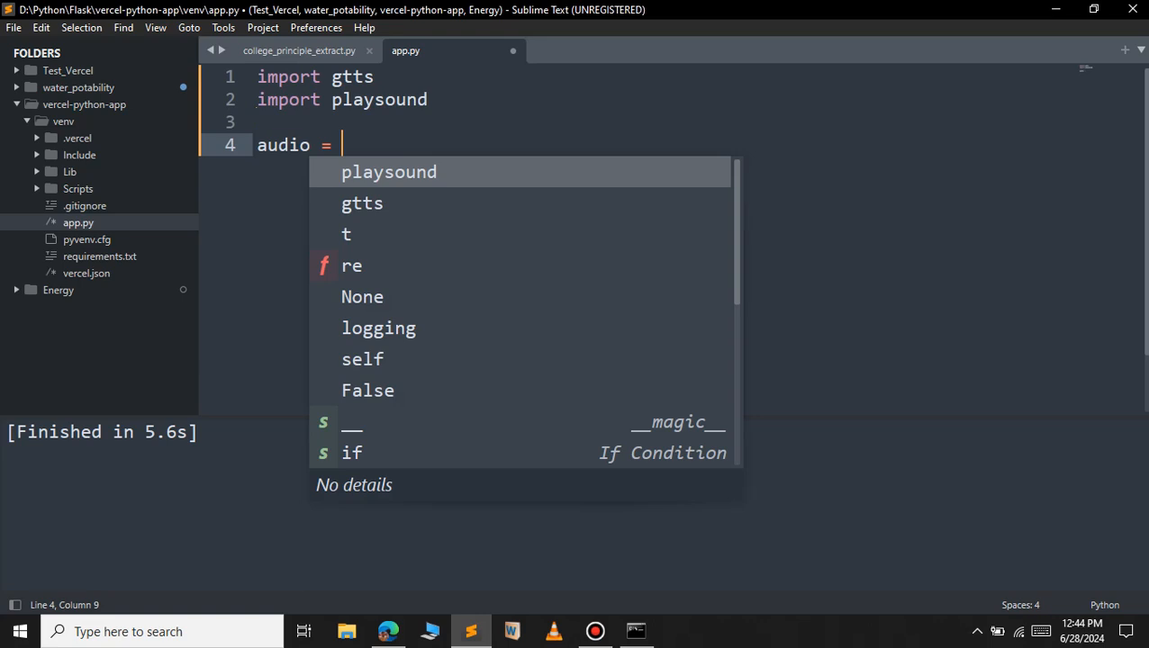
text(gtts)
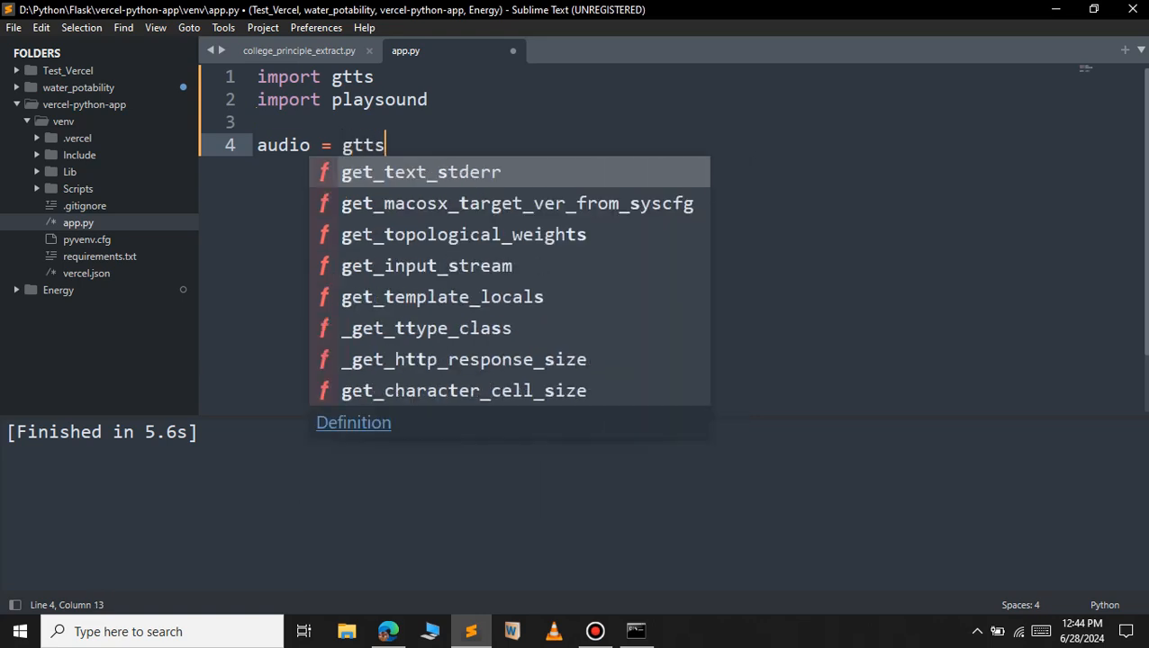
text(.)
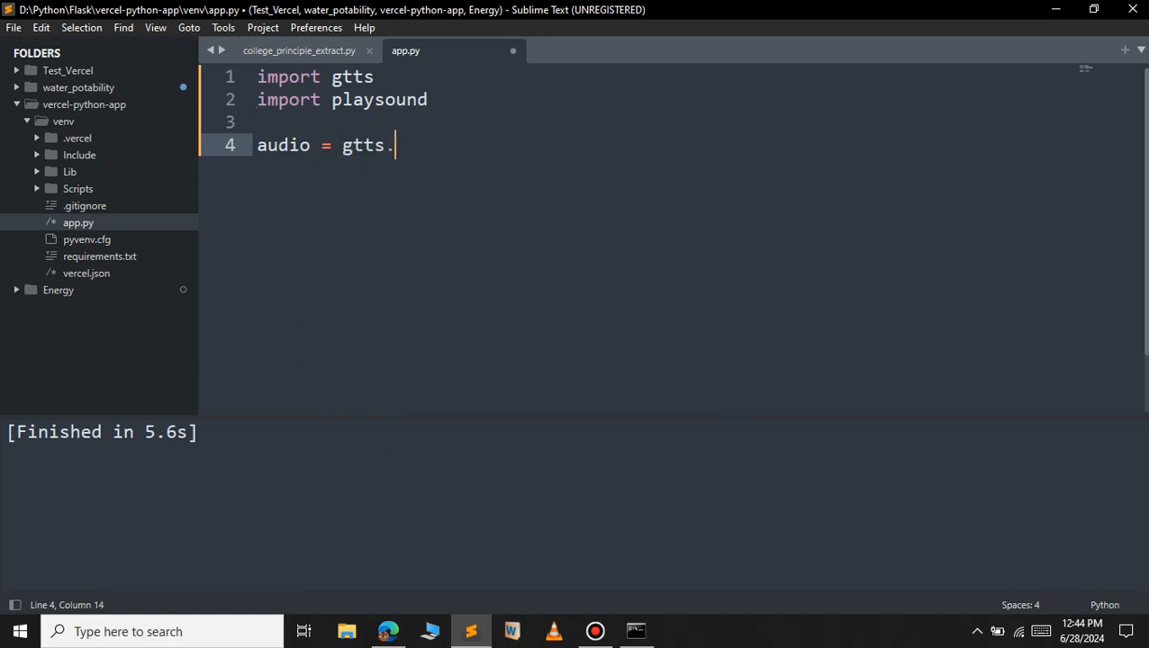
text(g)
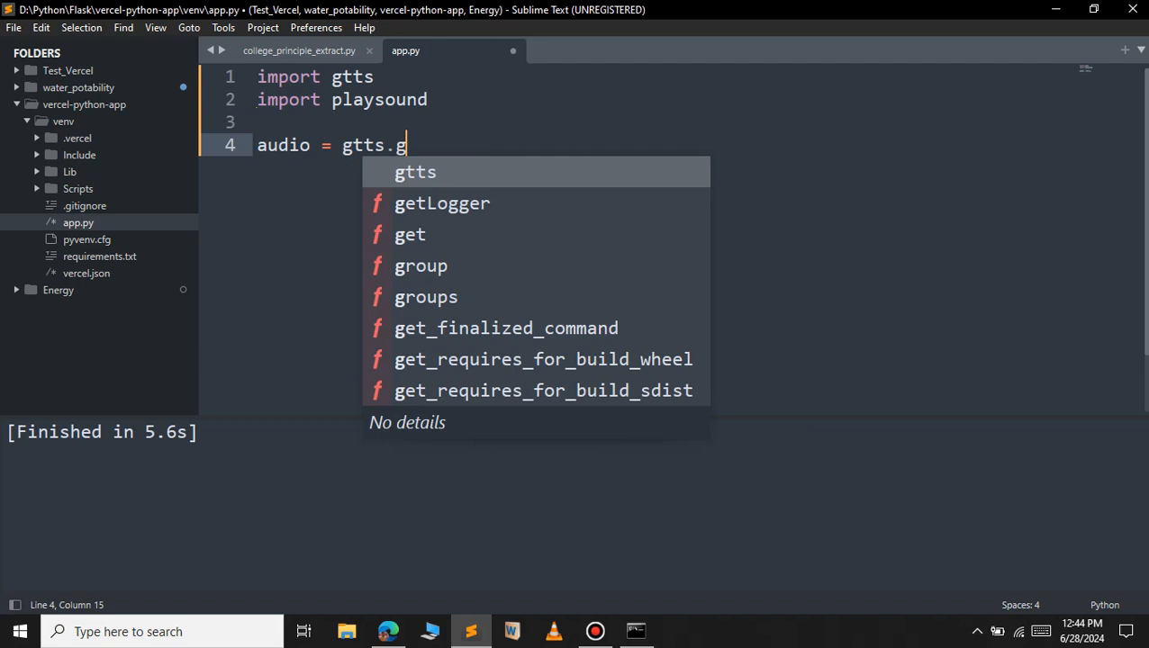
text(TTS)
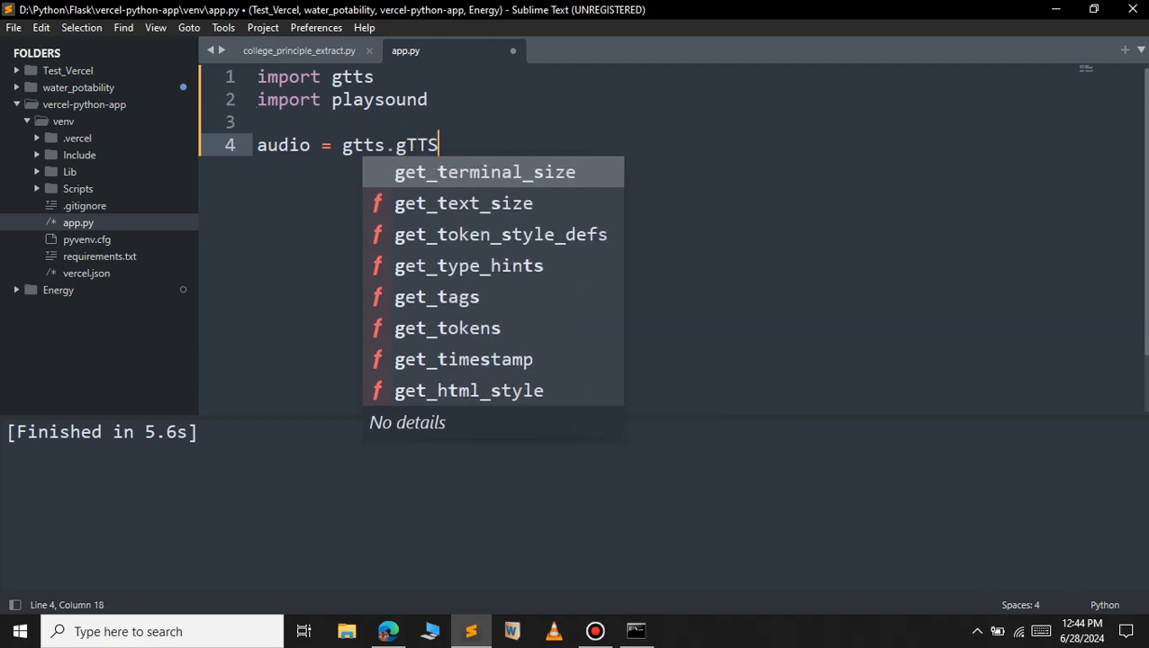
text(()
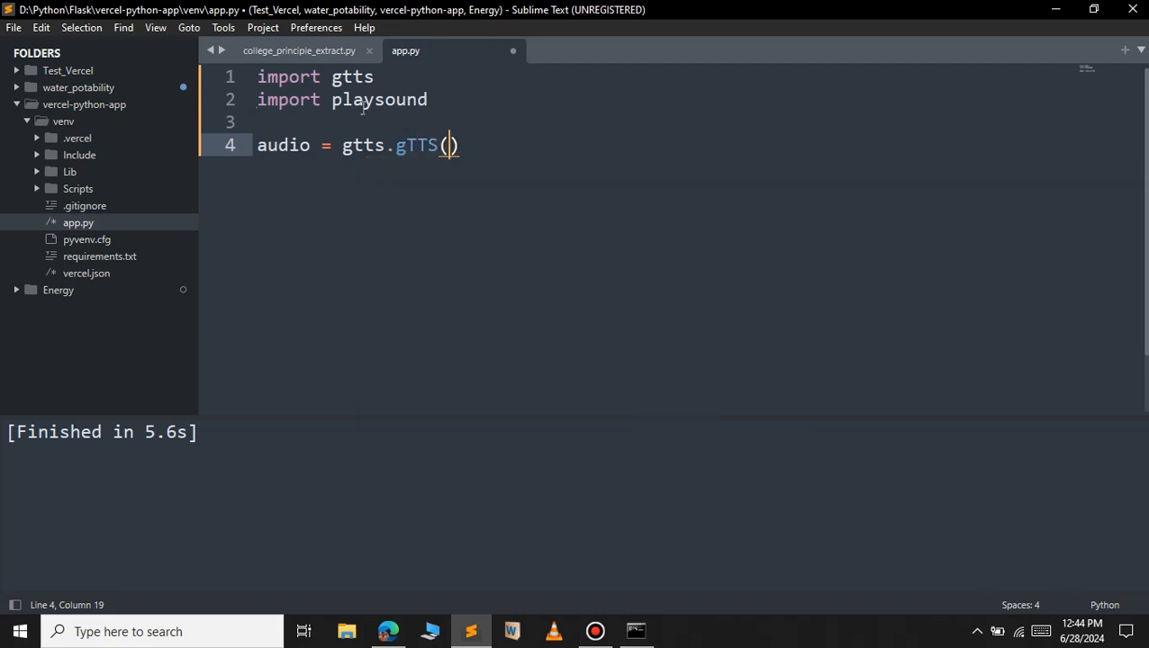
mouse_move(468, 144)
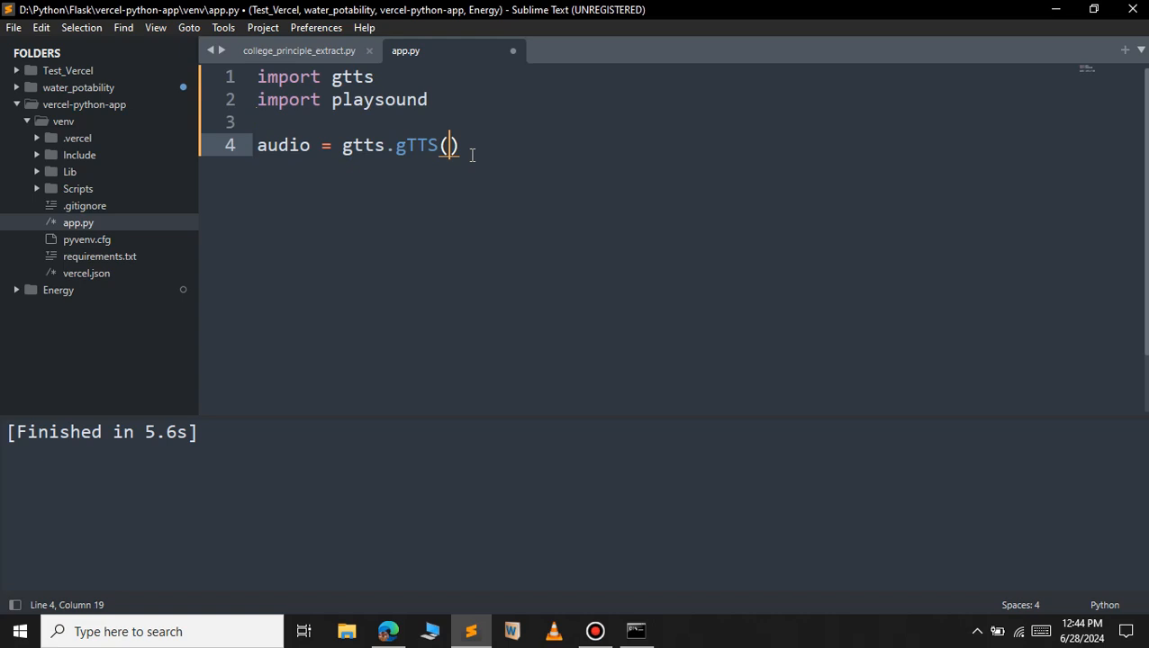
text("W")
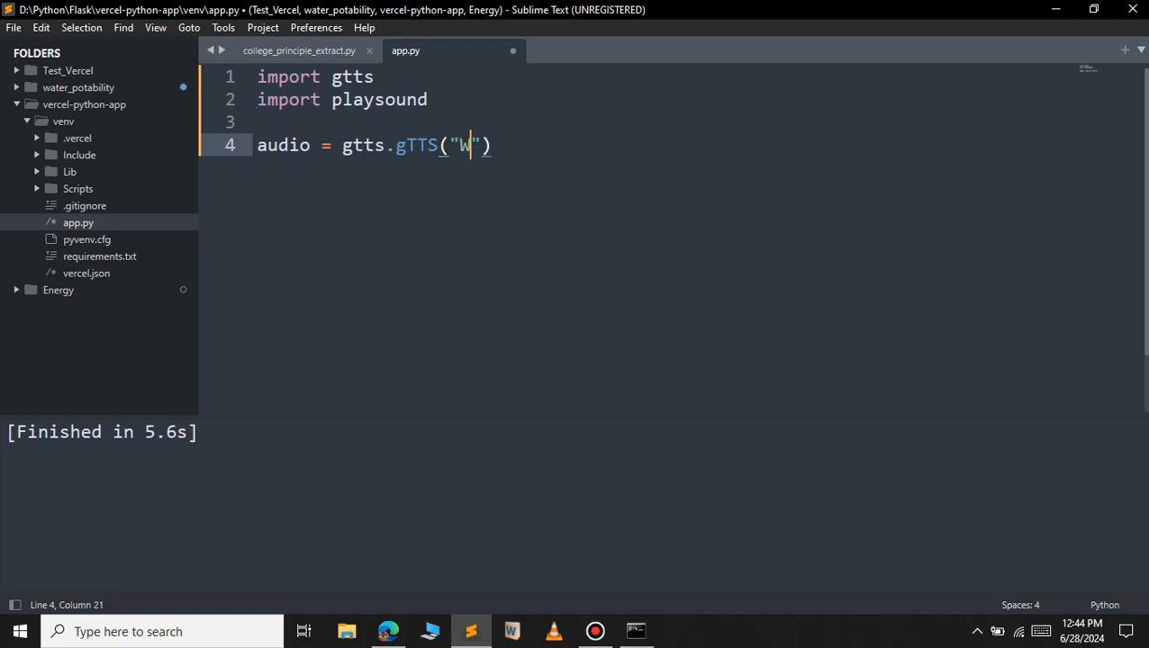
text(elcome to P)
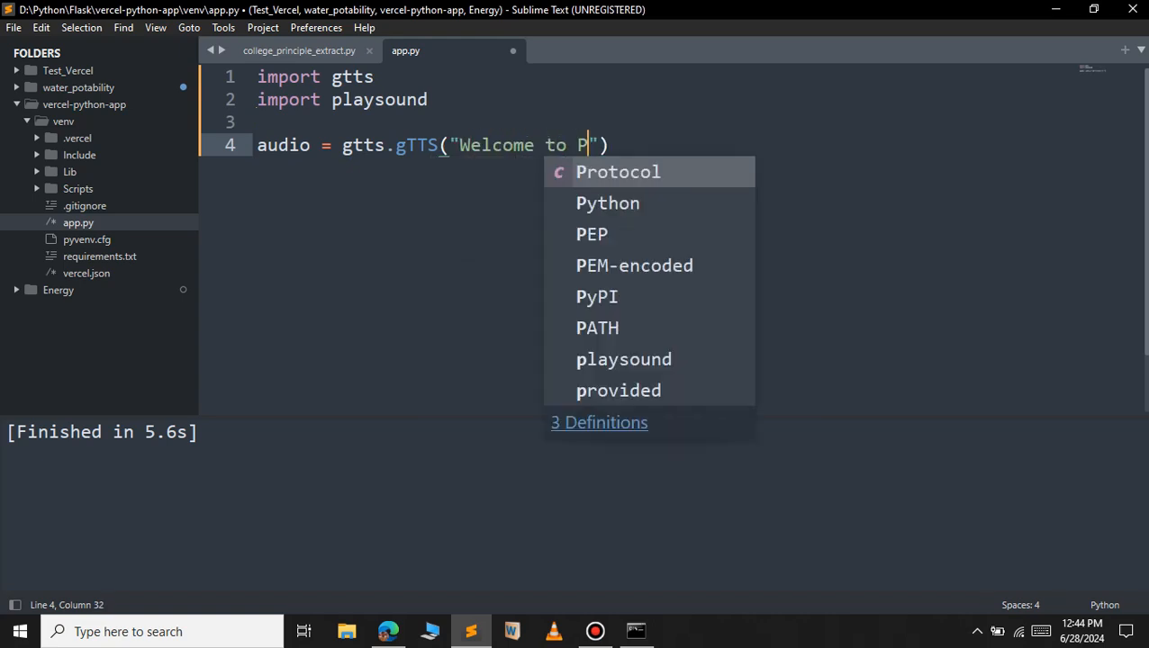
text(rogramming wit)
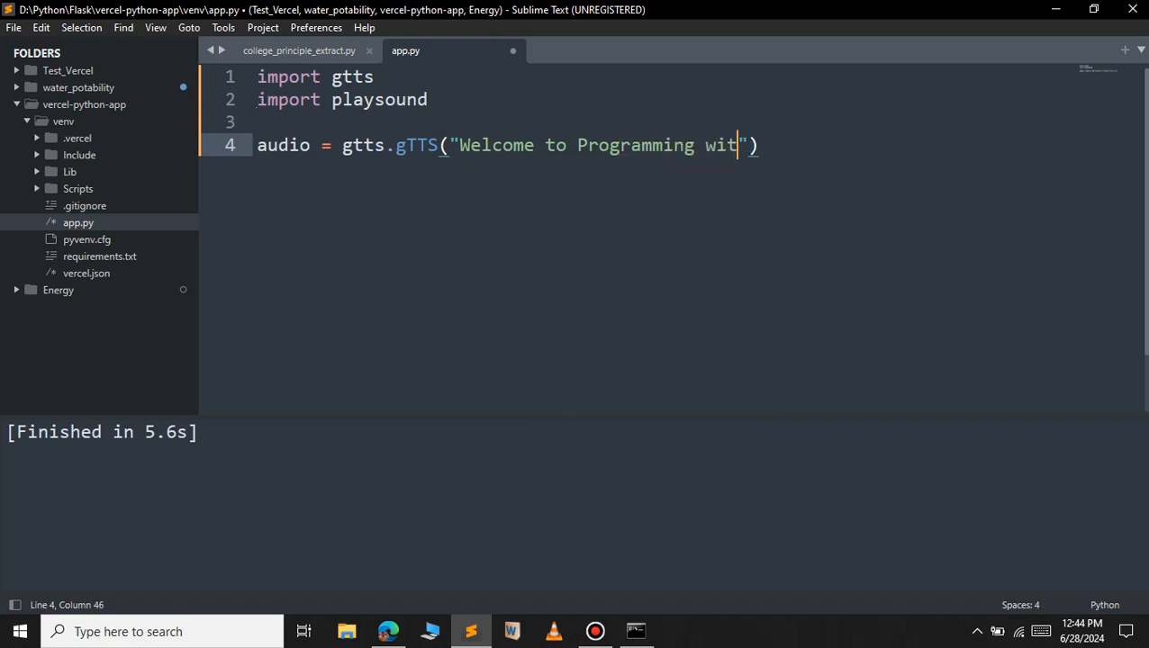
text(h kumaresan)
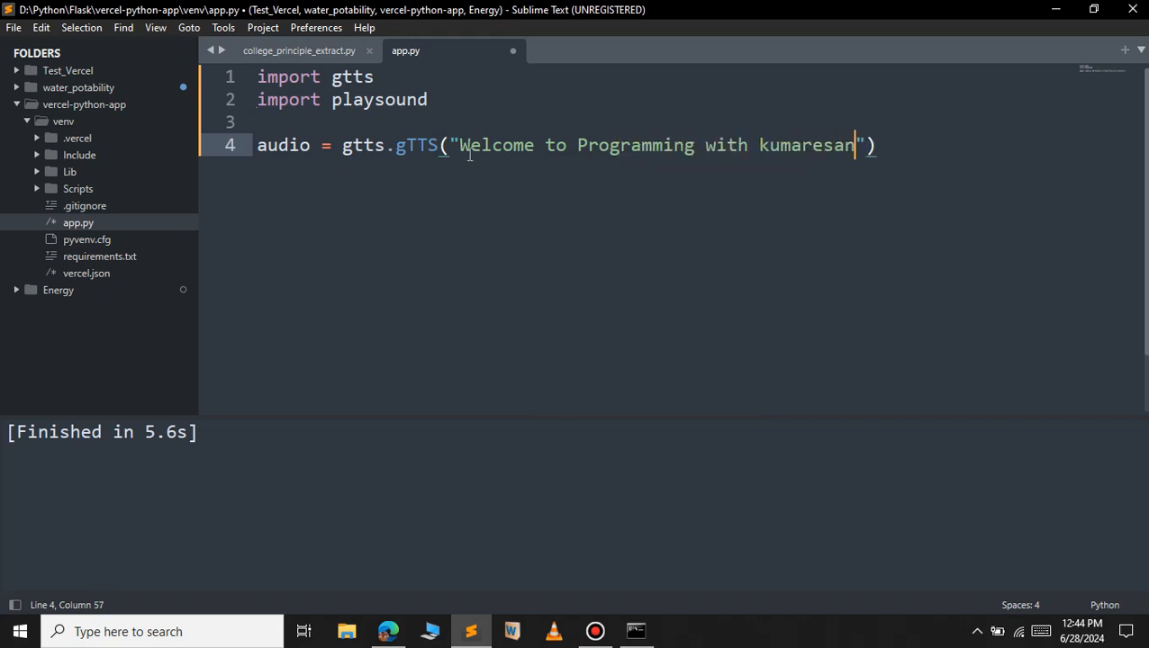
drag(457, 144, 873, 144)
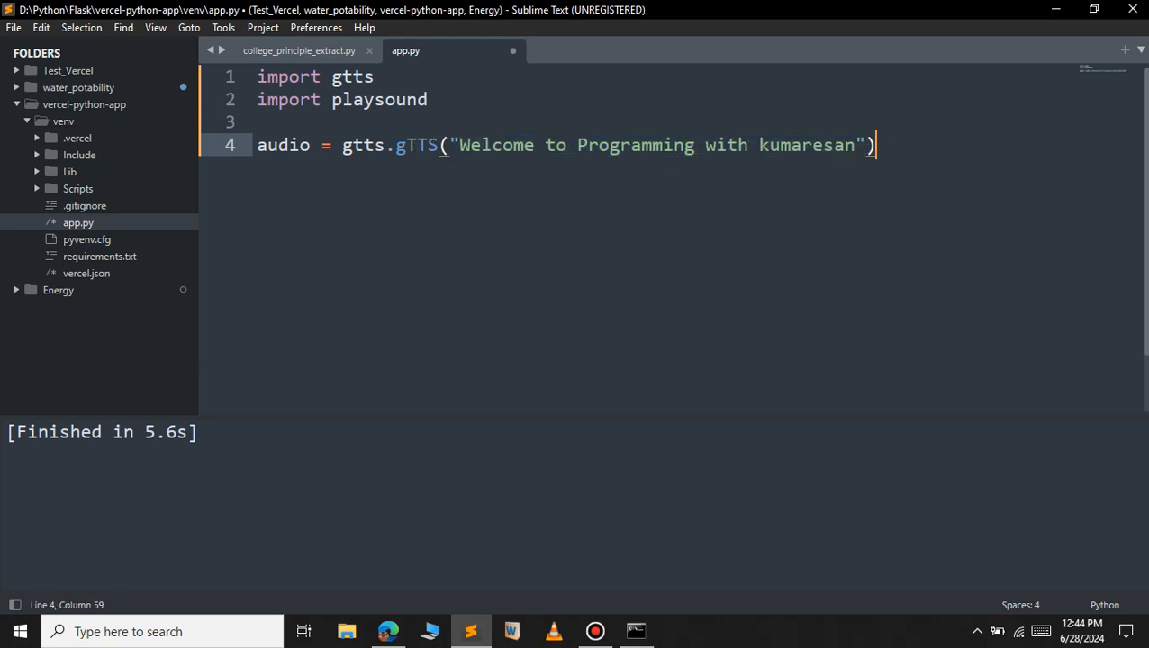
Add audio.save("welcome.mp3") below the gTTS call.
key(enter)
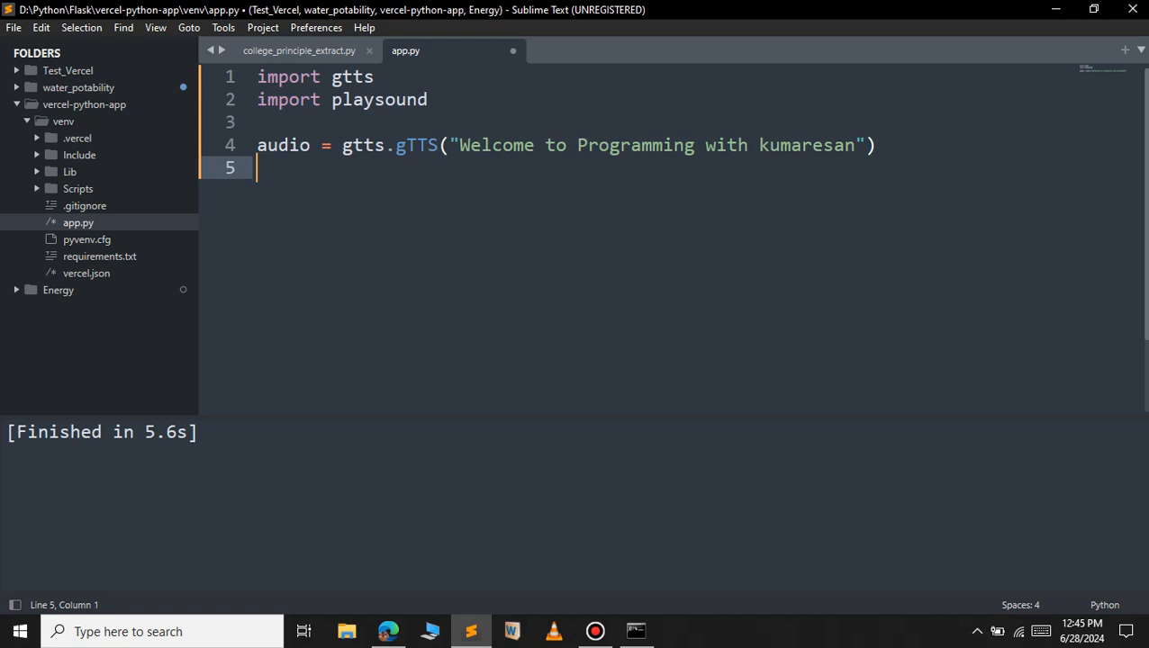
text(audio.s)
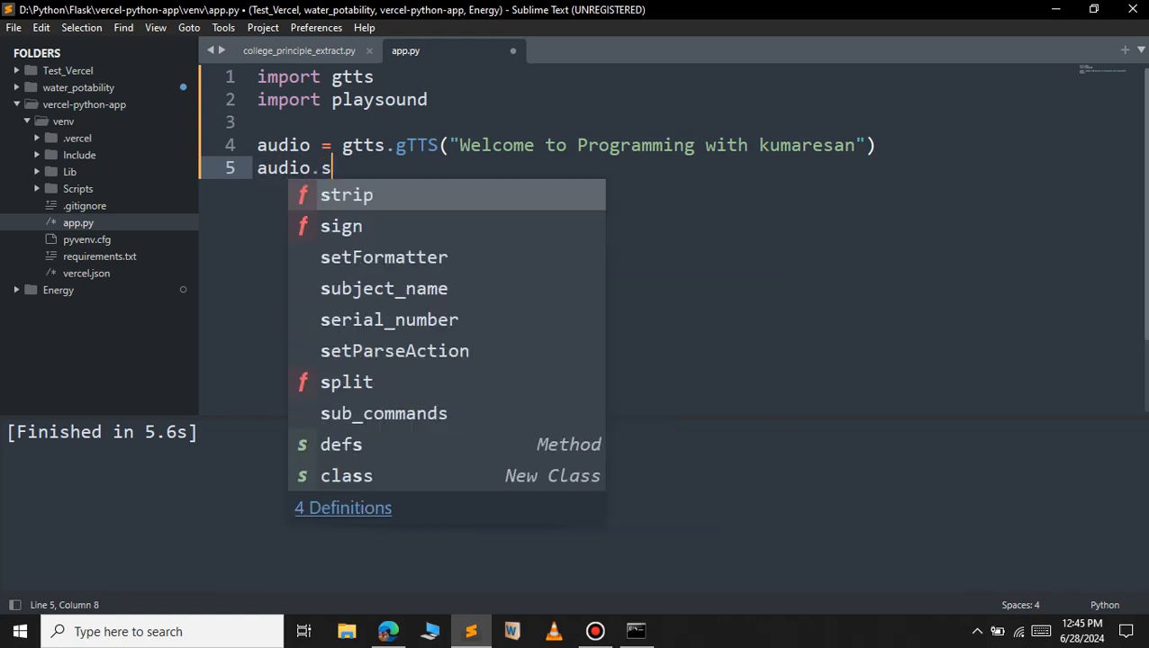
text(ave())
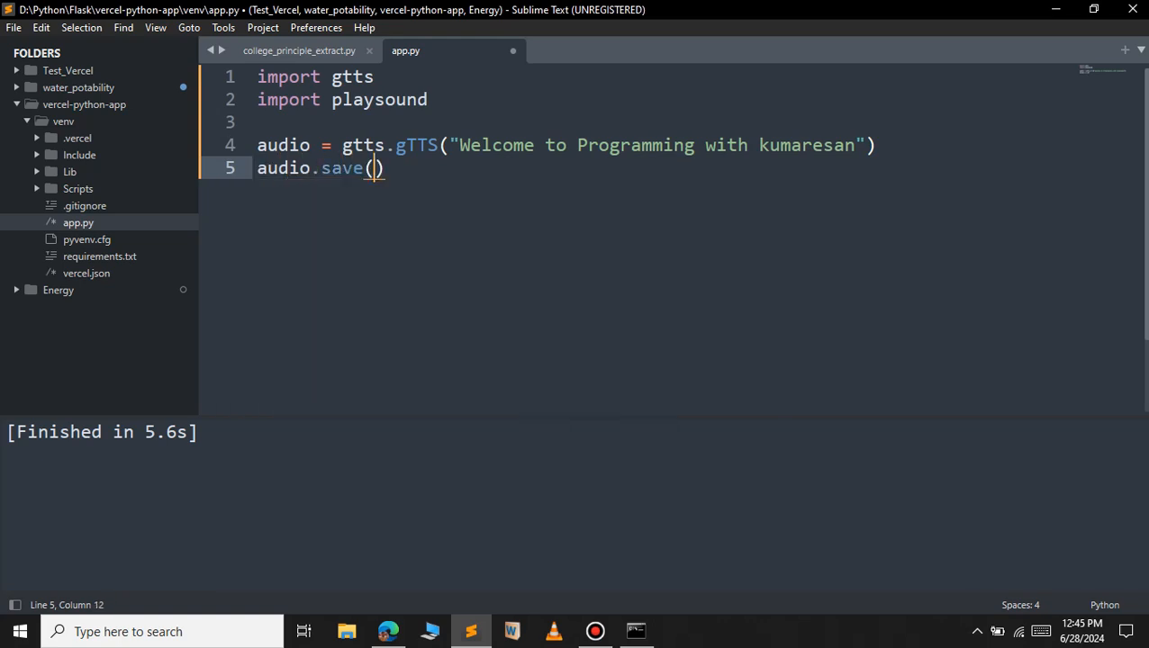
text(")
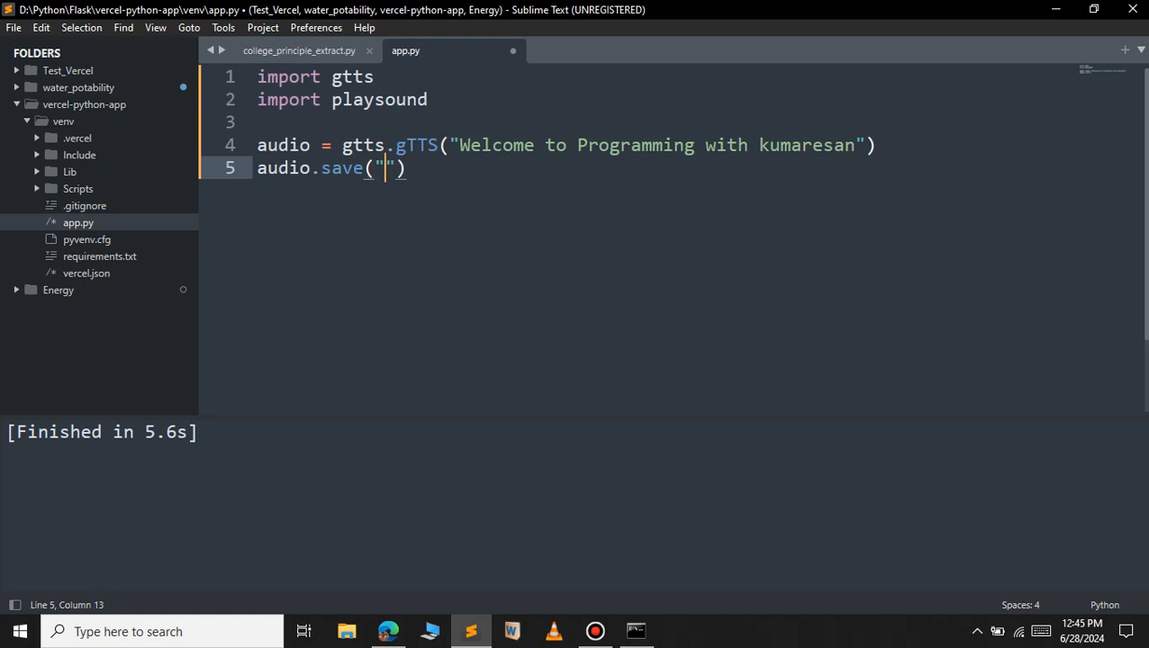
text(welcm)
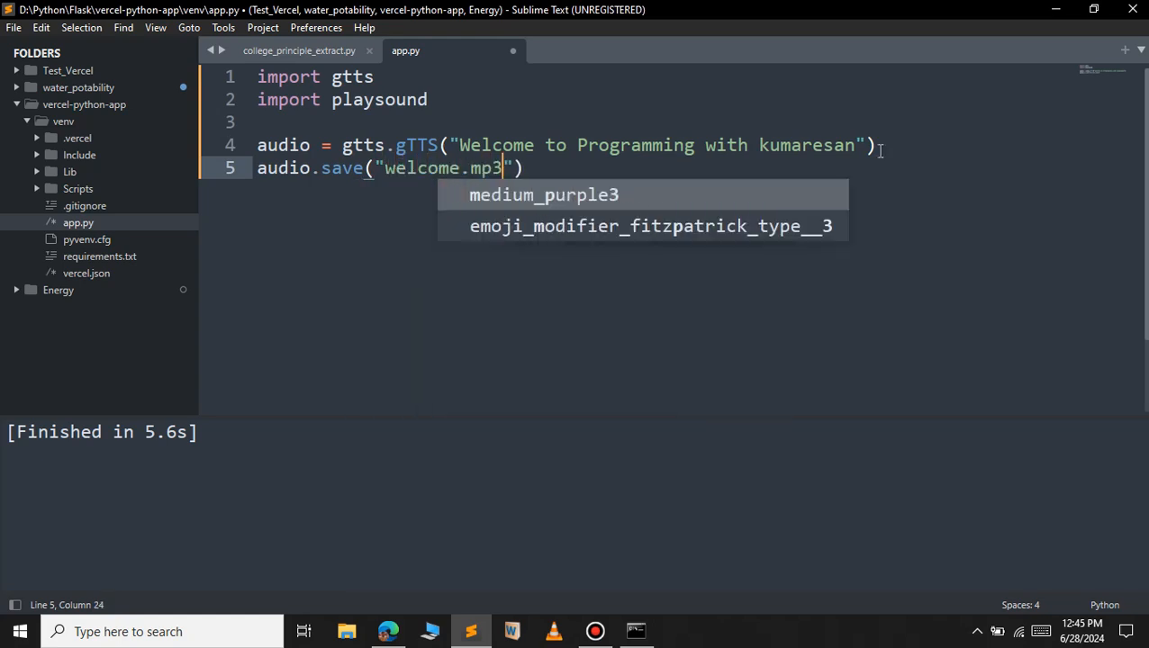
mouse_move(490, 179)
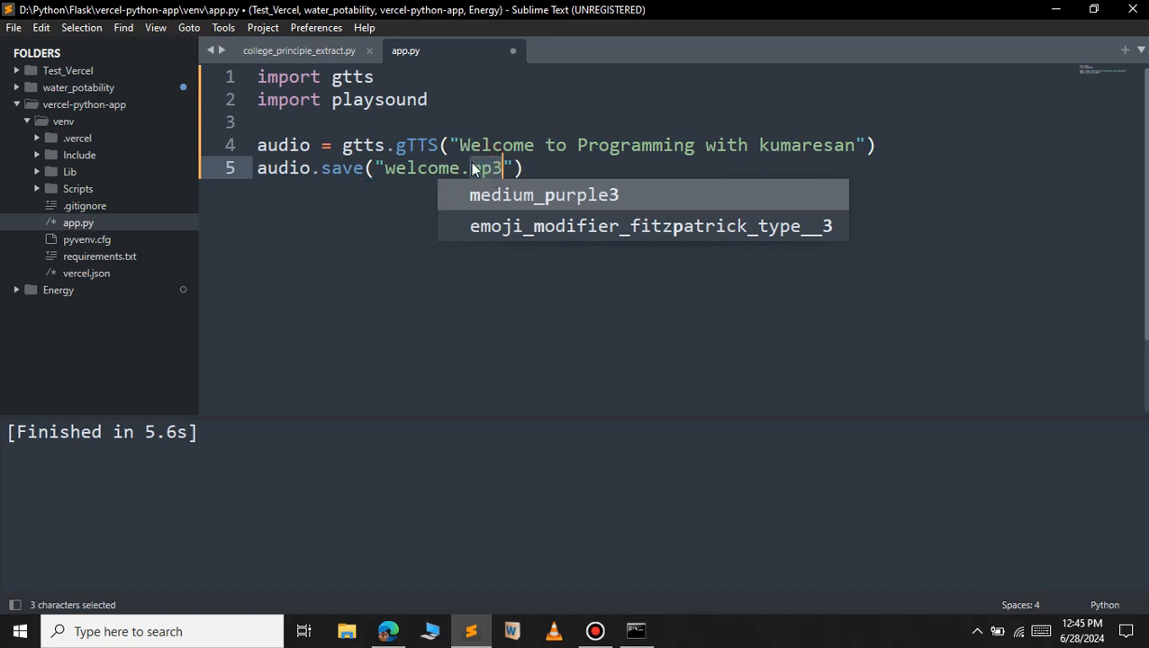
mouse_move(489, 173)
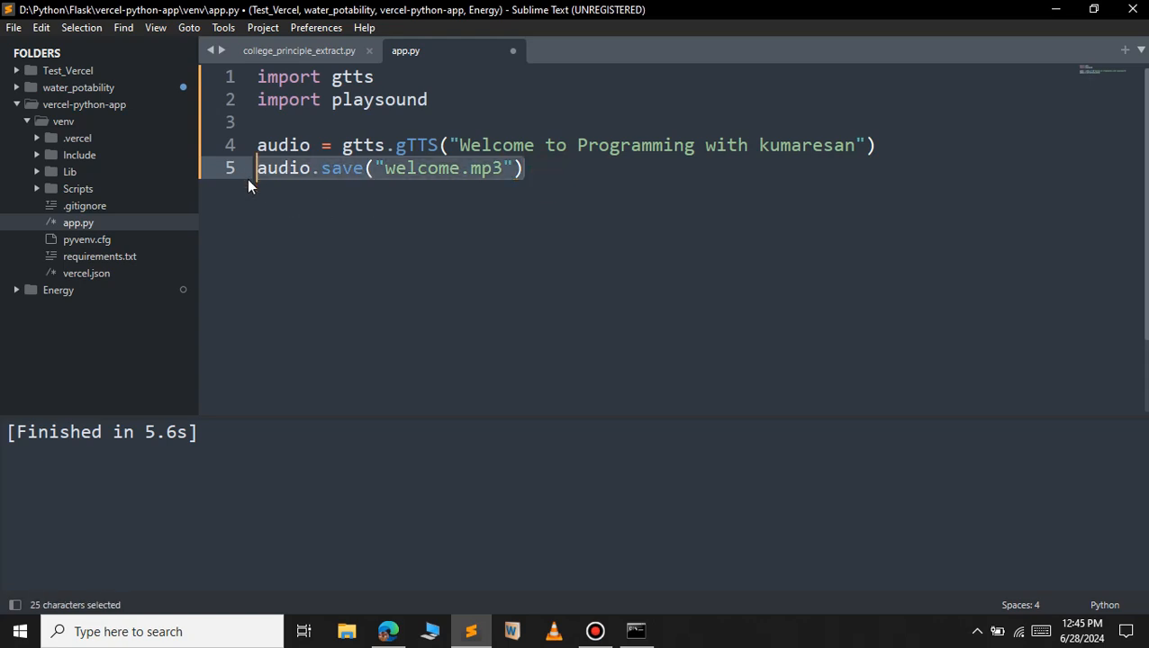
Add playsound("welcome.mp3") to play the saved file.
double_click(378, 99)
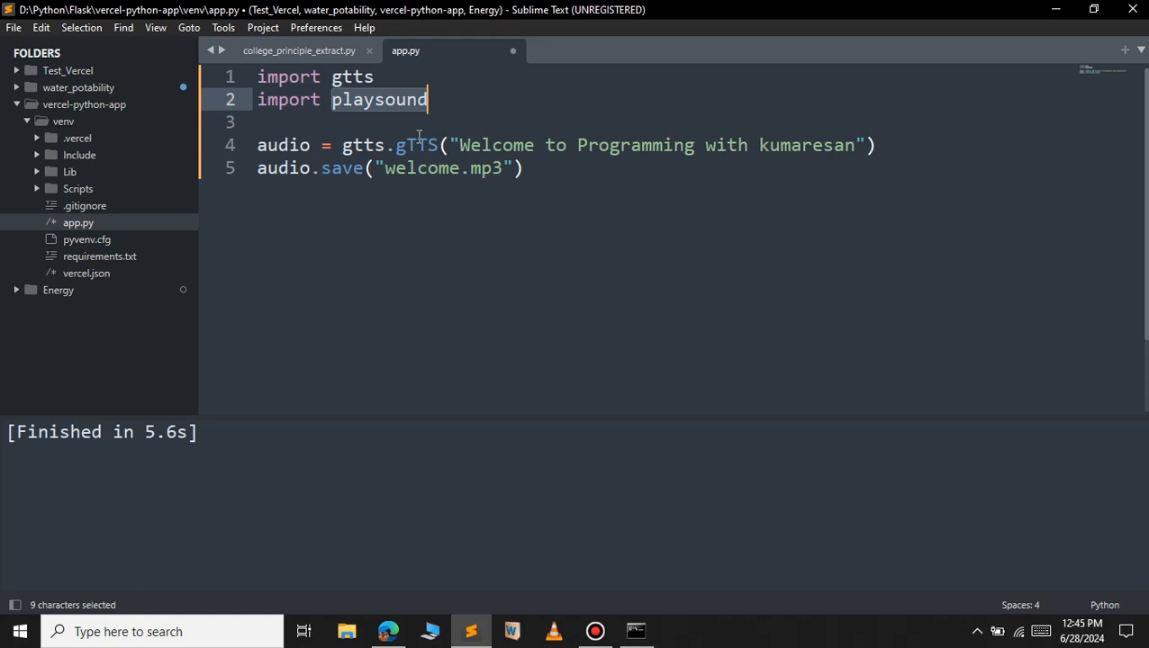
text(p)
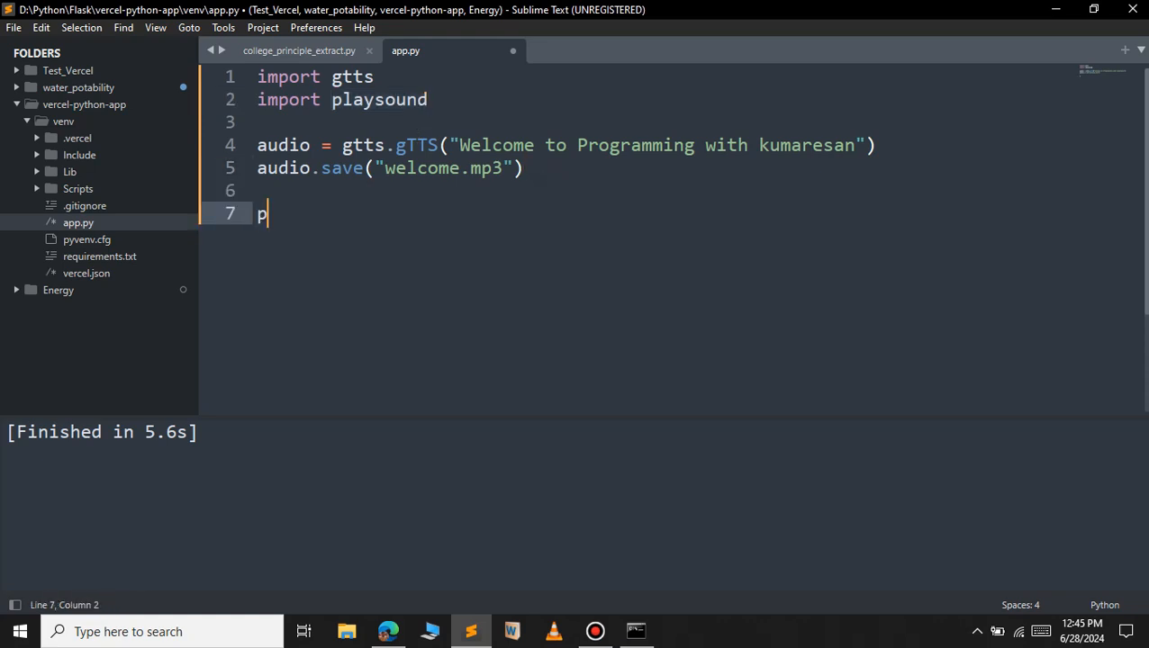
text(laysound(""))
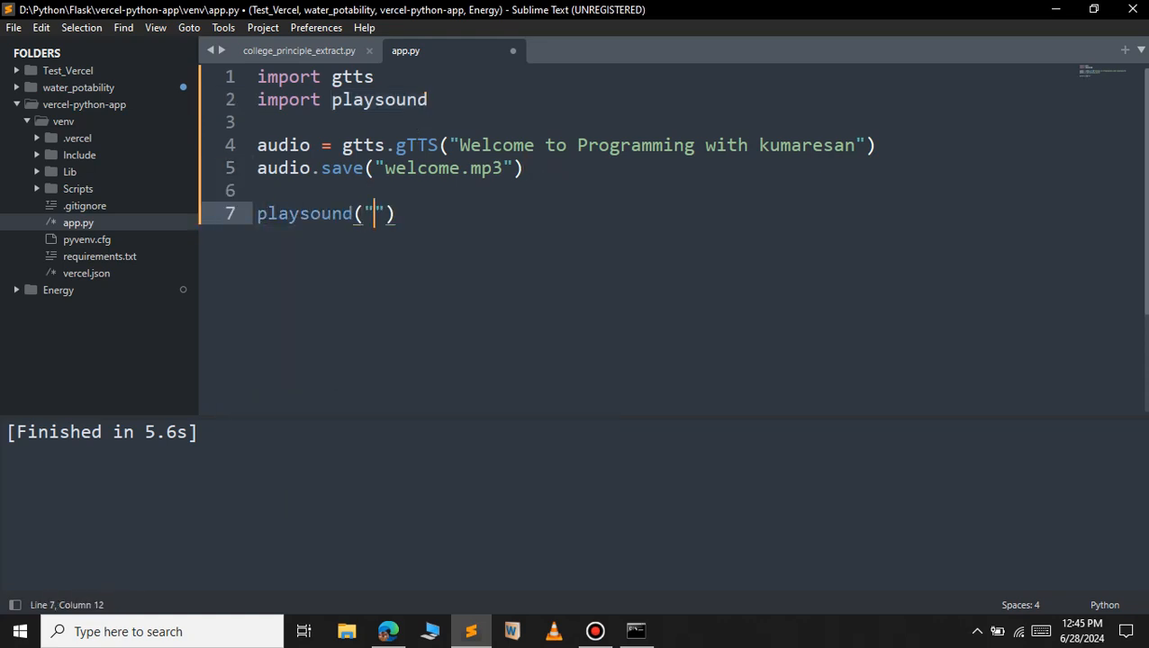
text(welcom)
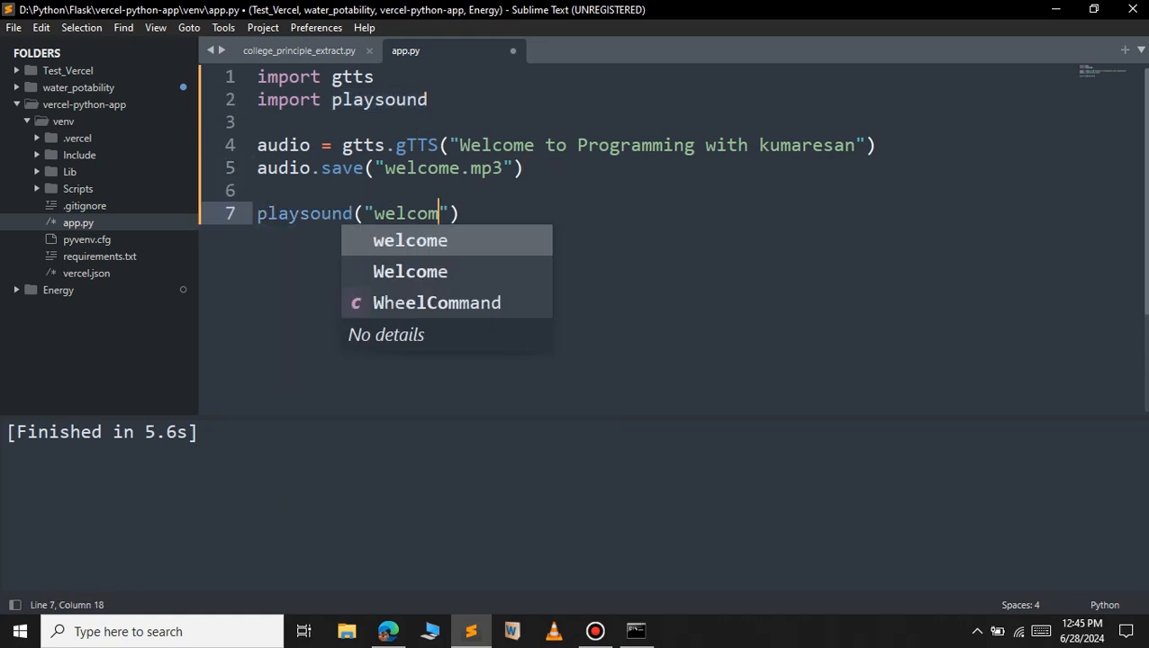
text(e.mp3)
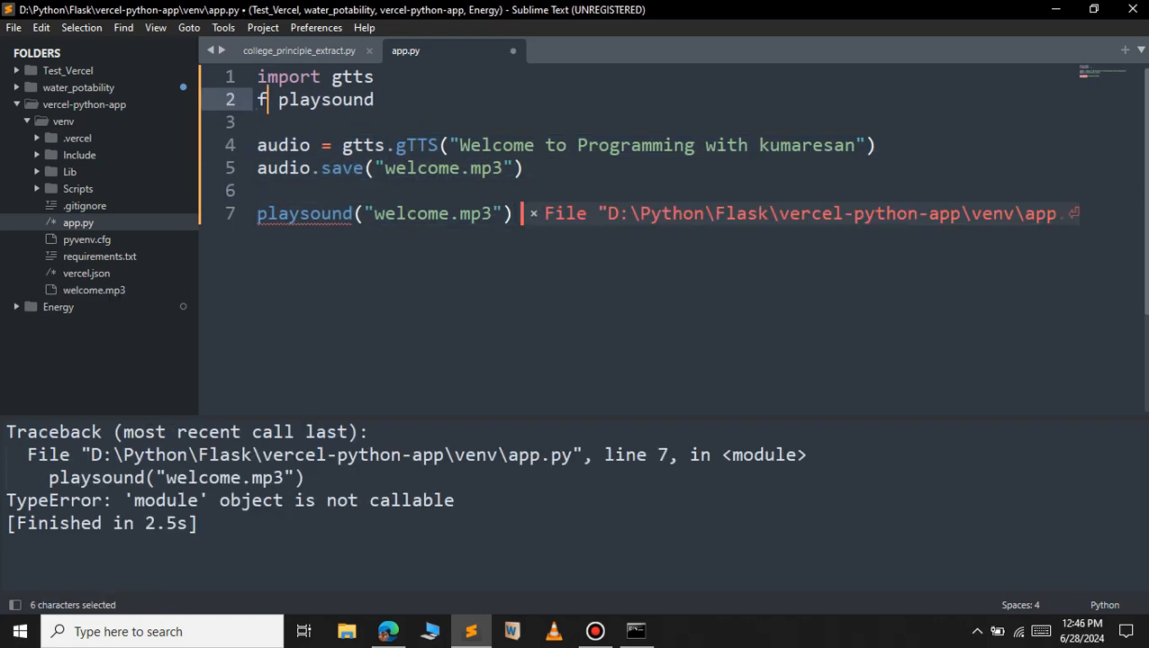
Change the call to playsound.playsound("welcome.mp3") and rerun with Ctrl+B.
text(mport)
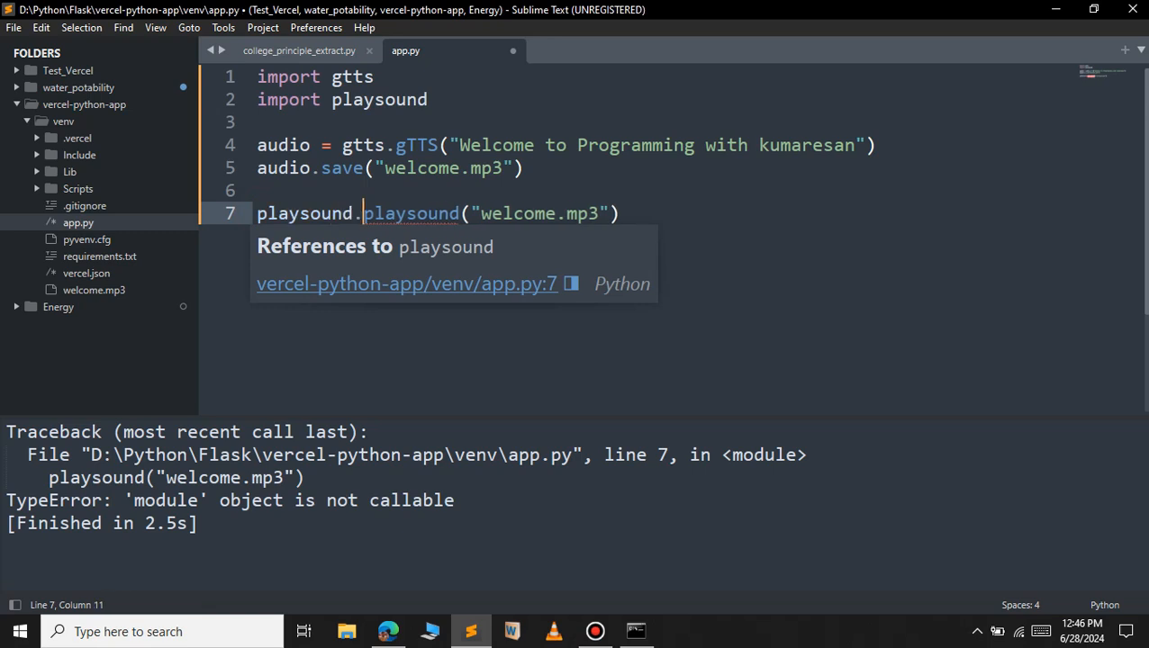
key(ctrl+b)
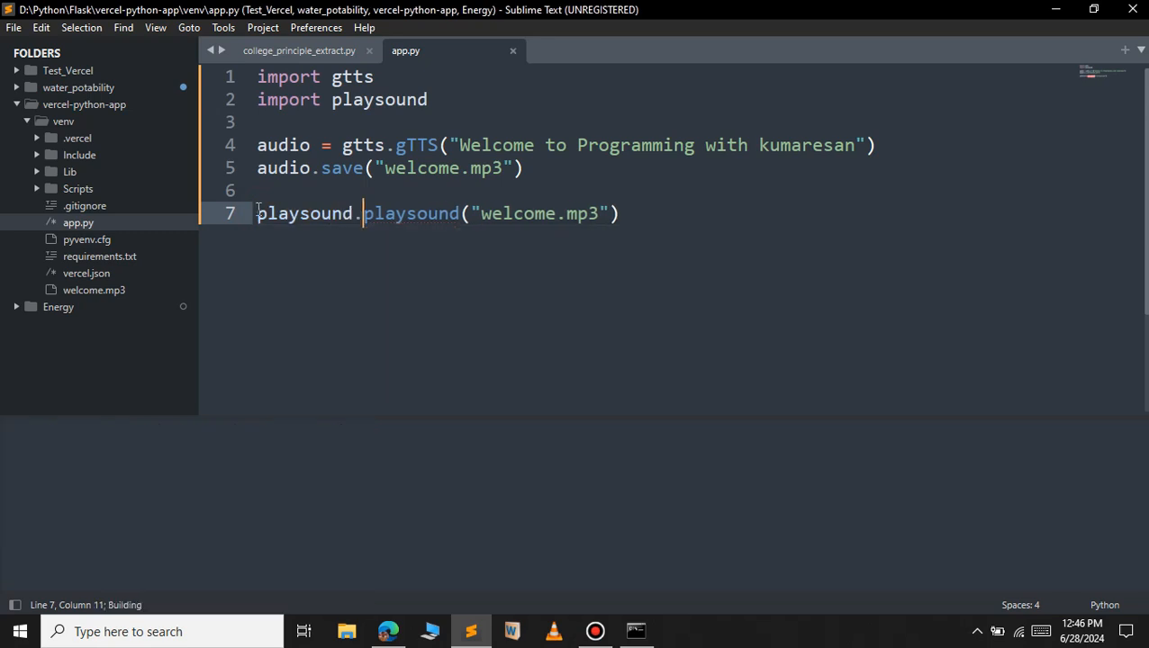
mouse_move(360, 239)
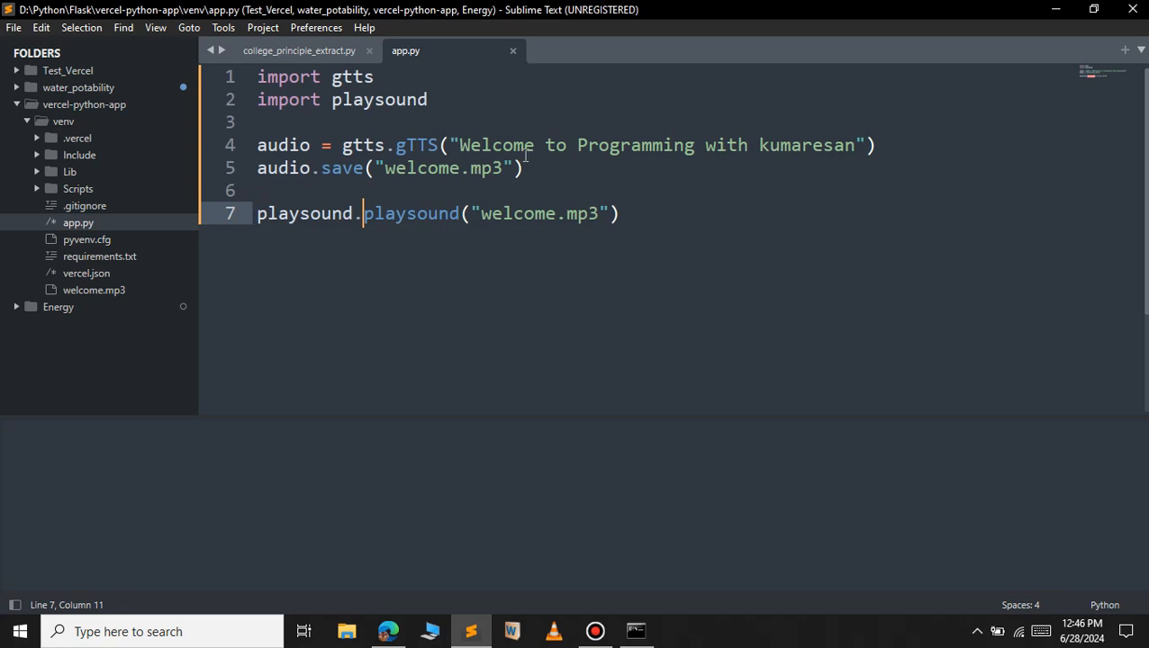
key(ctrl+b)
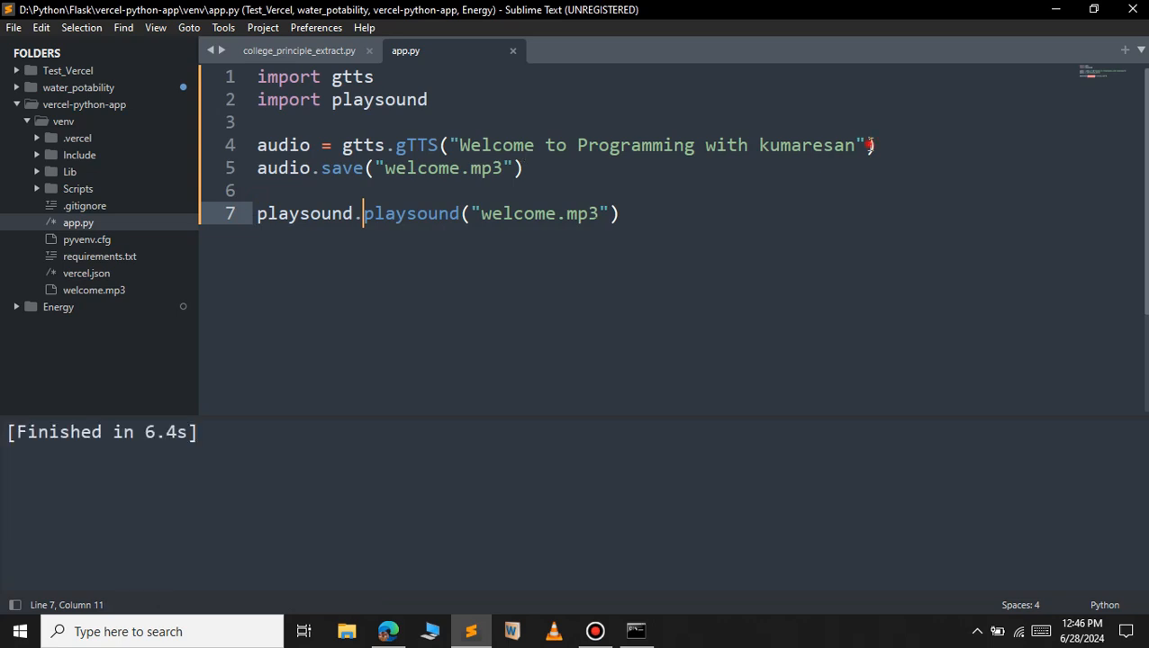
text(,aln)
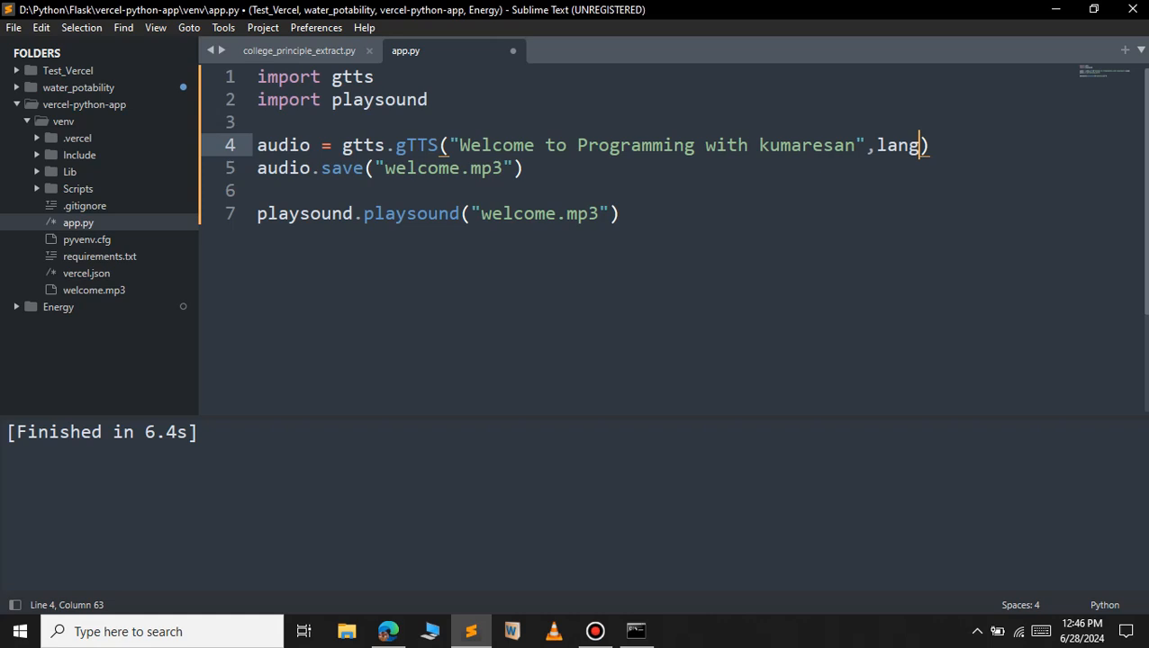
Pass lang = 'ta' to the gTTS call for Tamil speech and rerun the script.
key(BackSpace)
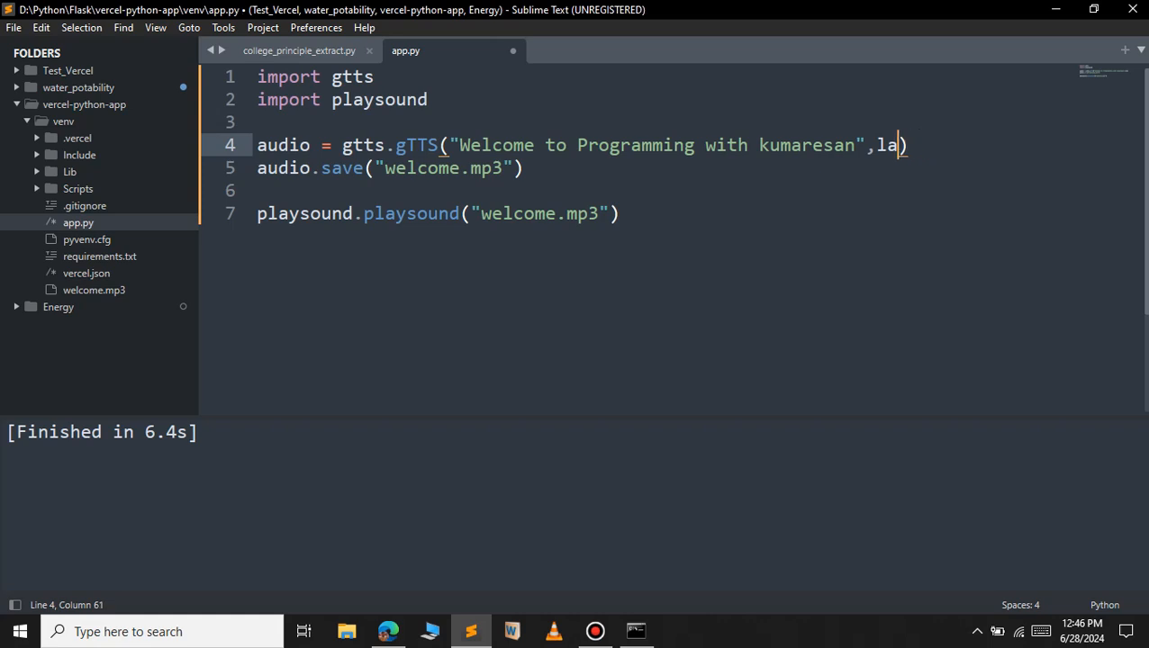
text(ng =)
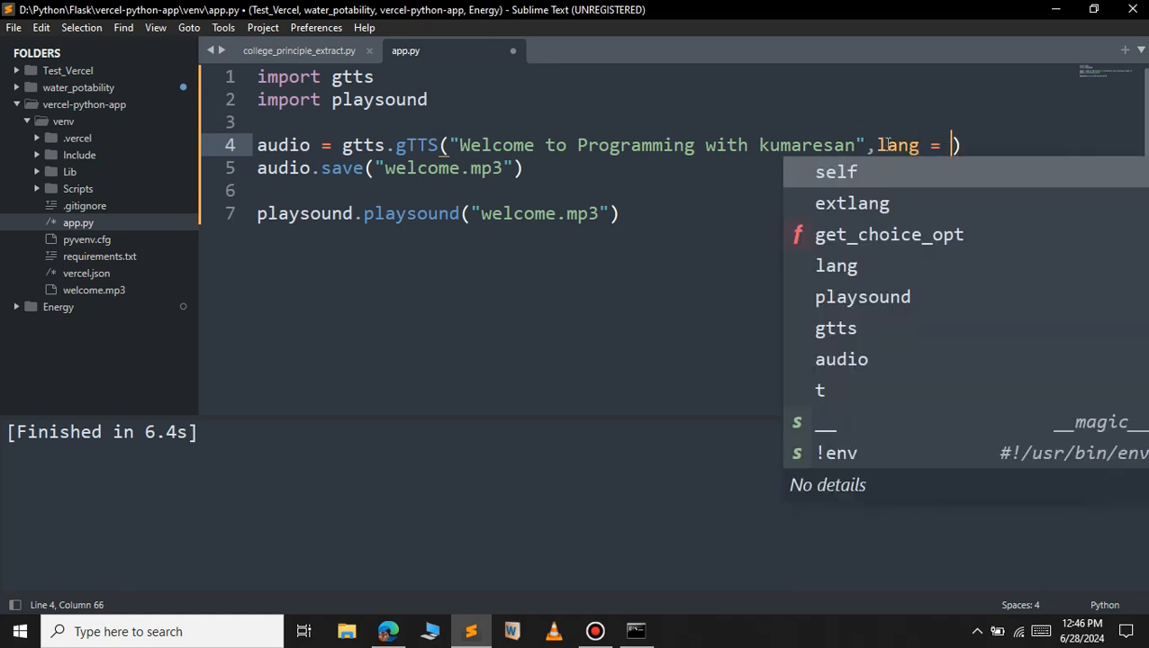
text('ta)
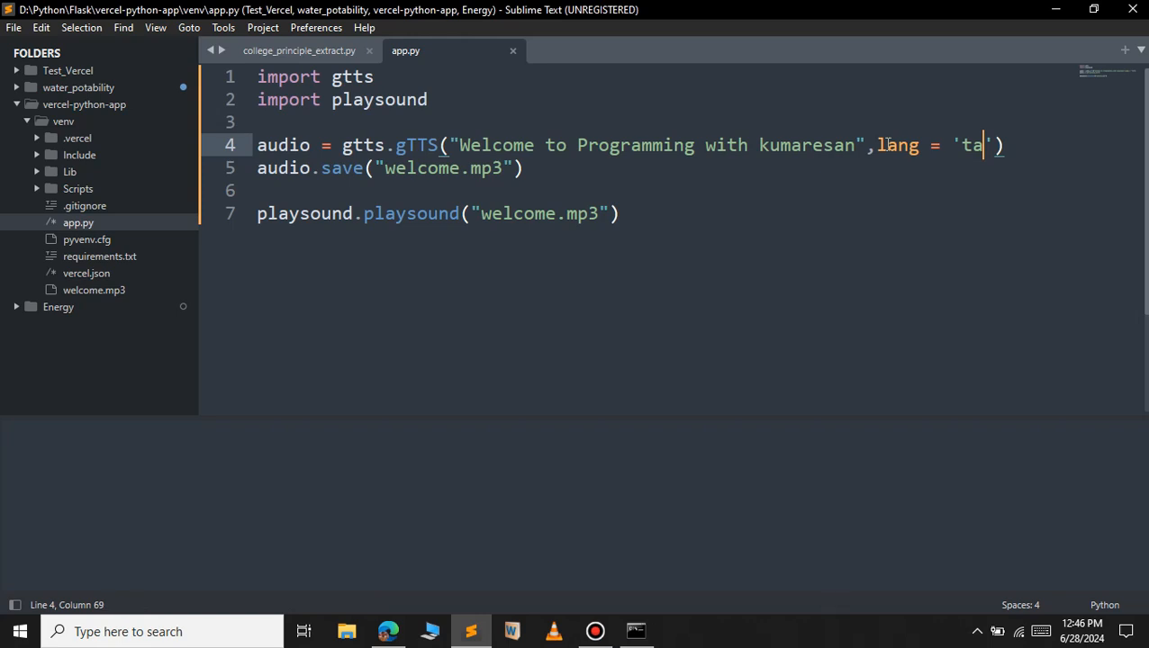
key(ctrl+b)
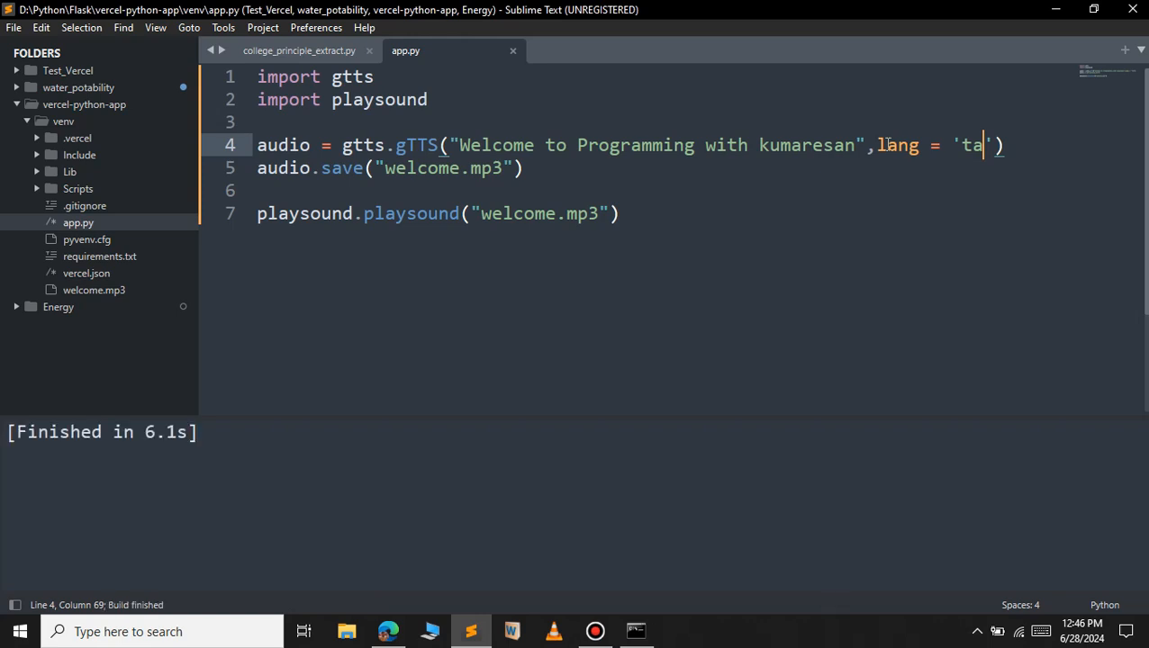
mouse_move(875, 148)
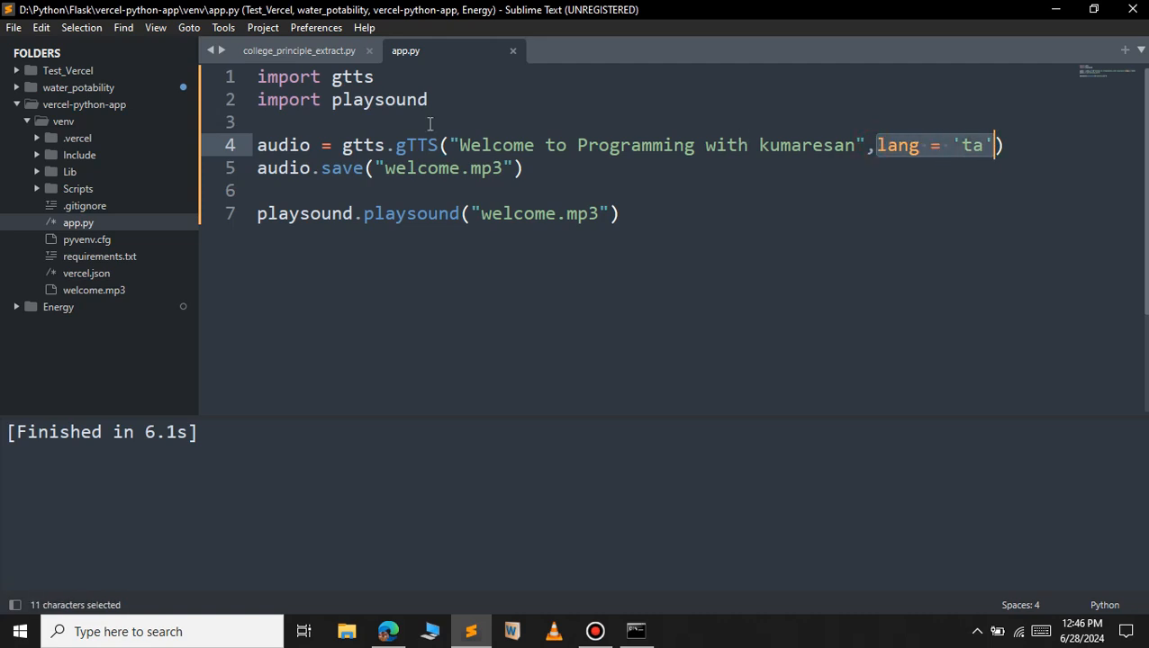
Add from gtts import lang, langagues = lang.tts_langs() and print(langagues).
key(enter)
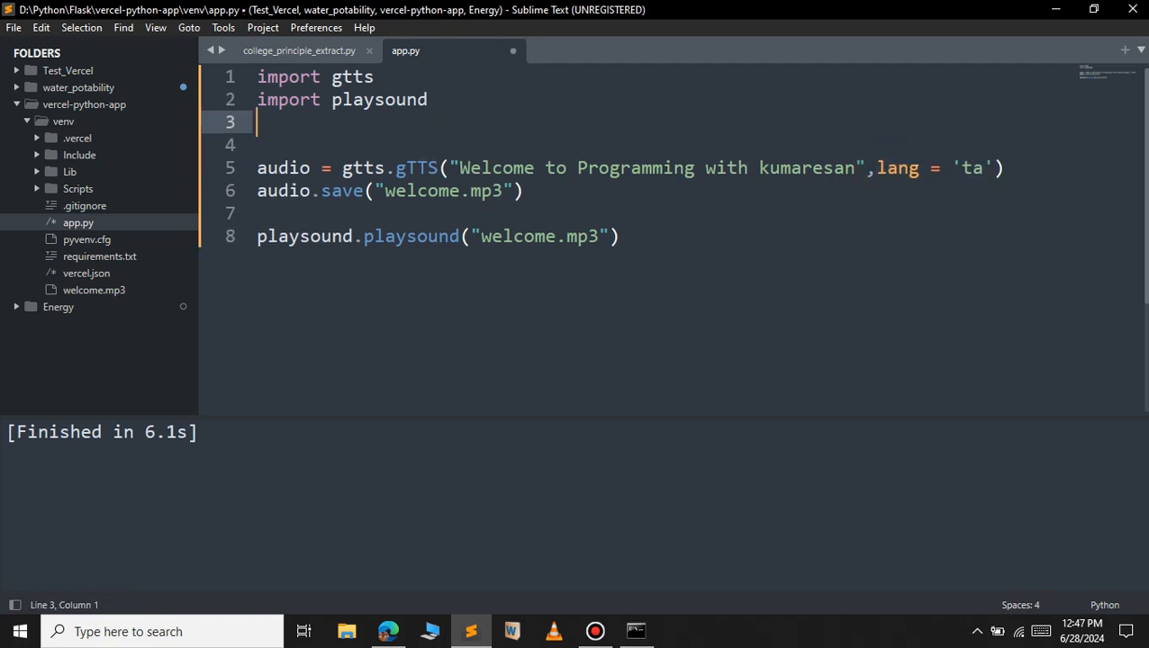
text(from gtts import lang)
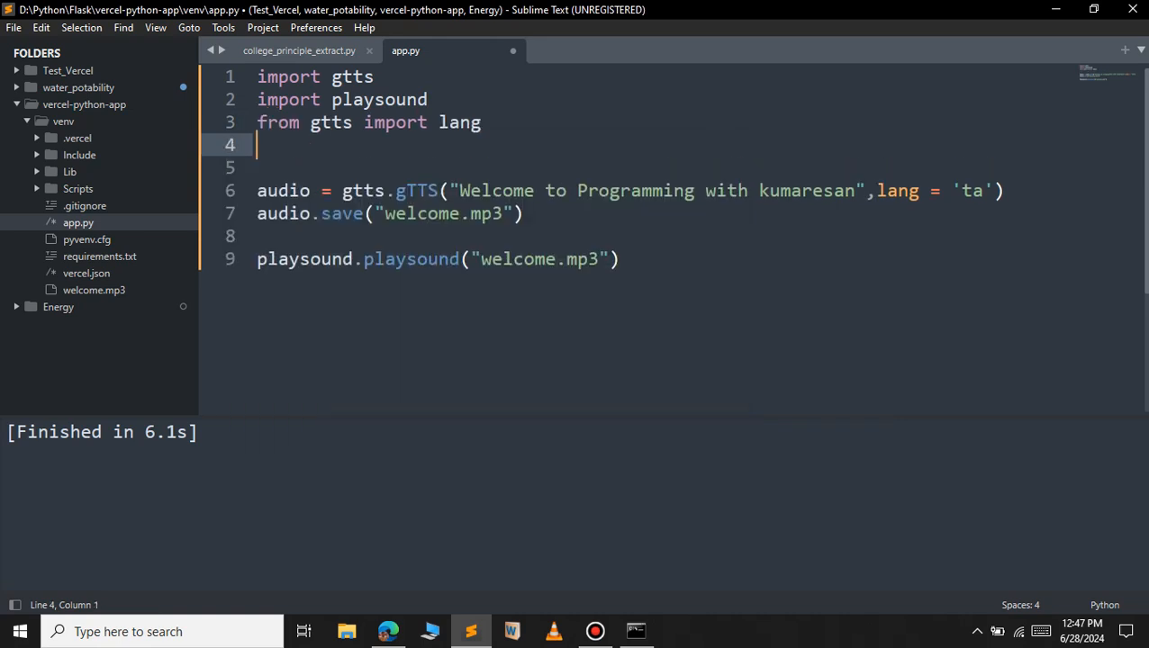
text(langa)
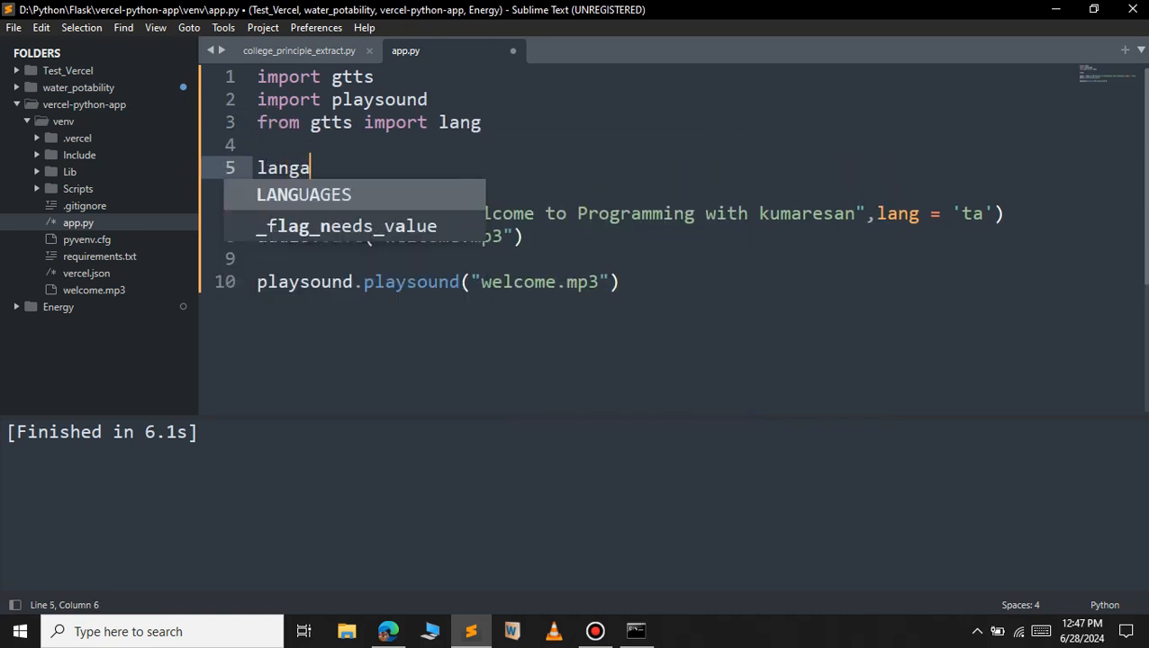
text(g)
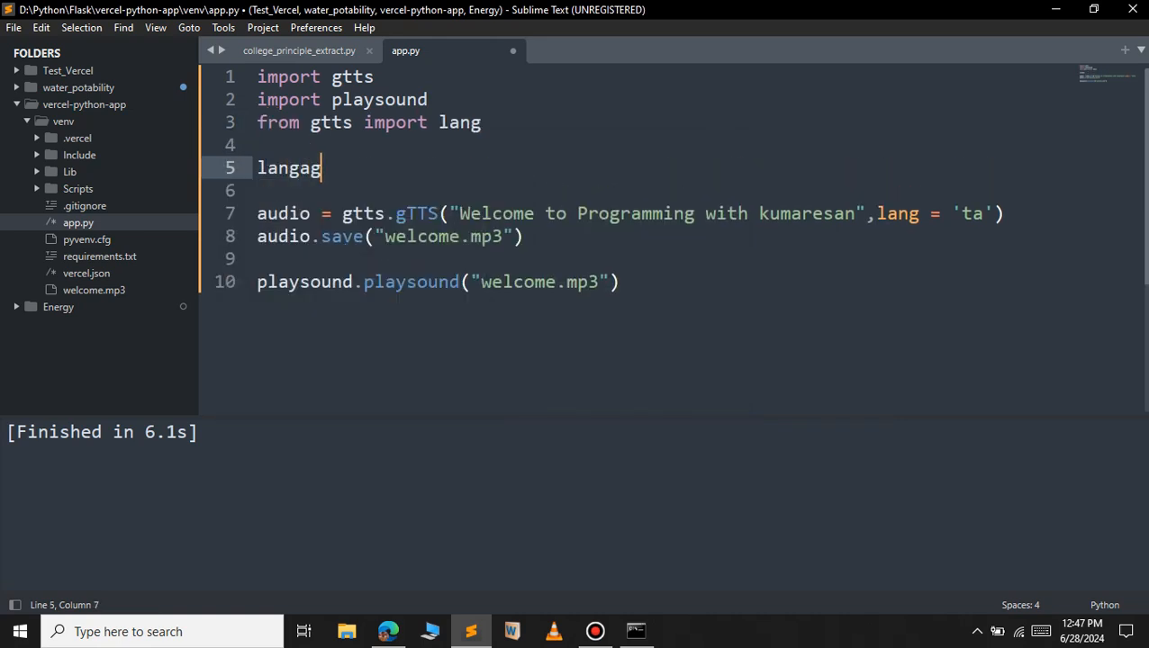
text(gues = lang.tts_langs()
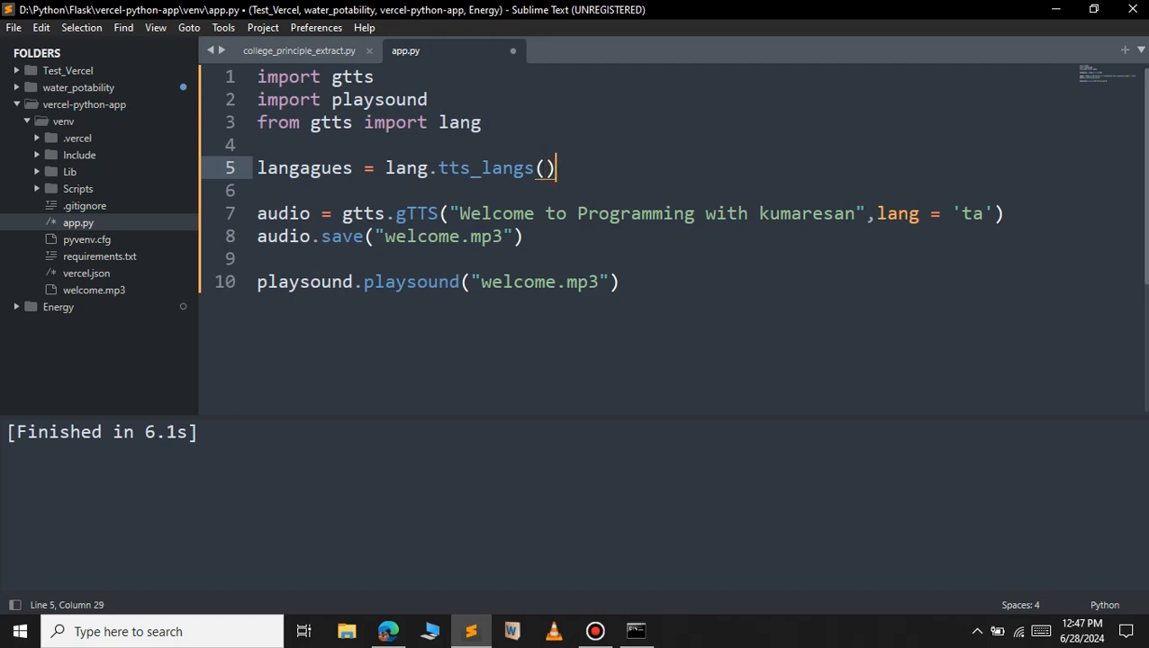
text(print))
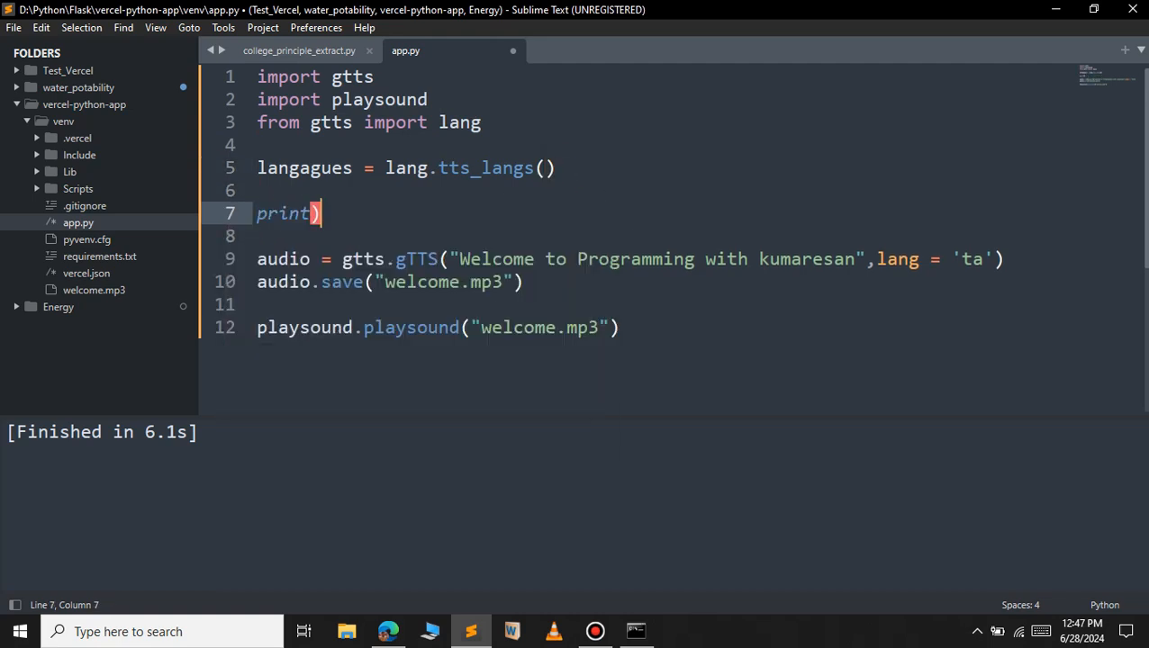
text((langagues)
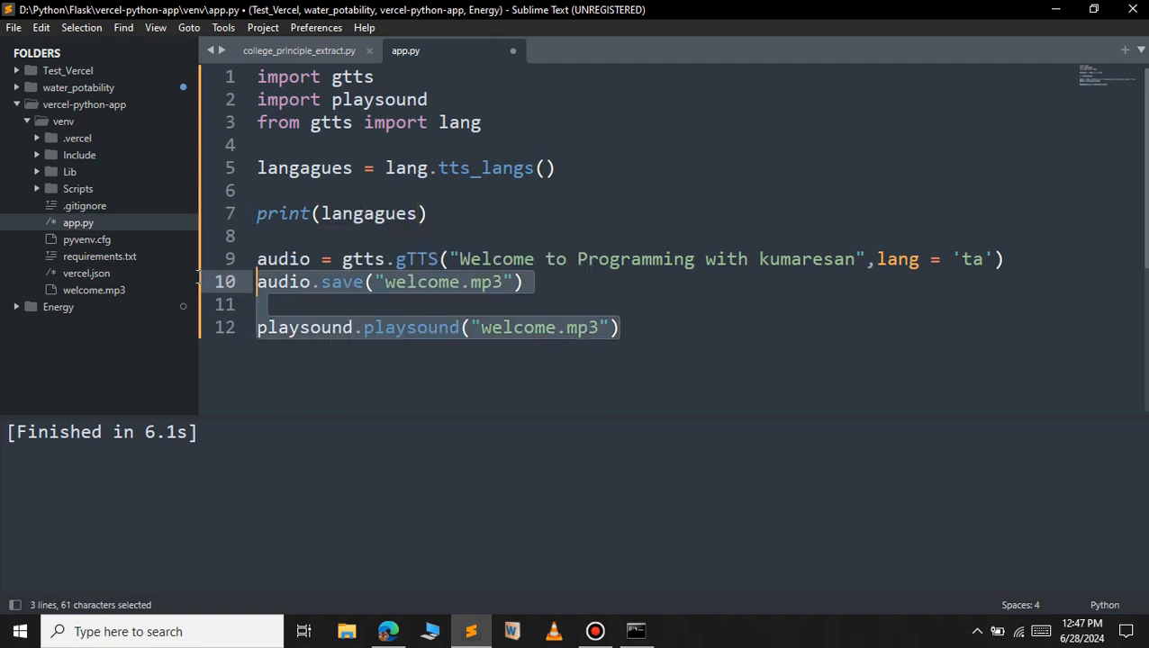
Comment out the audio lines with Ctrl+/ and run the script to list languages.
key(ctrl+/)
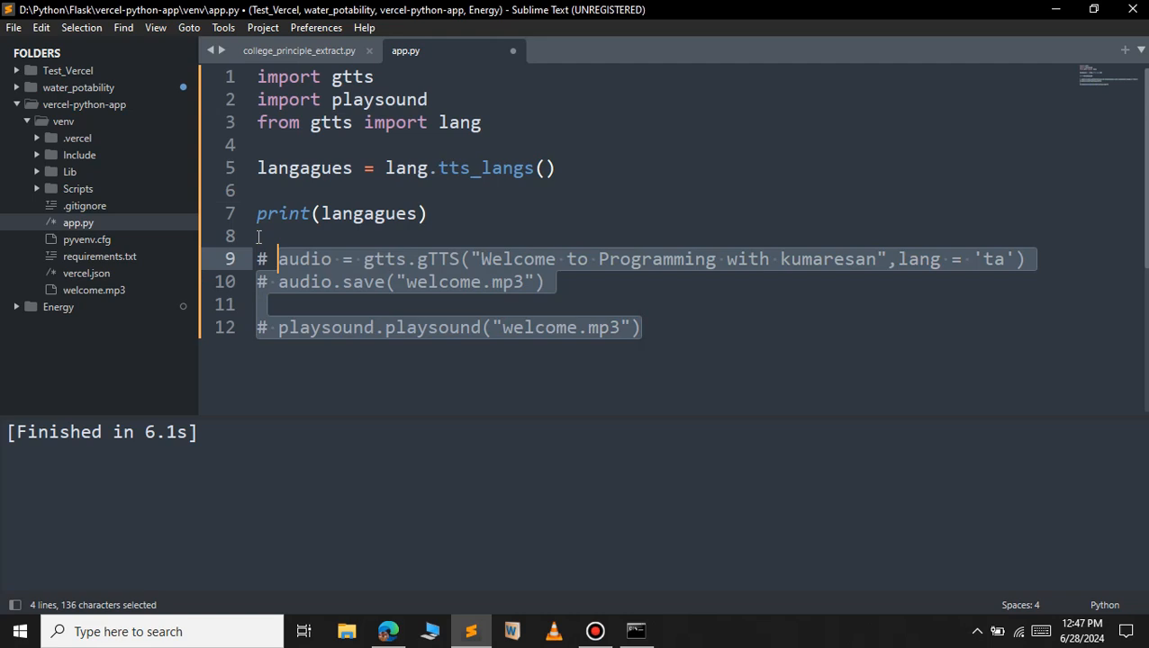
click(429, 213)
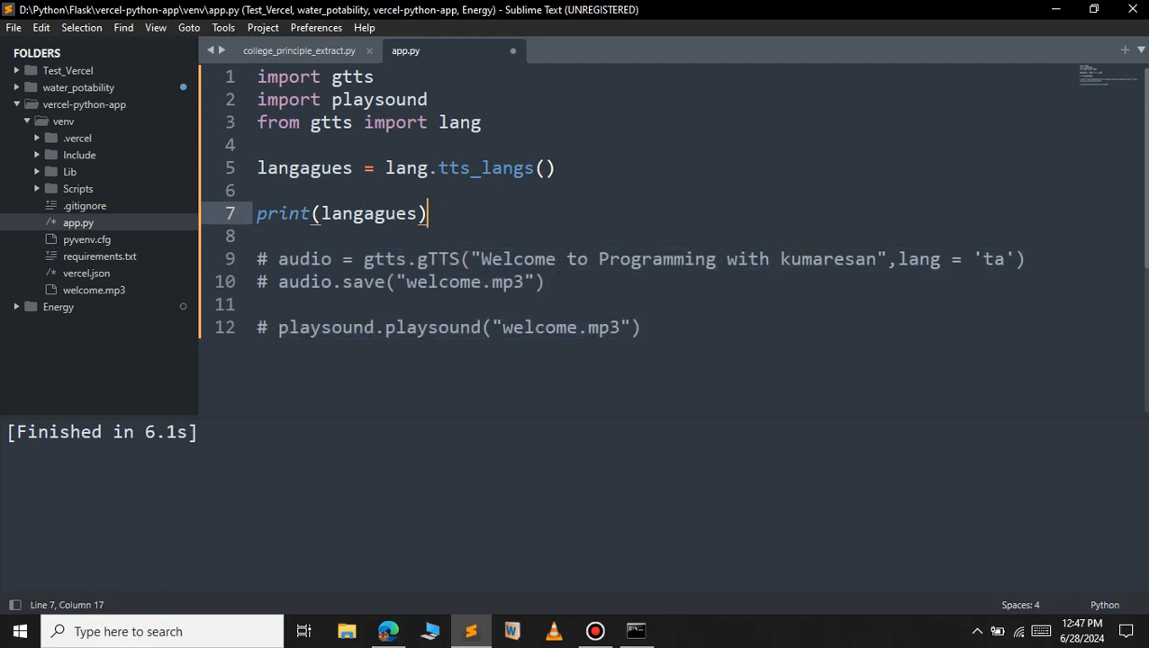
key(ctrl+b)
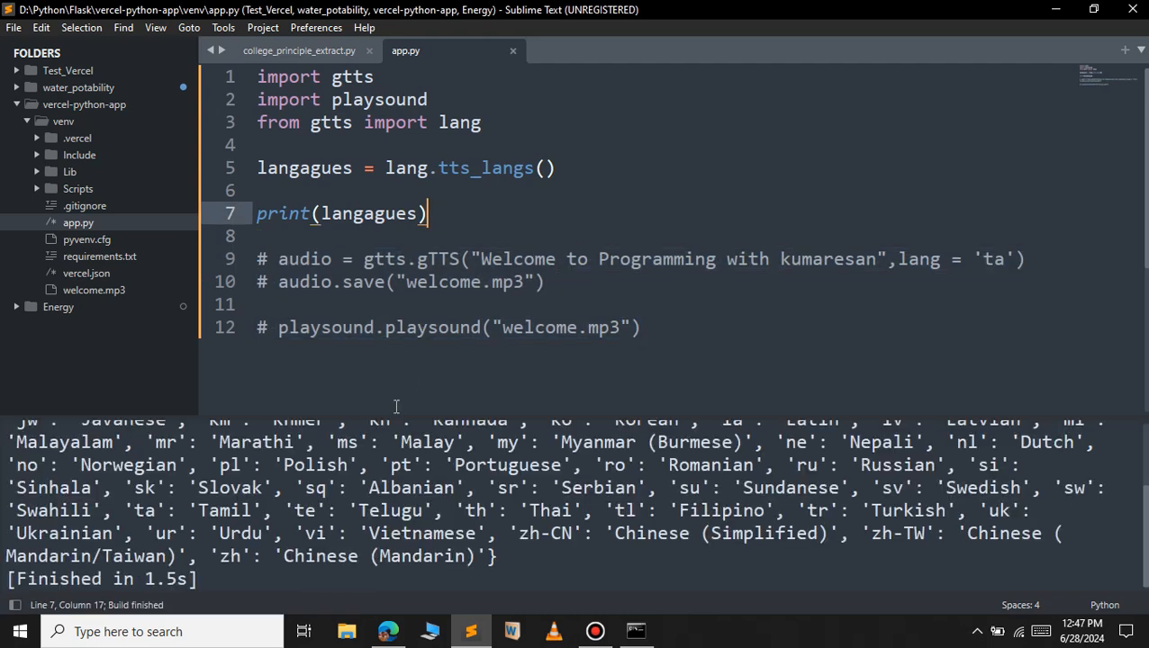
mouse_move(410, 410)
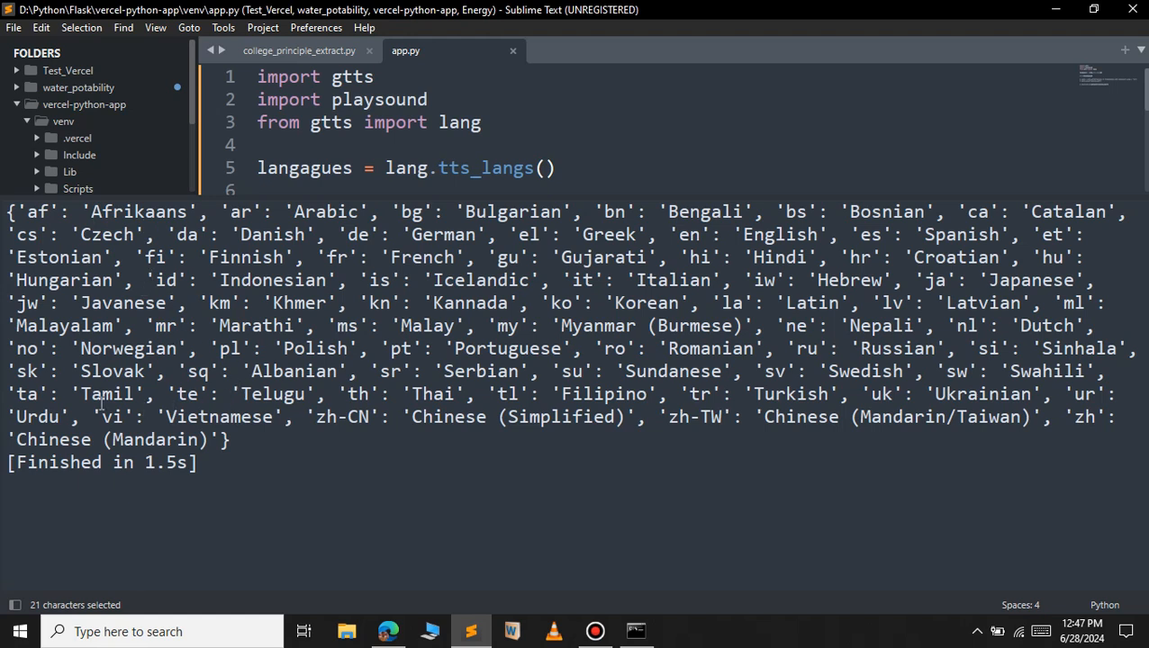
mouse_move(313, 370)
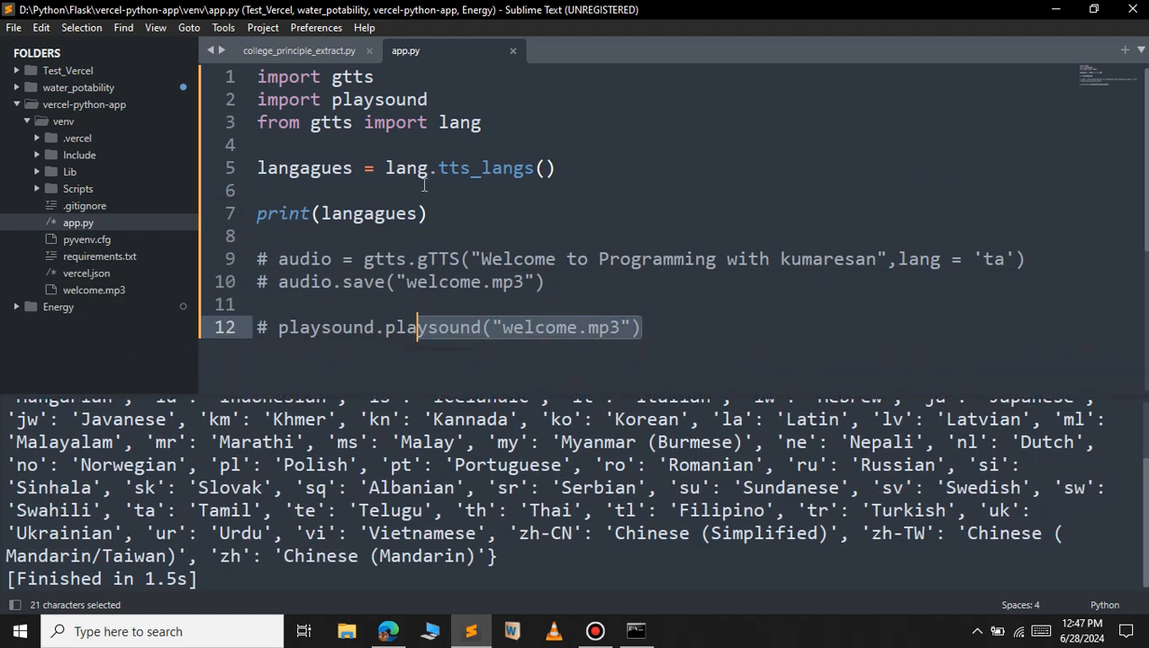
mouse_move(331, 131)
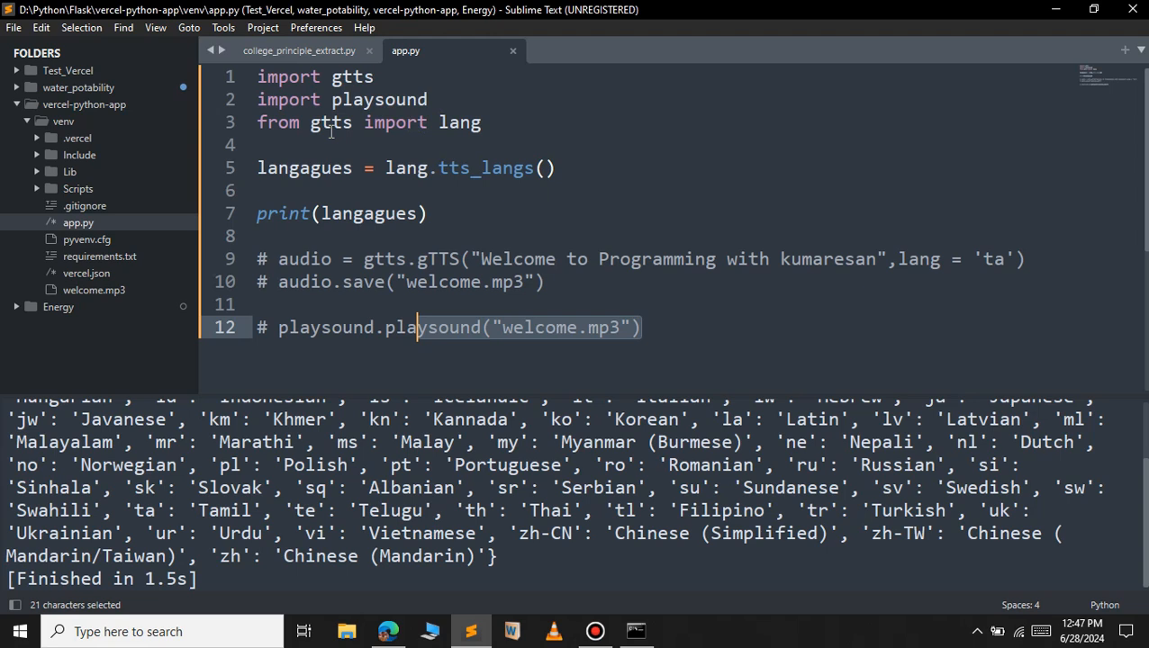
mouse_move(518, 234)
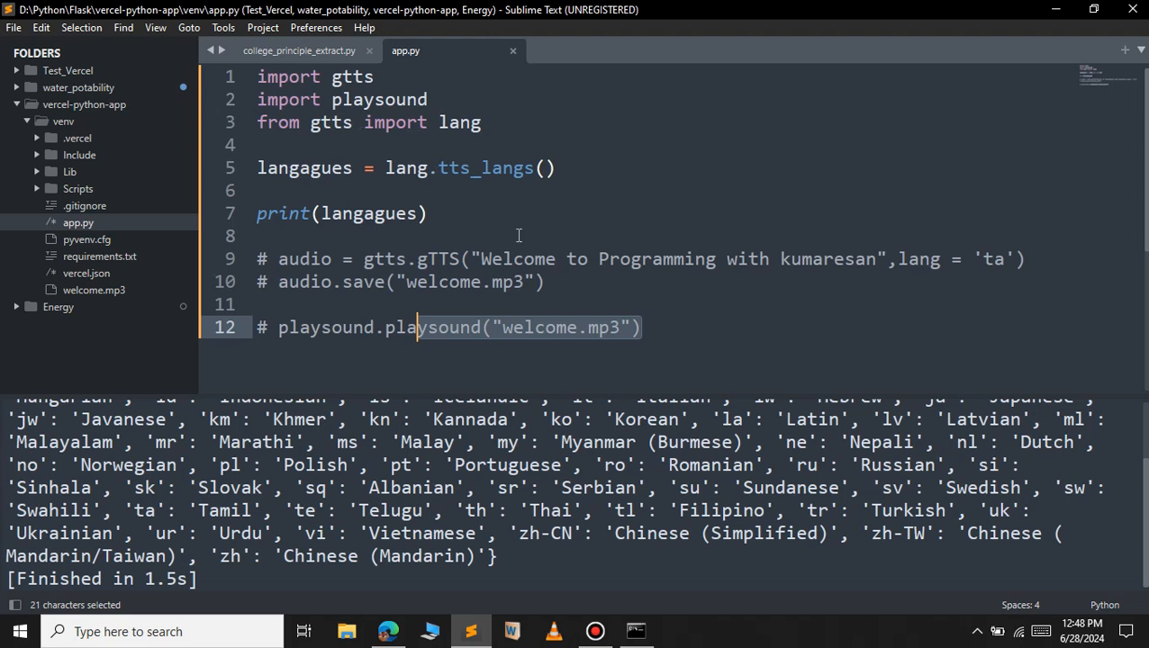
mouse_move(649, 610)
text(pip)
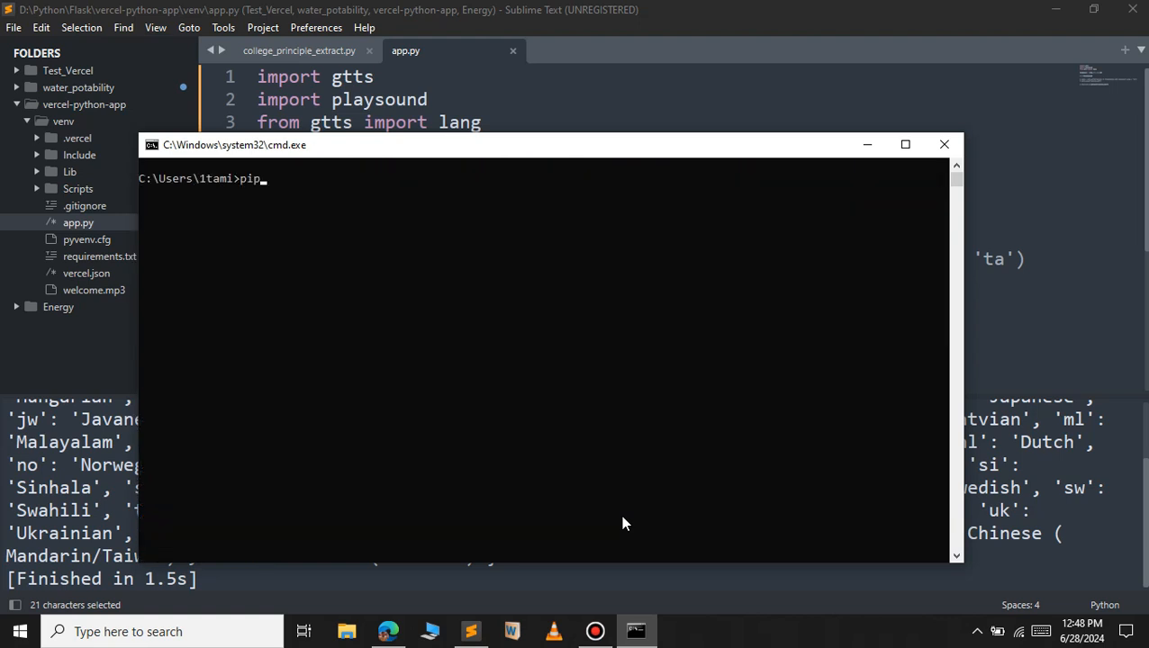
Enter 'pip install pyttsx3' in Command Prompt.
text(install py)
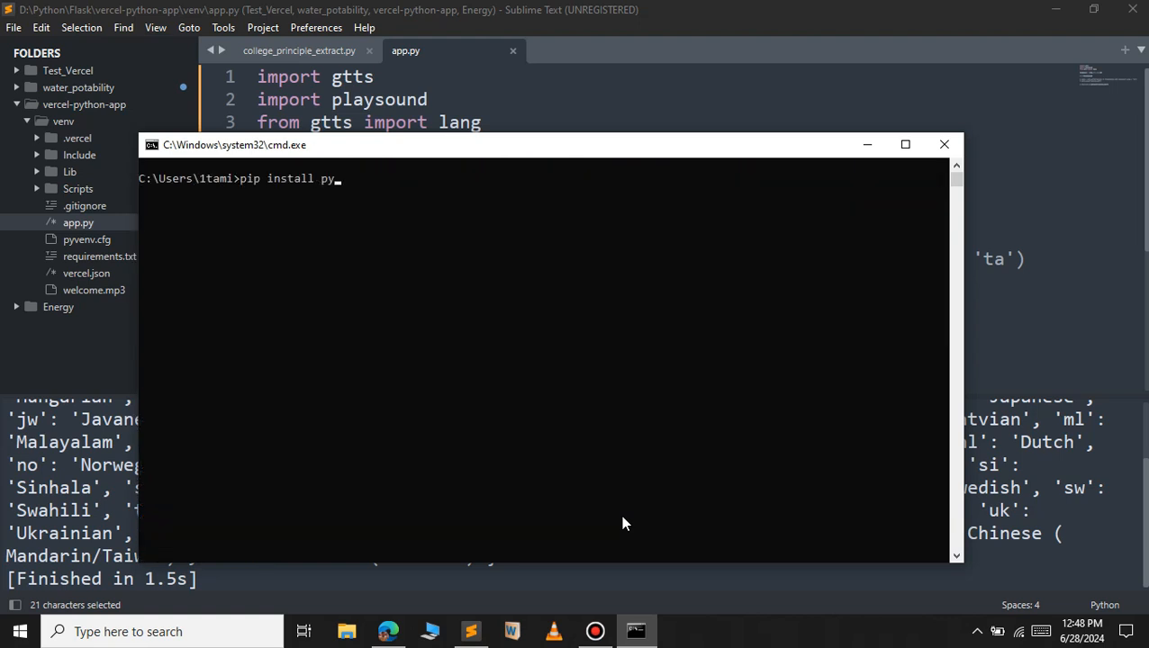
text(tx)
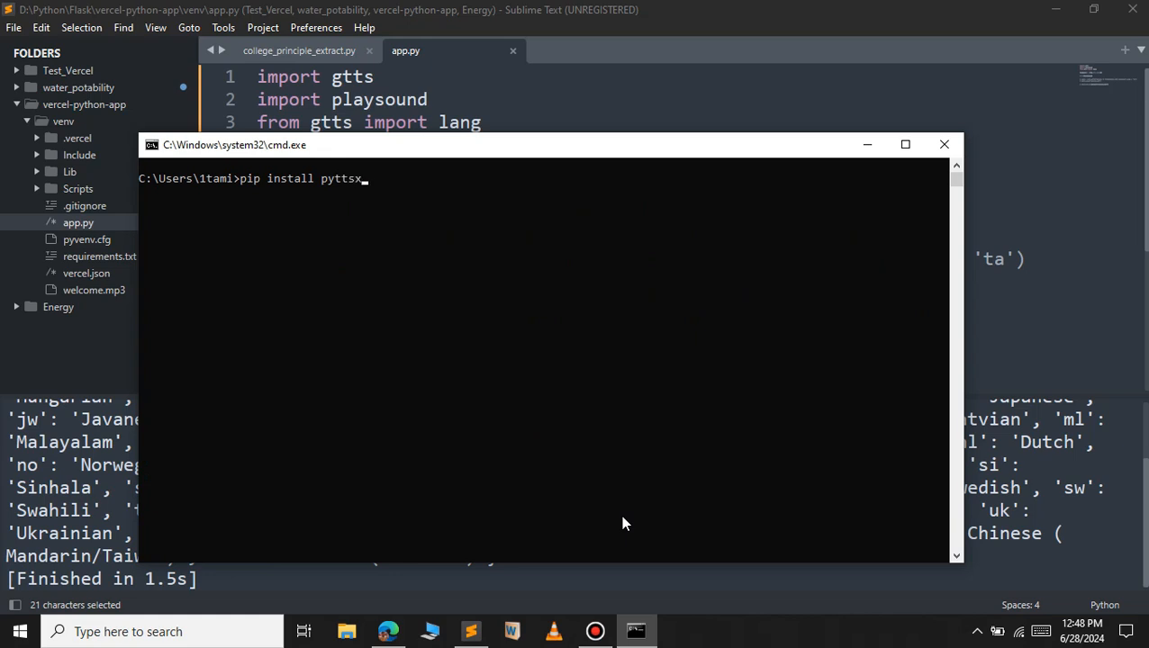
text(3)
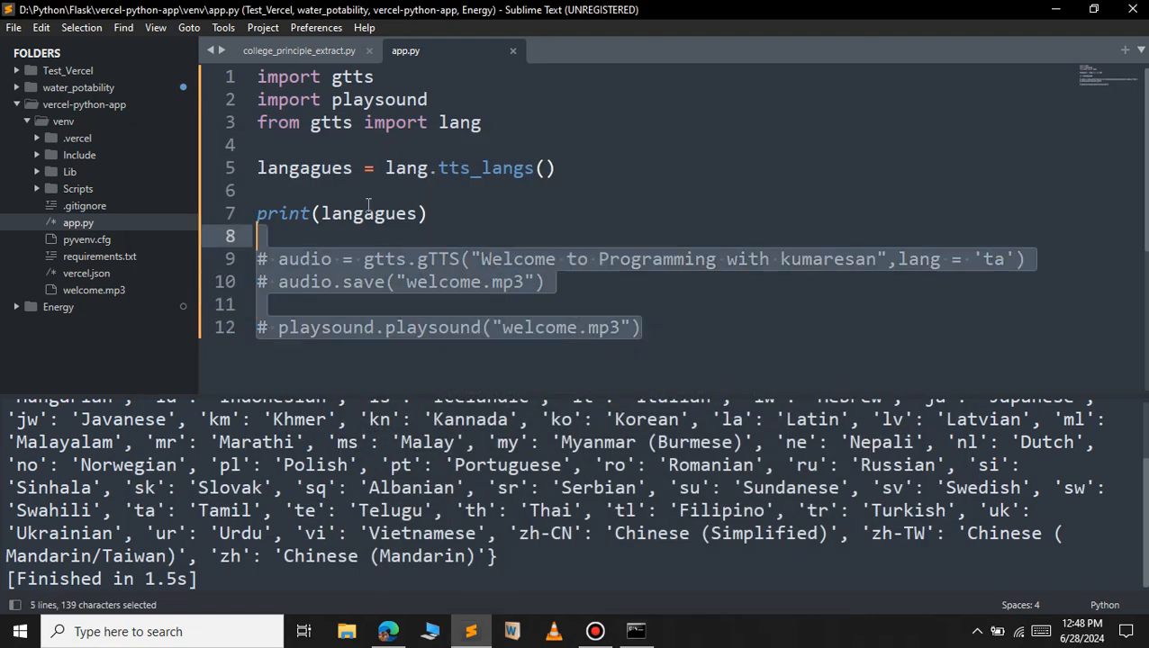
Overwrite app.py with import pyttsx3 and engine = pyttsx3.init().
key(ctrl+a)
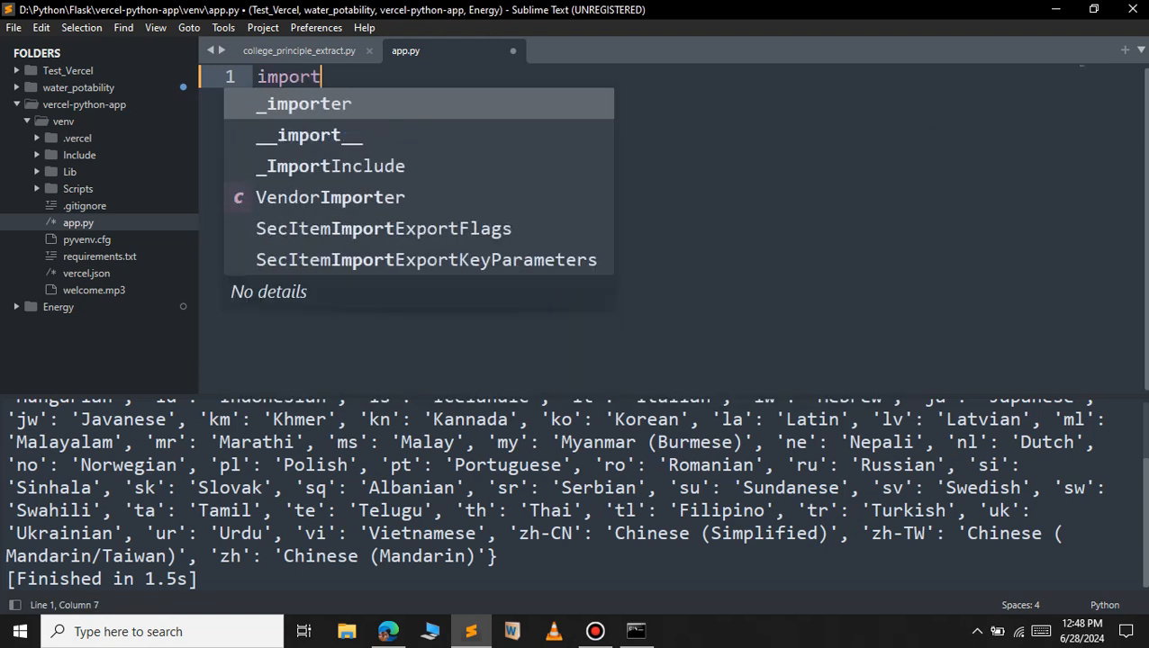
text(pytts)
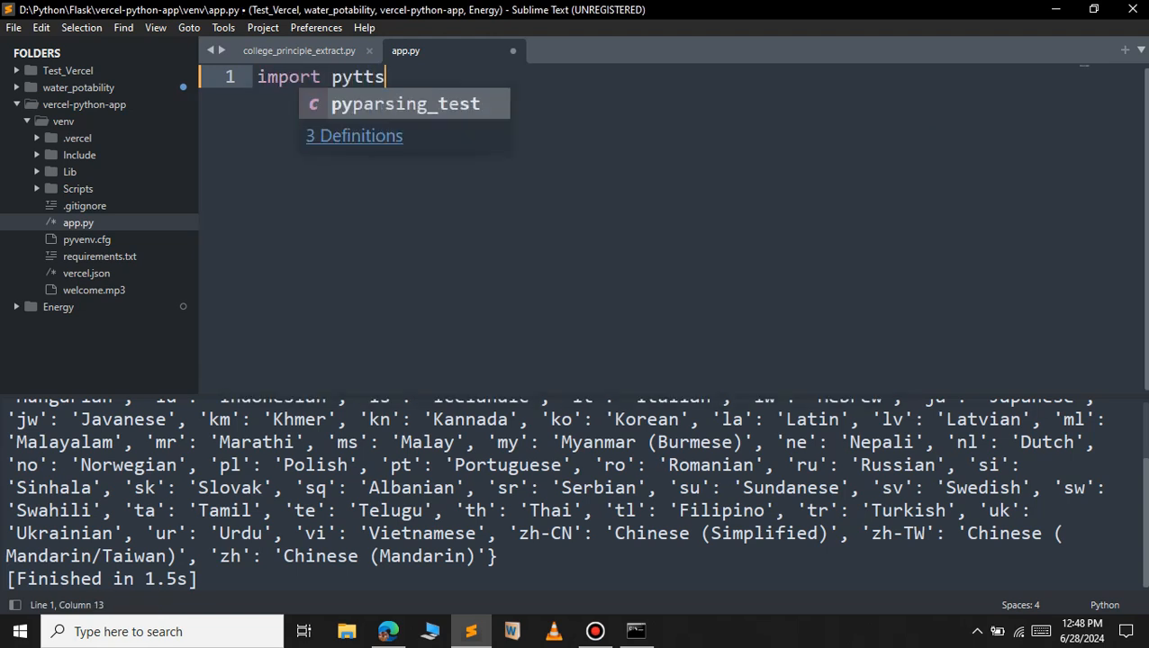
text(x3)
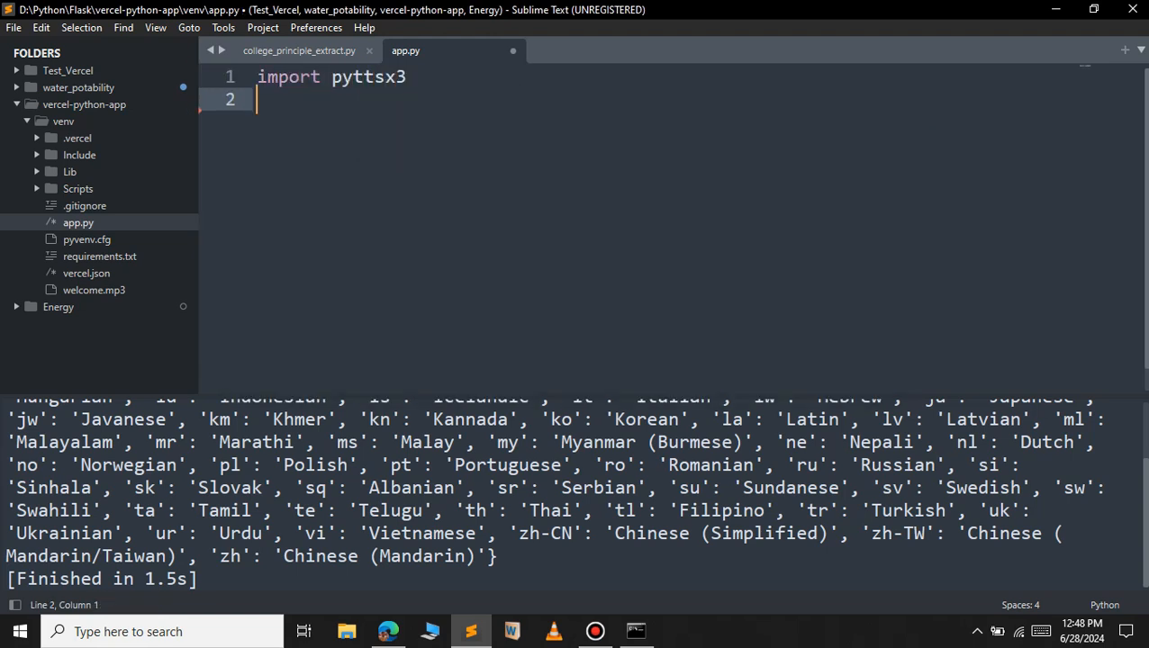
key(enter)
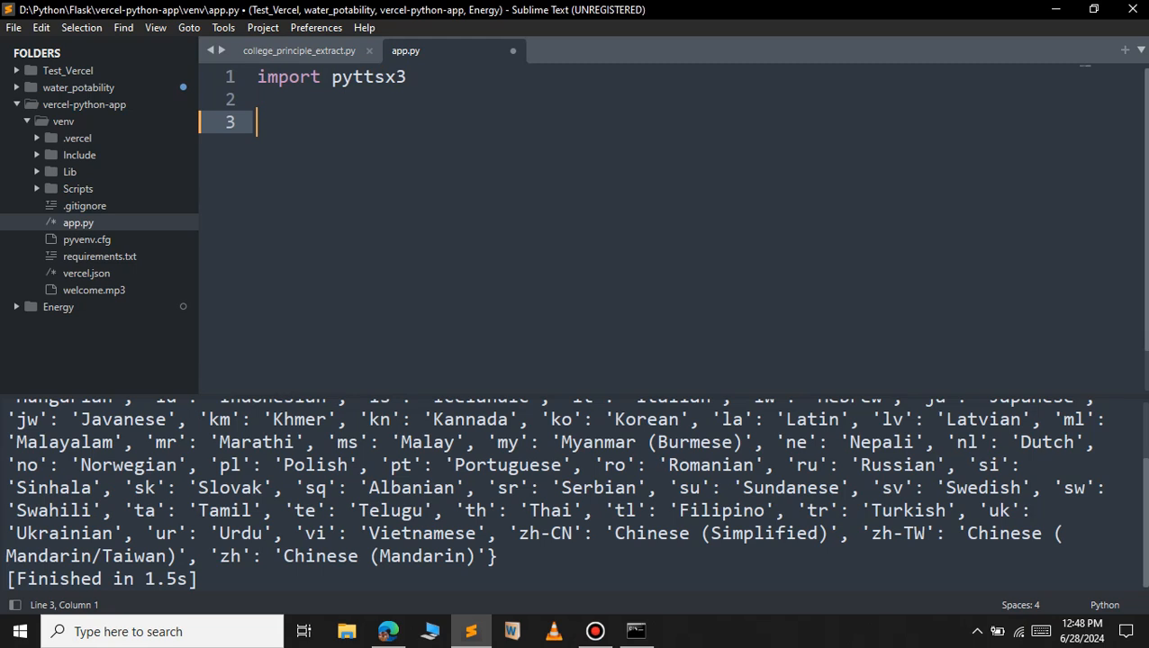
text(engn)
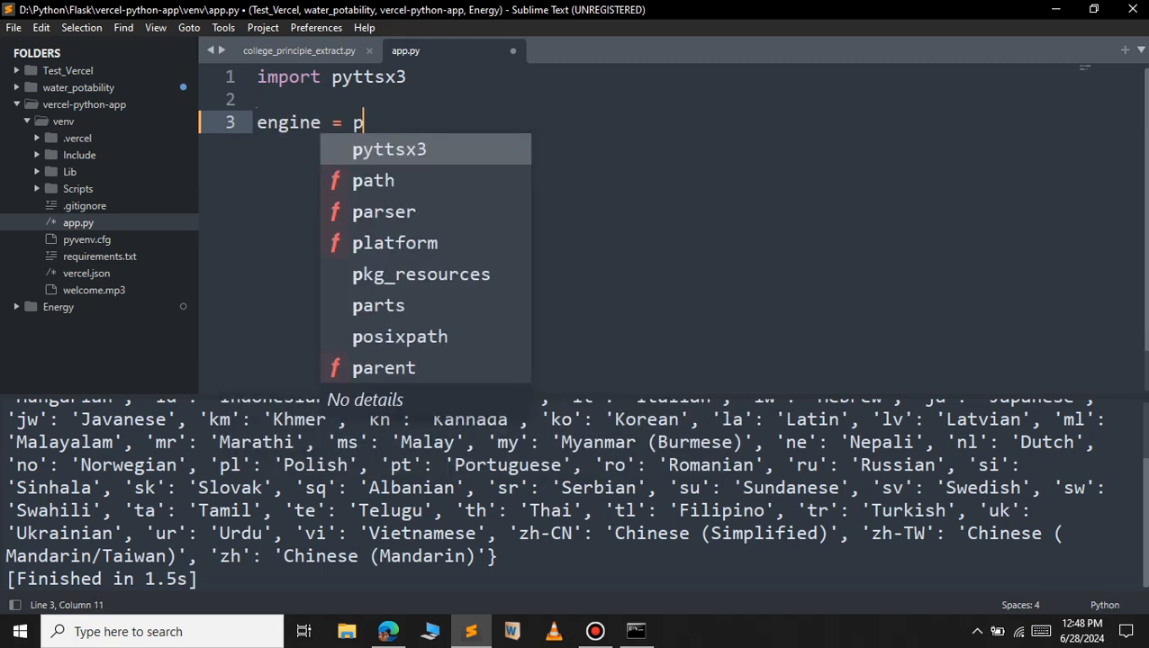
text(yttsx3.init())
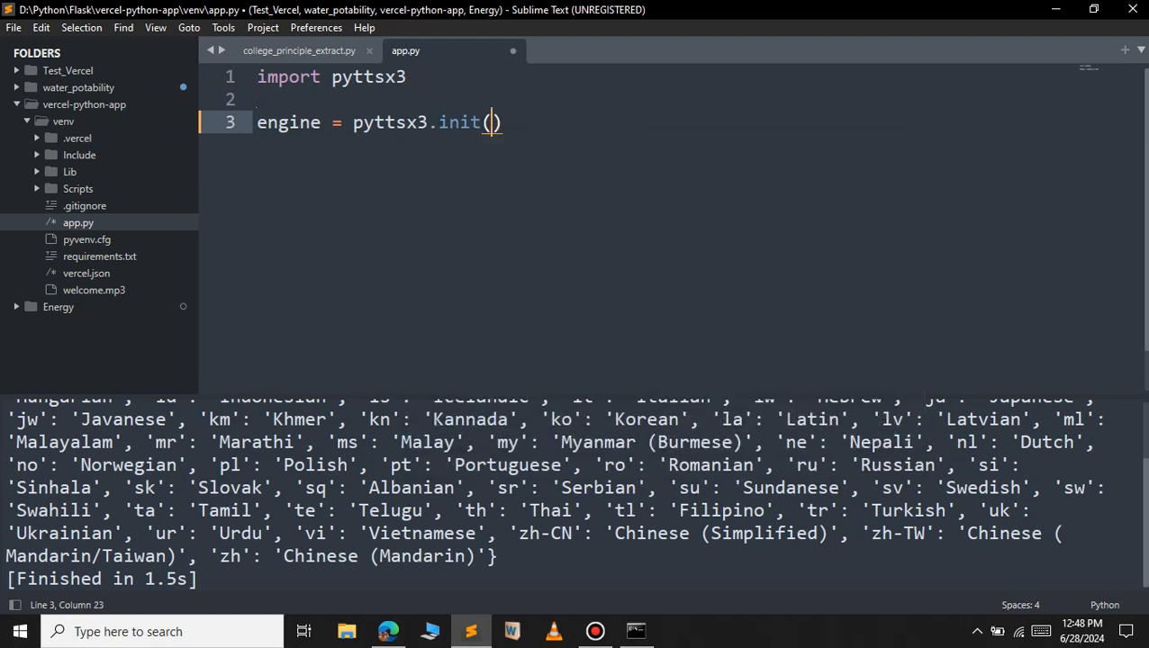
mouse_move(468, 122)
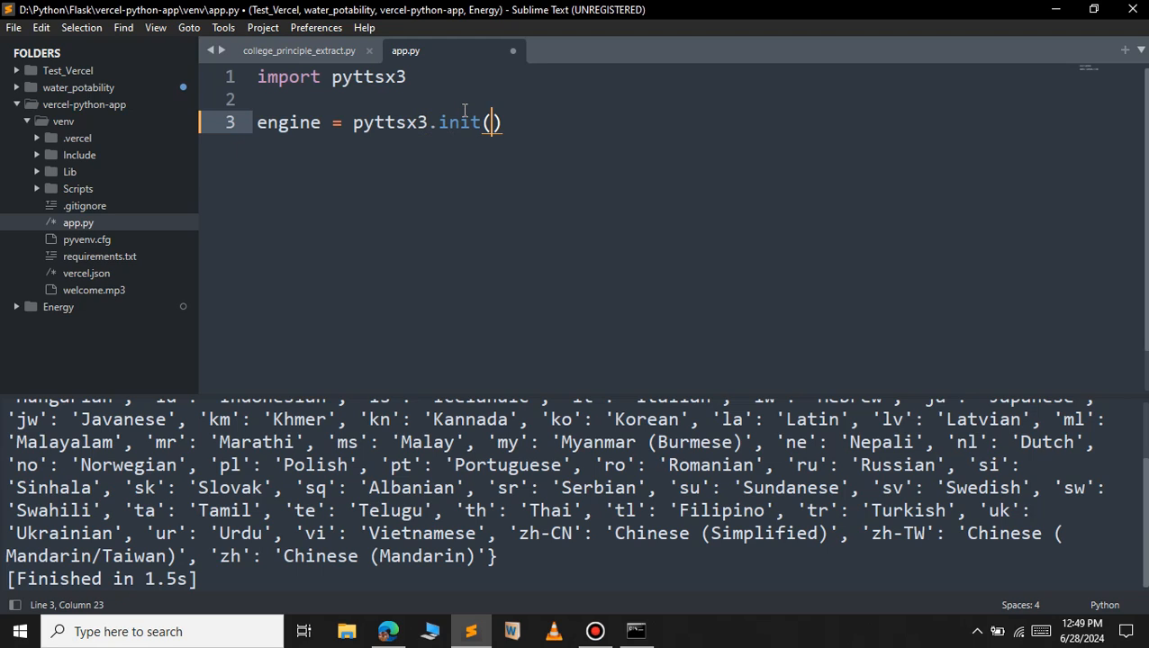
mouse_move(717, 126)
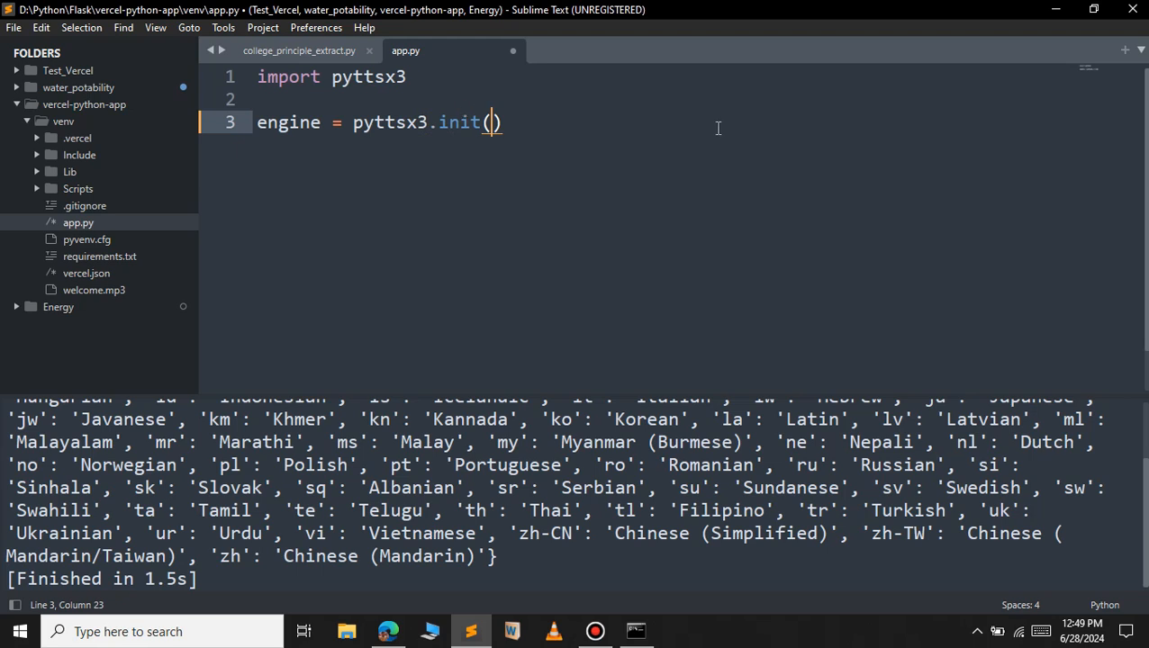
Define text = "Welcome to my youtube channel".
text(text = ")
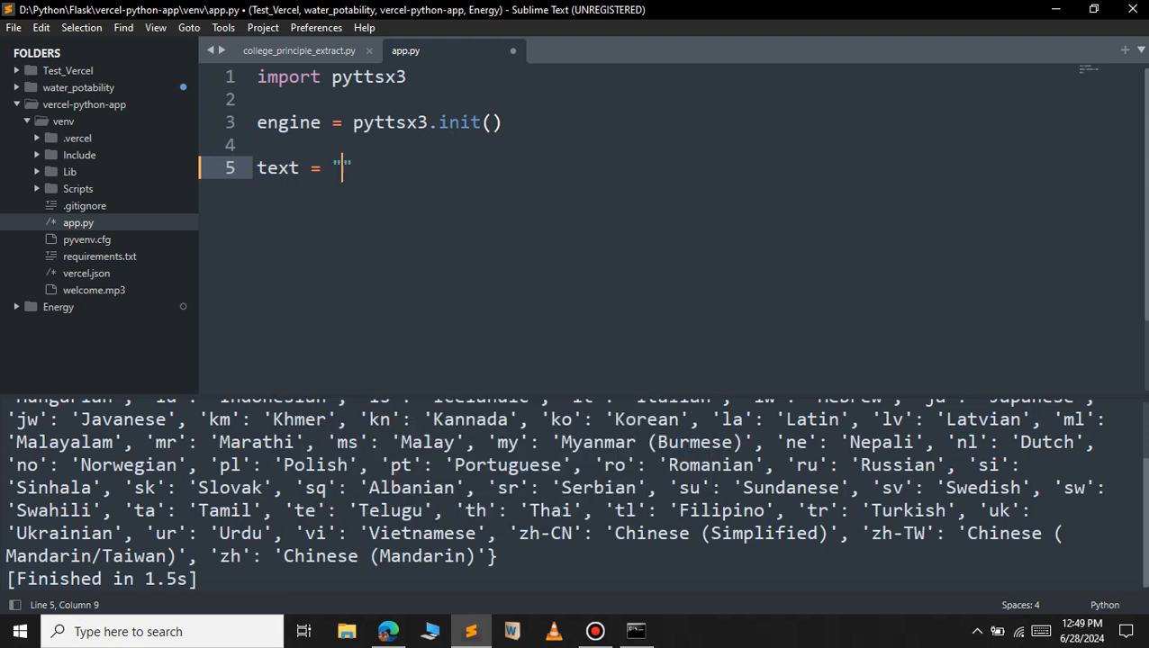
text(Welcome to my py)
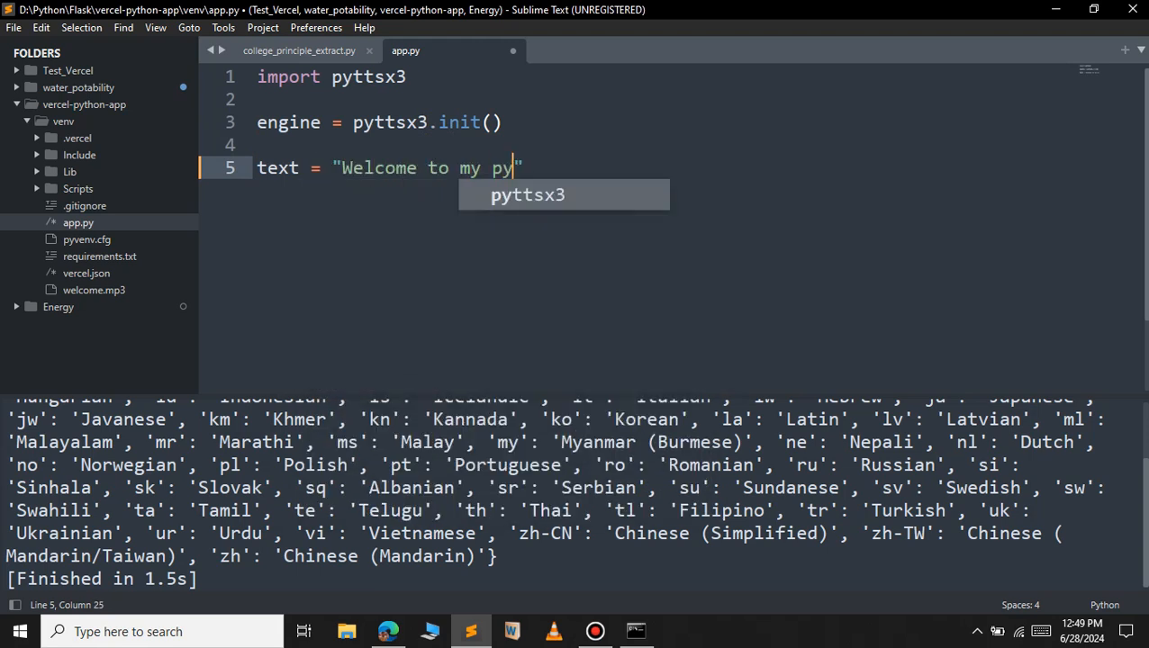
text(outube c)
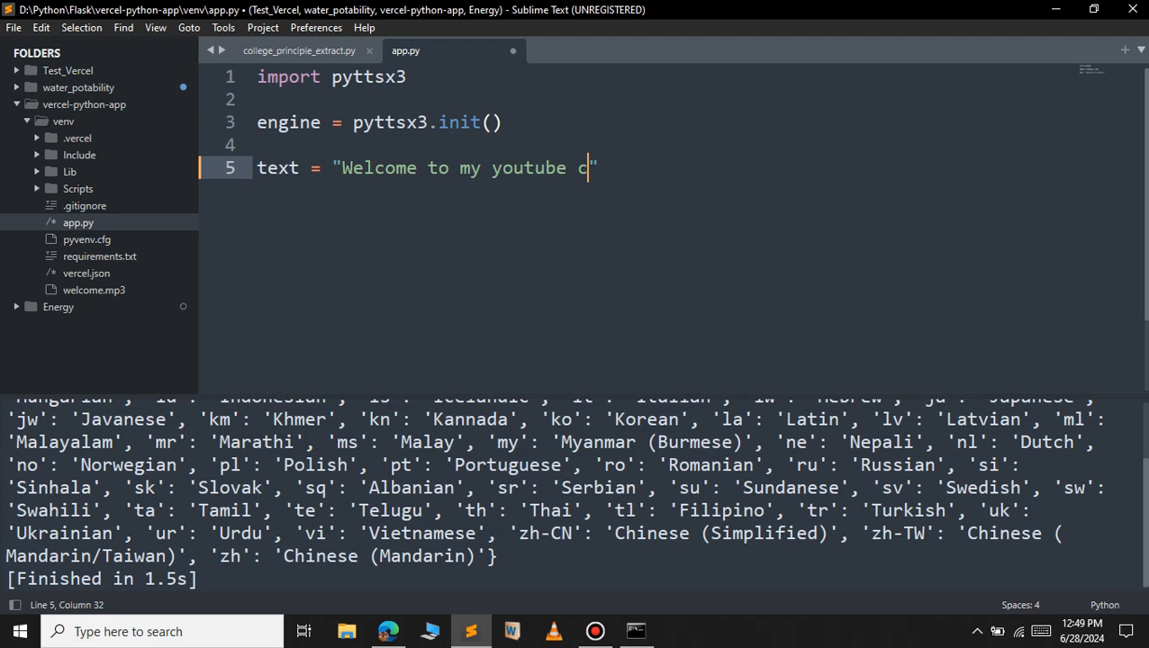
key(backspace)
text(hannel)
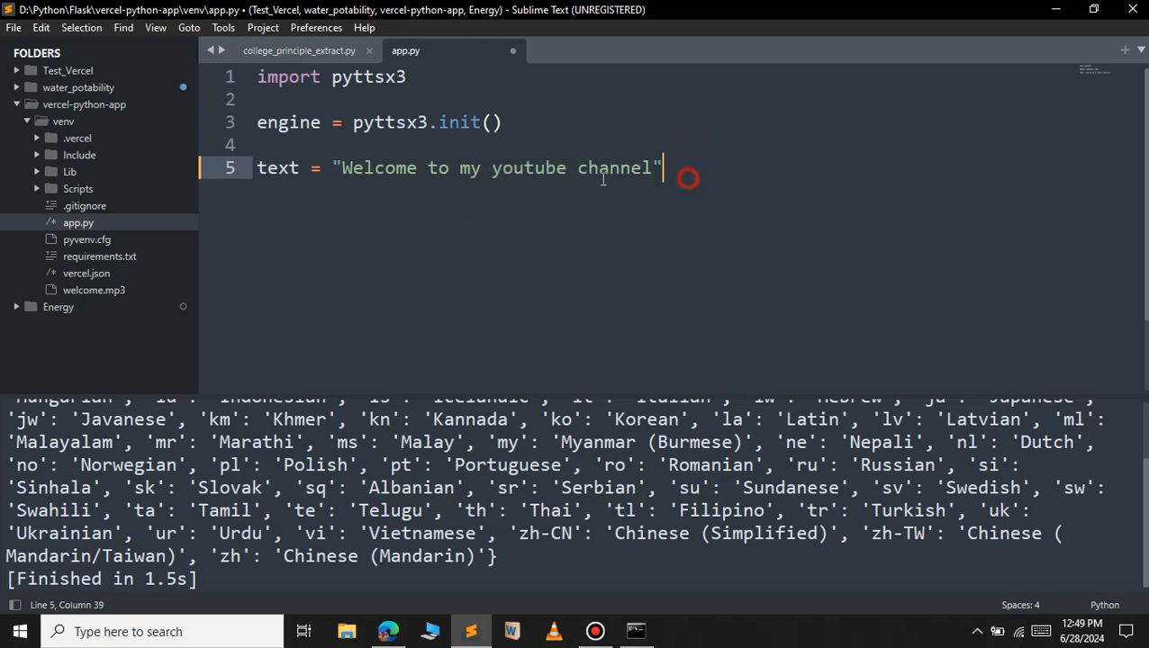
mouse_move(335, 210)
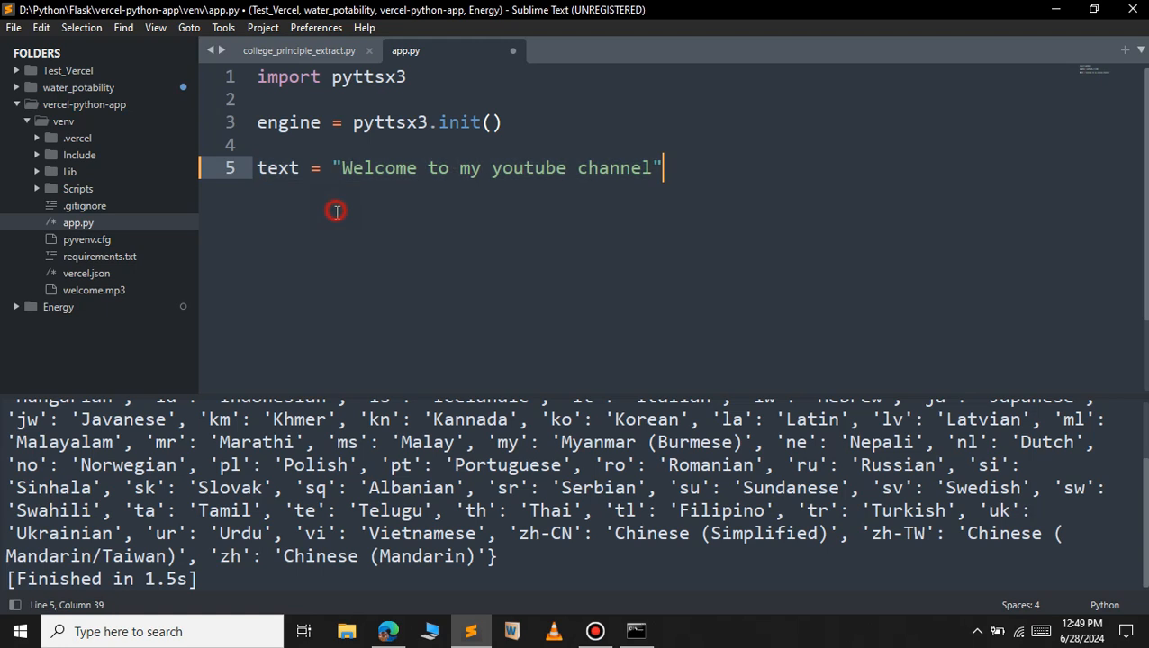
Add engine.say(text) and engine.runAndWait() lines.
text(em)
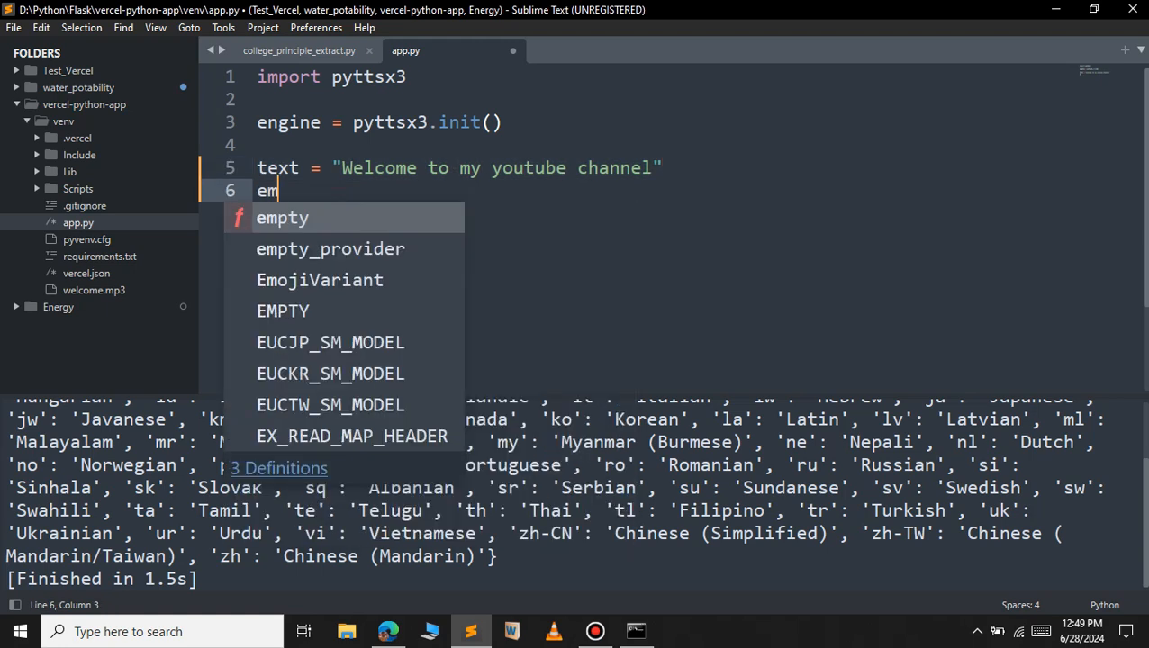
key(backspace)
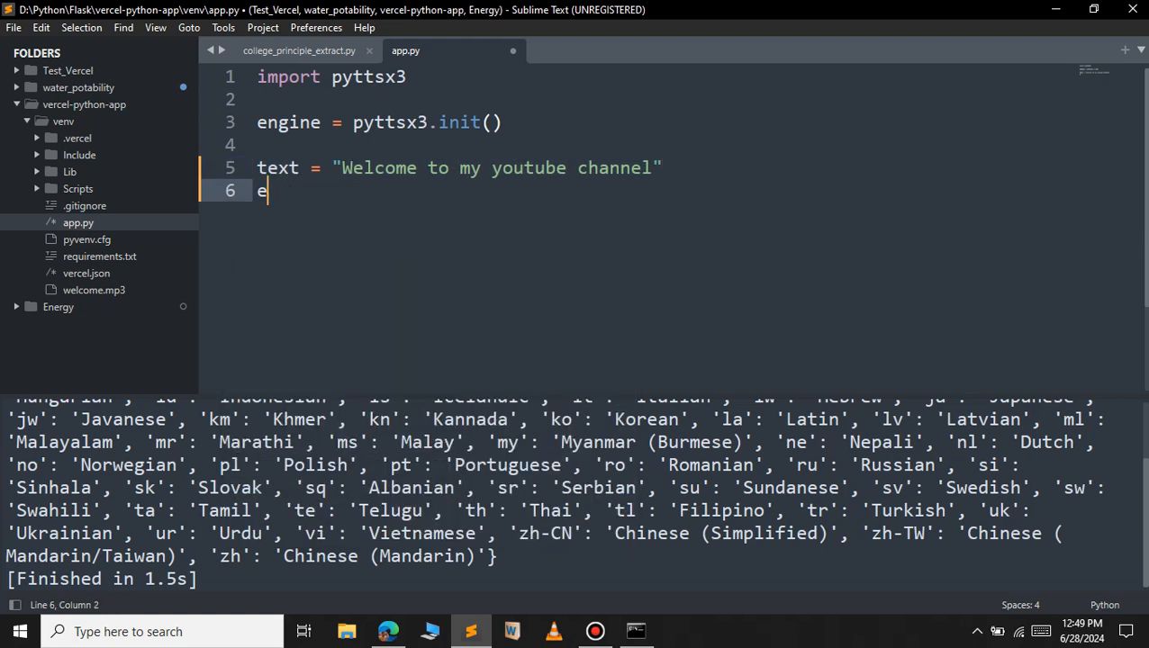
text(ngine)
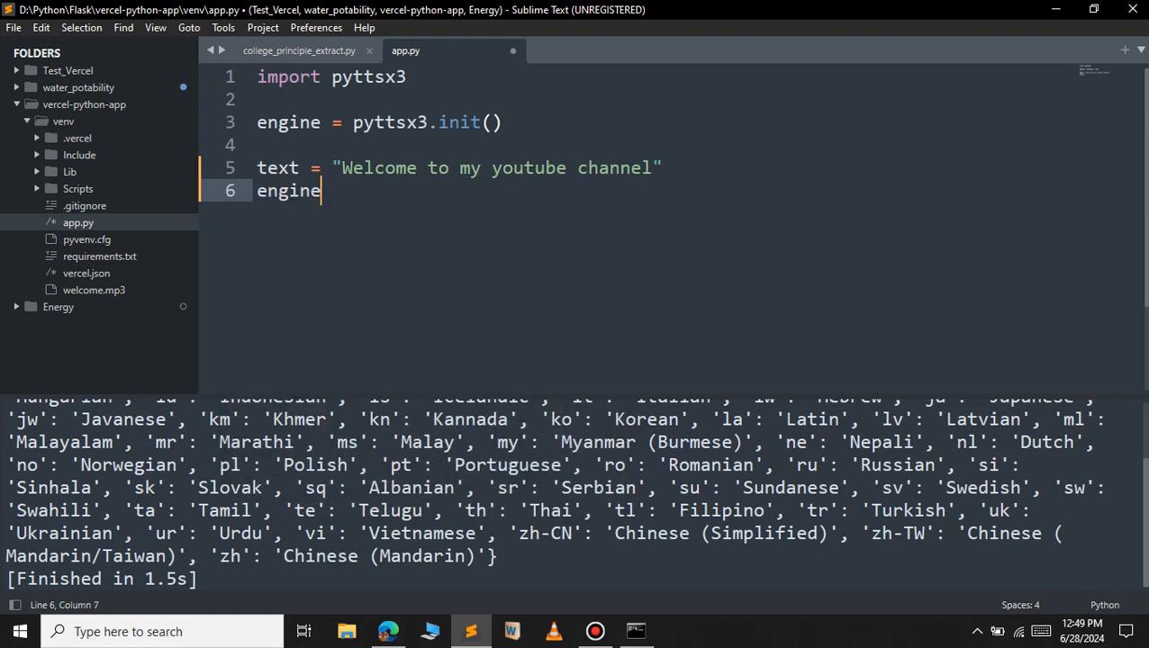
text(.say())
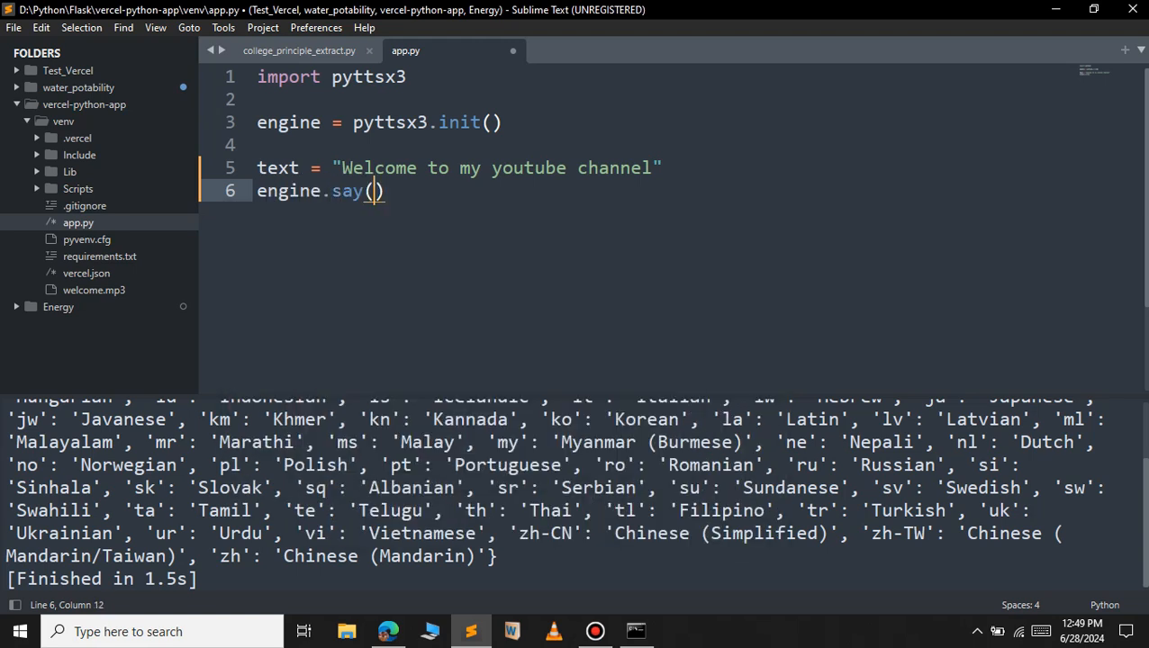
text(text)
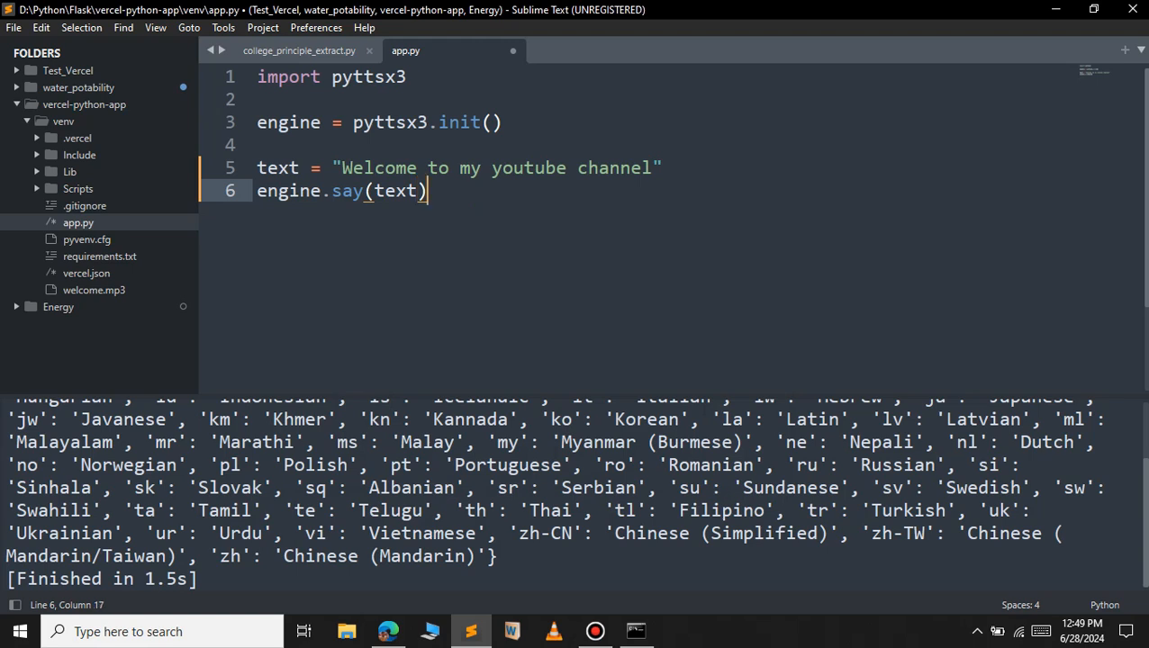
key(enter)
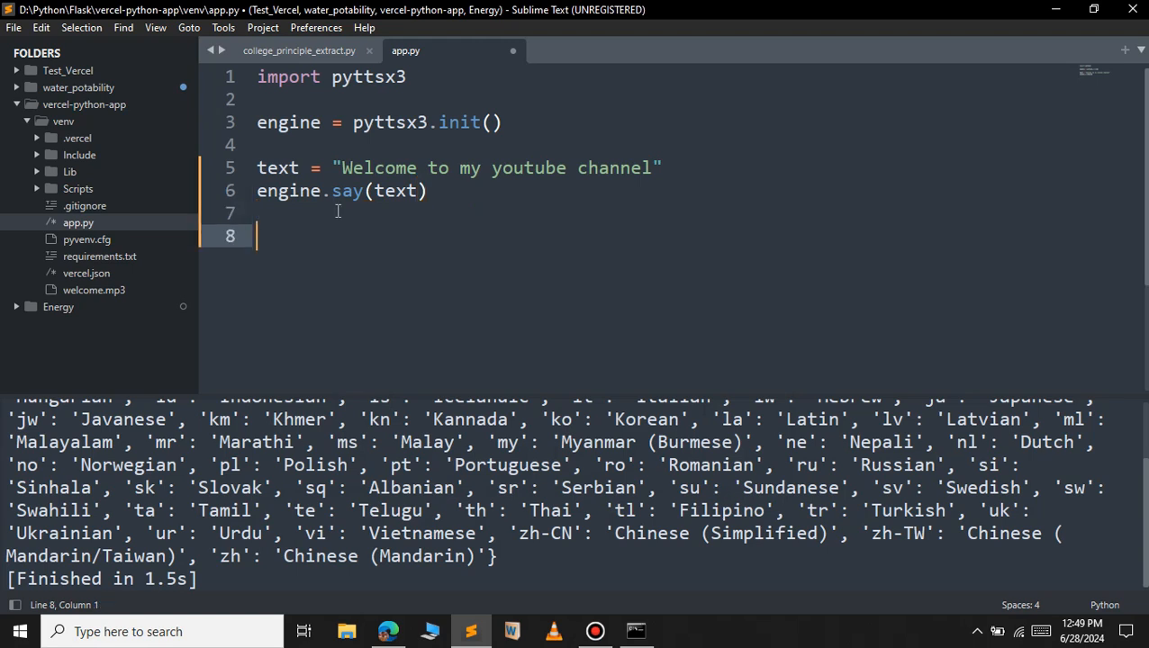
text(engine.r)
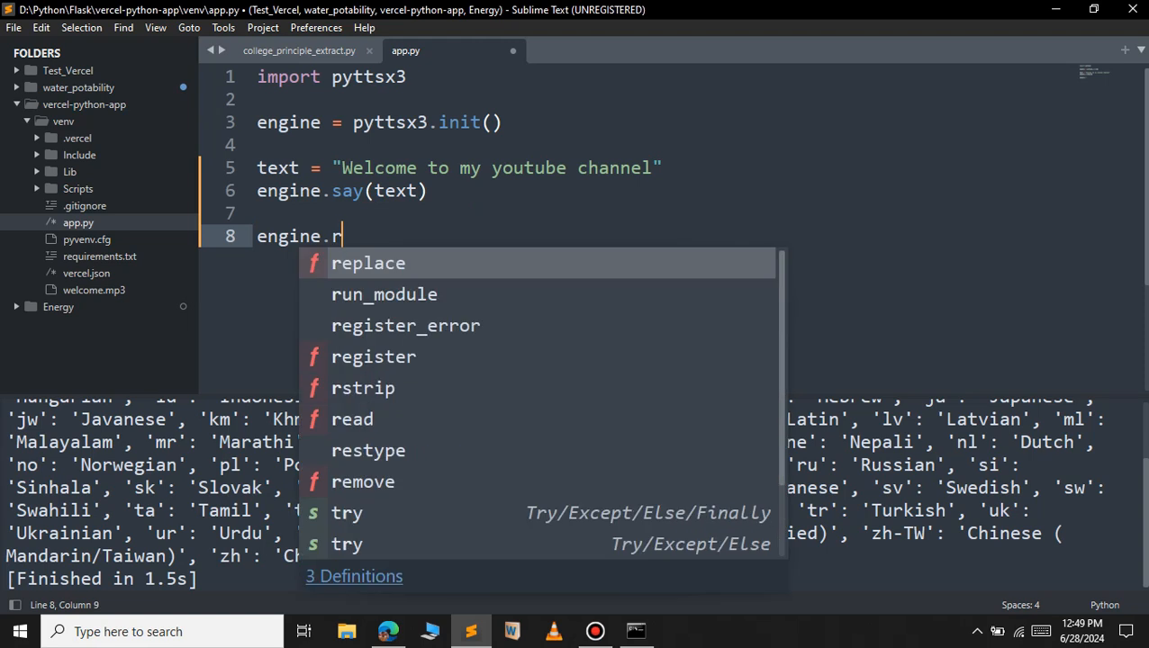
text(unAndWait()
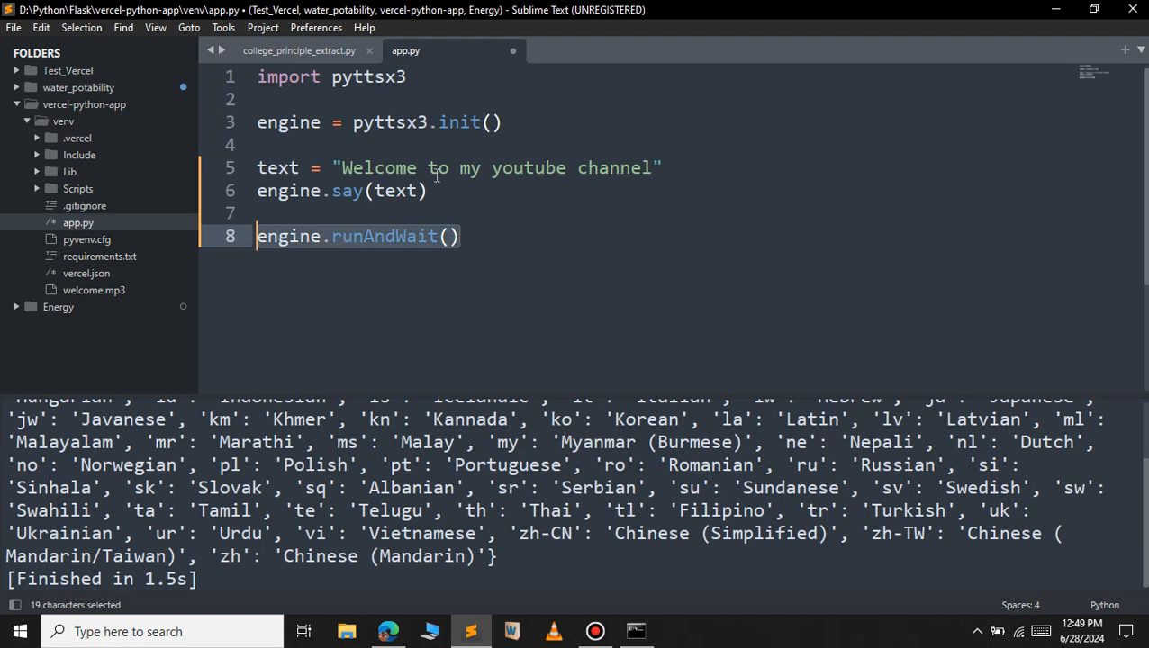
mouse_move(435, 177)
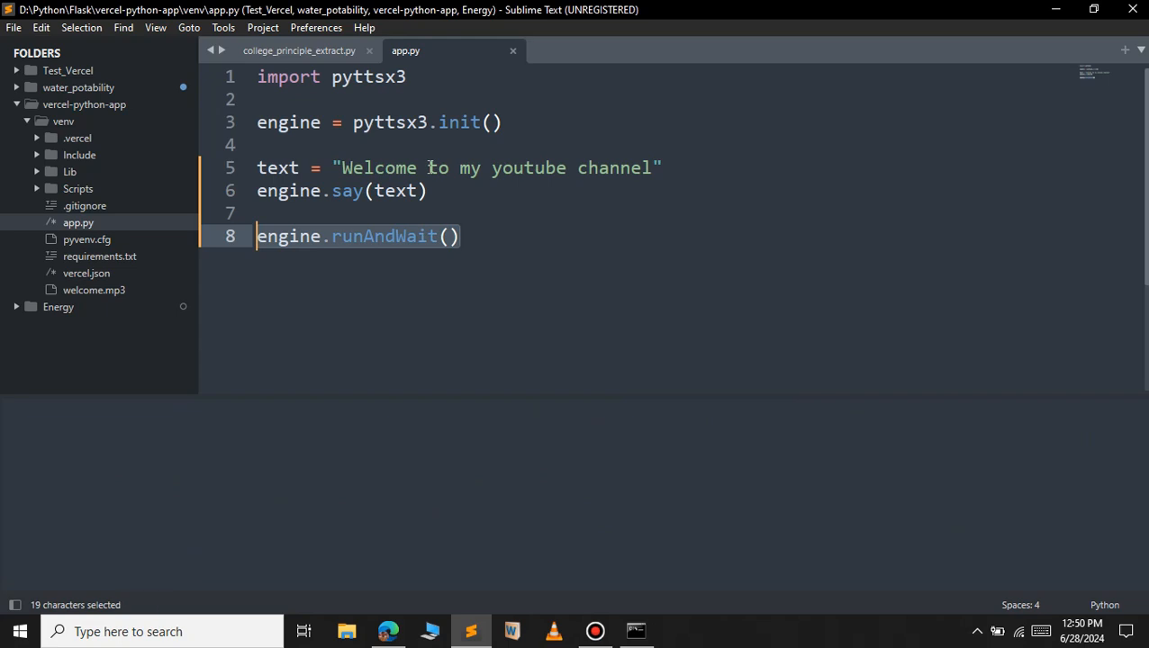
Run app.py with Ctrl+B so the welcome text is spoken aloud.
key(ctrl+b)
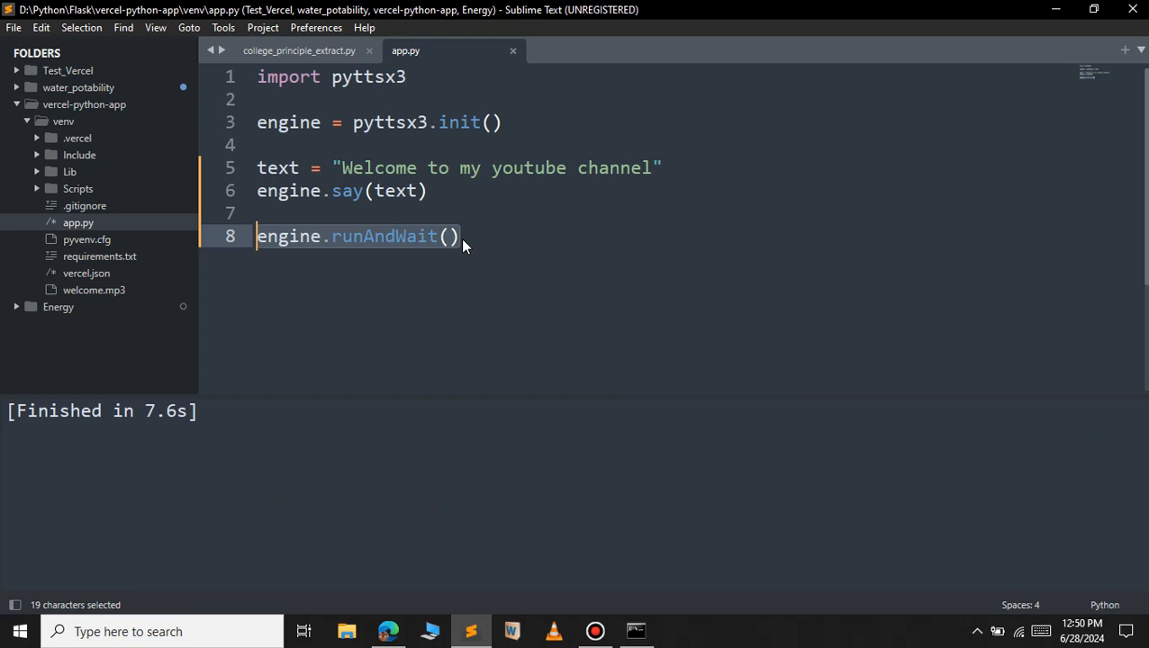
mouse_move(410, 194)
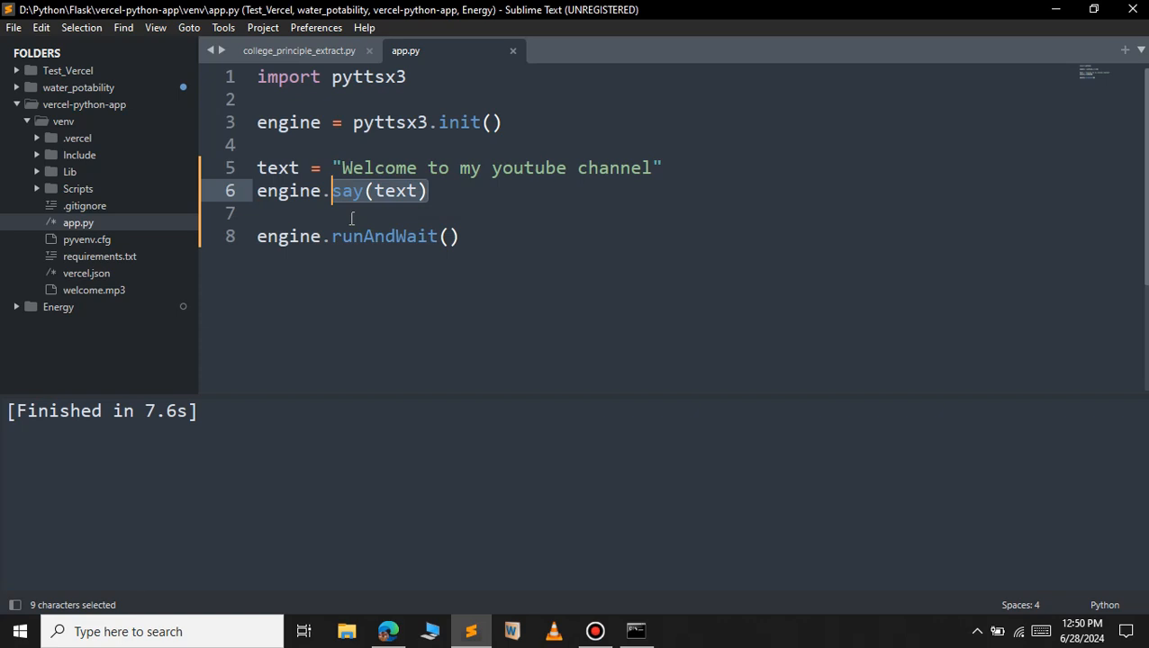
mouse_move(357, 216)
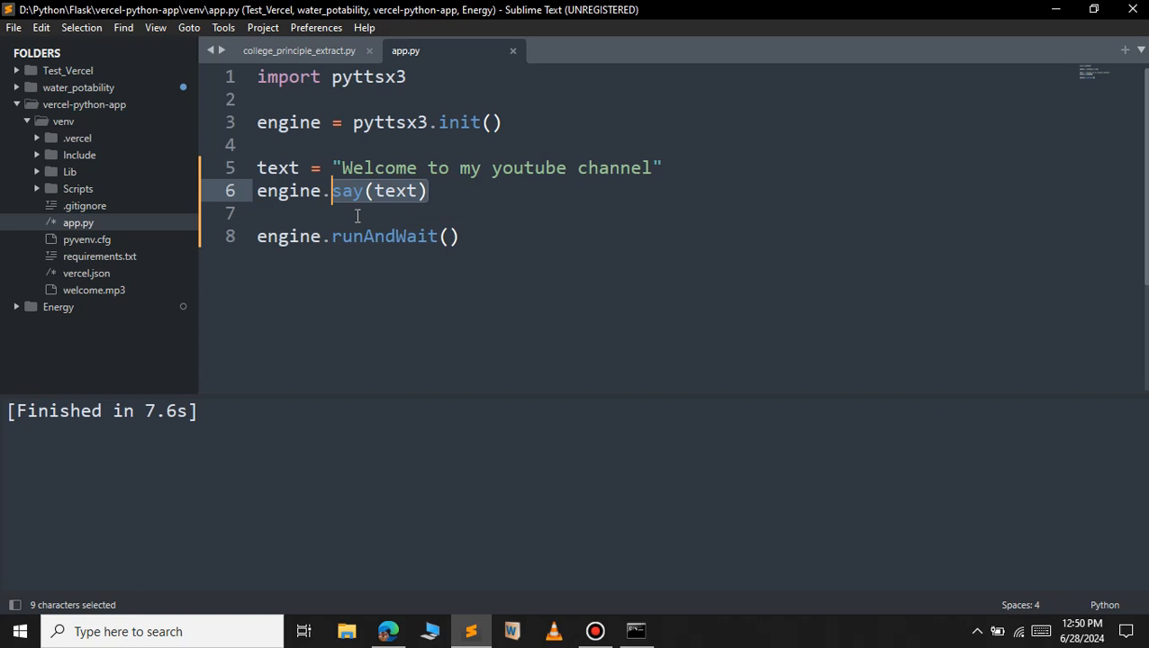